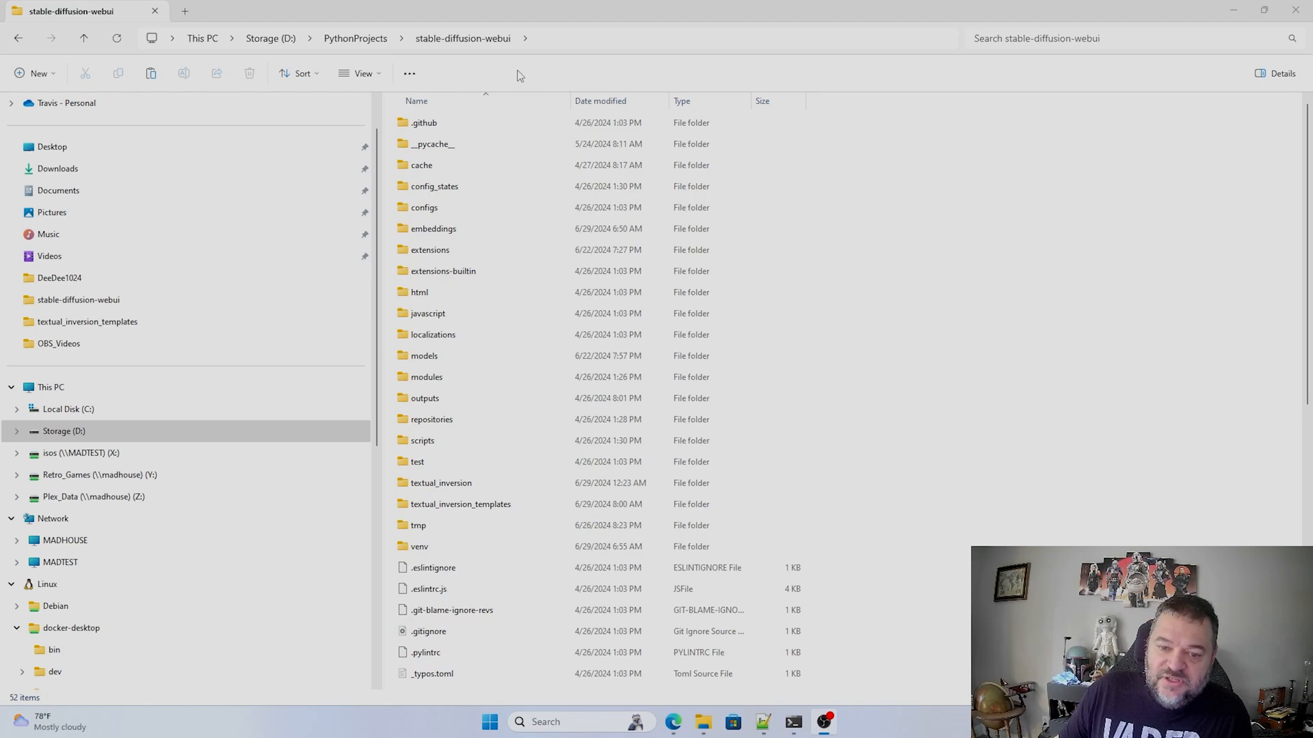
# - Scroll the stable-diffusion-webui folder and open webui-user.bat's right-click menu
pyautogui.click(421, 165)
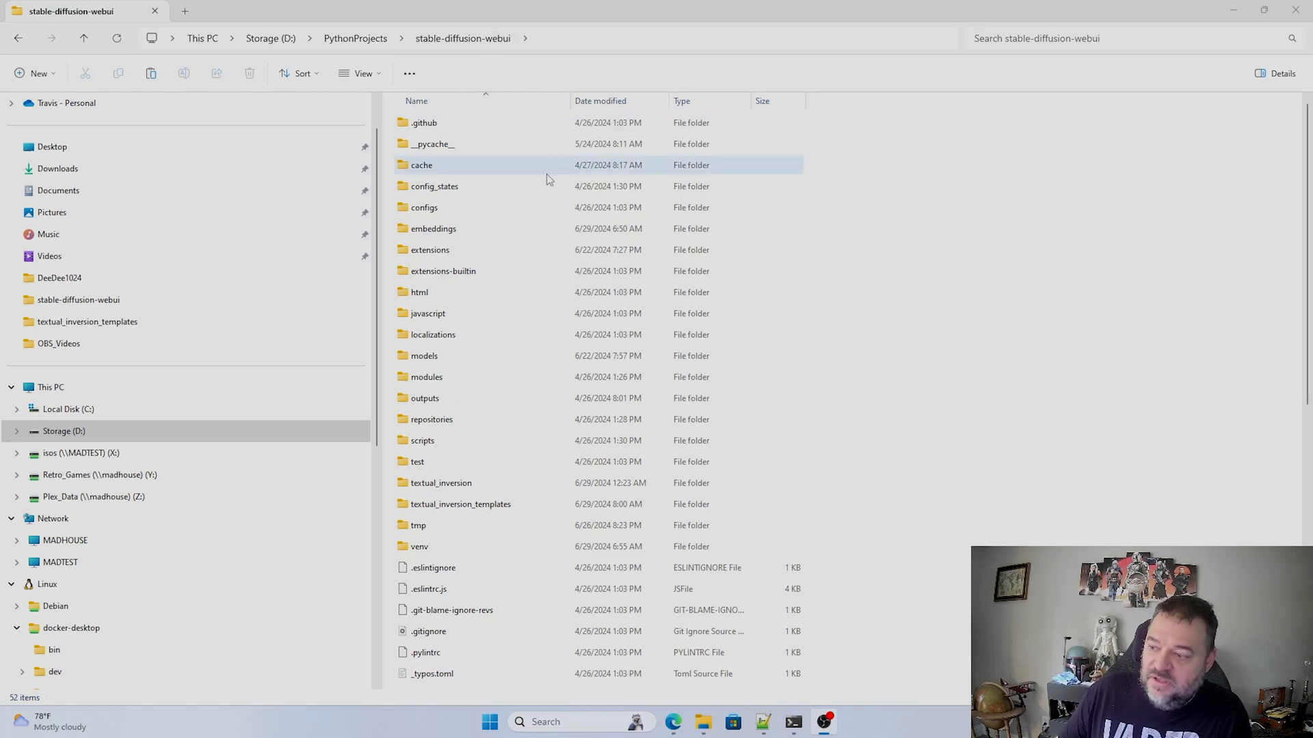
pyautogui.scroll(-3)
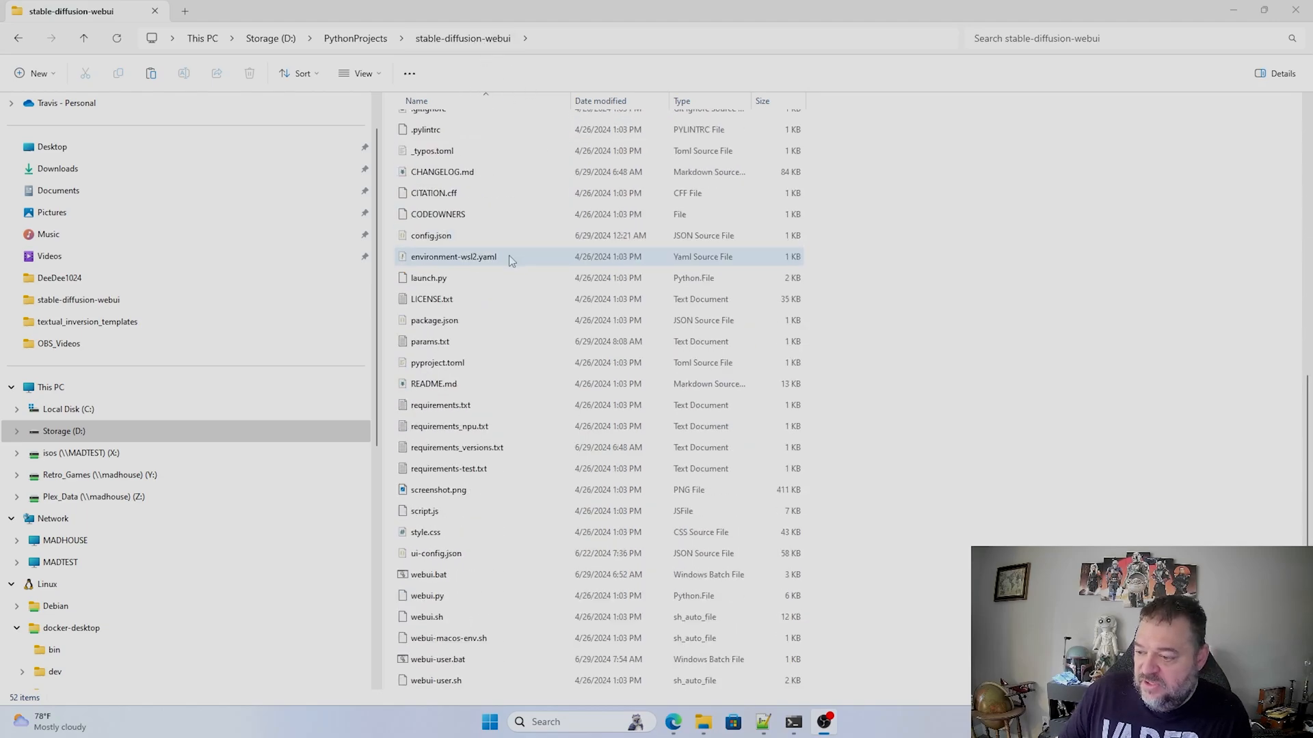
pyautogui.click(437, 490)
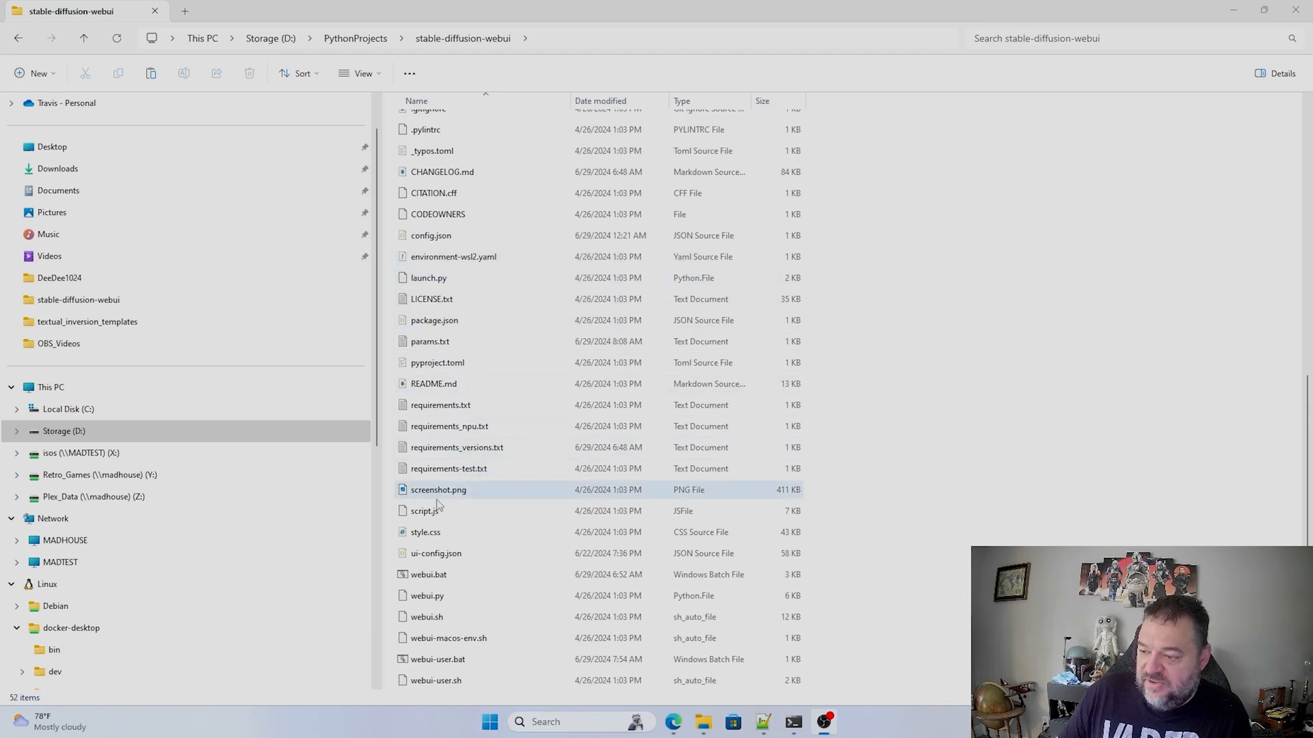
pyautogui.click(437, 660)
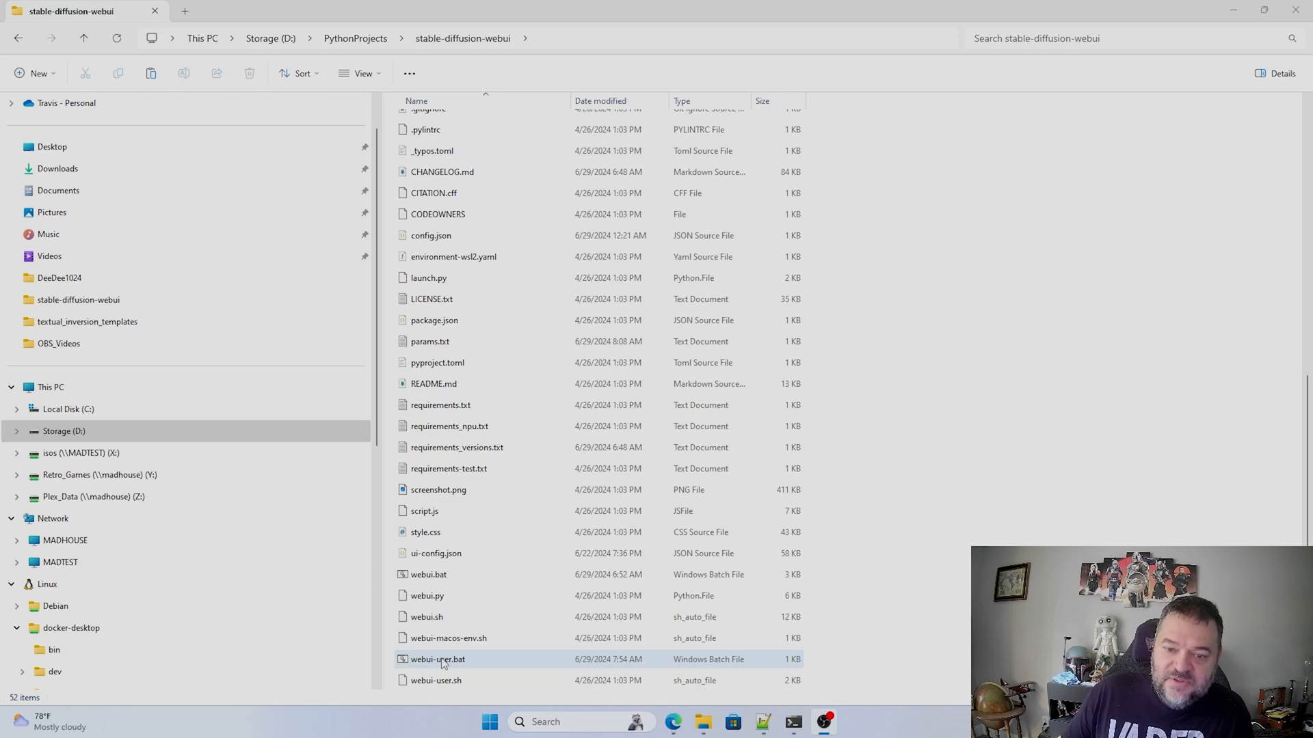
pyautogui.rightClick(436, 659)
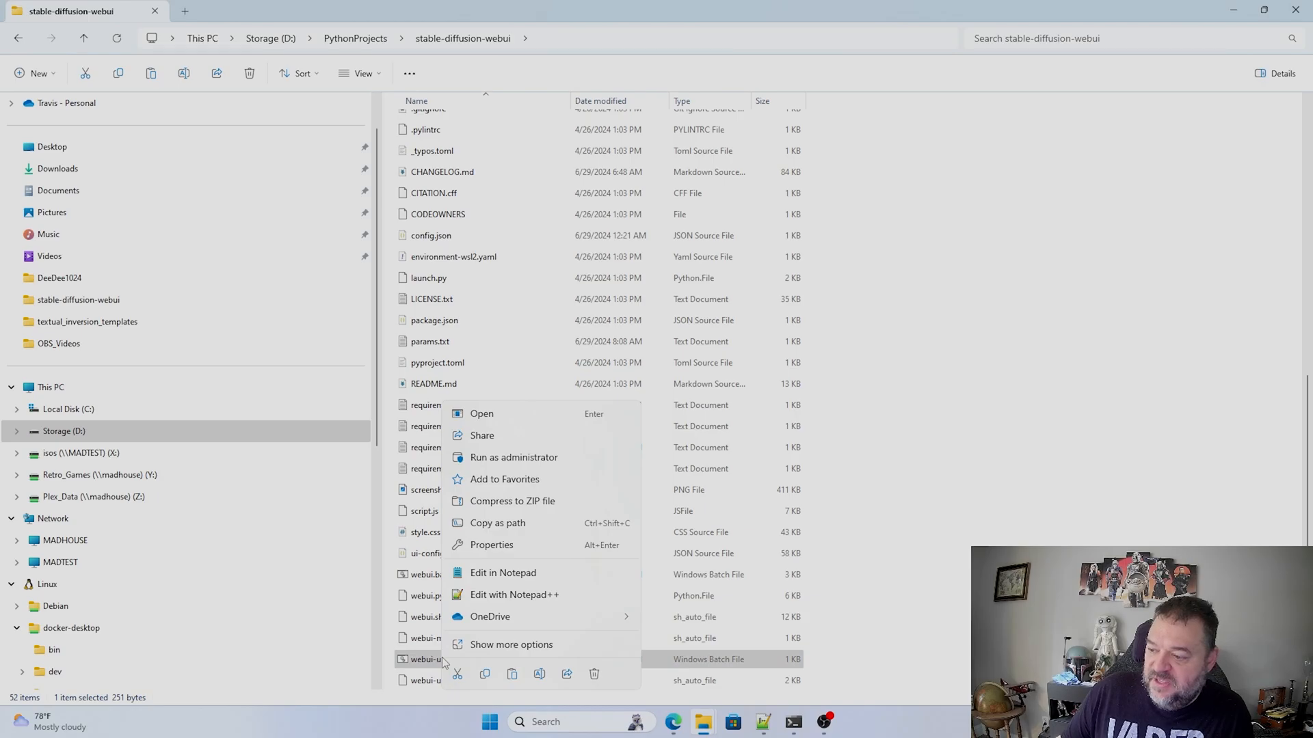
# - Open webui-user.bat with 'Edit with Notepad++' to view its COMMANDLINE_ARGS
pyautogui.click(514, 594)
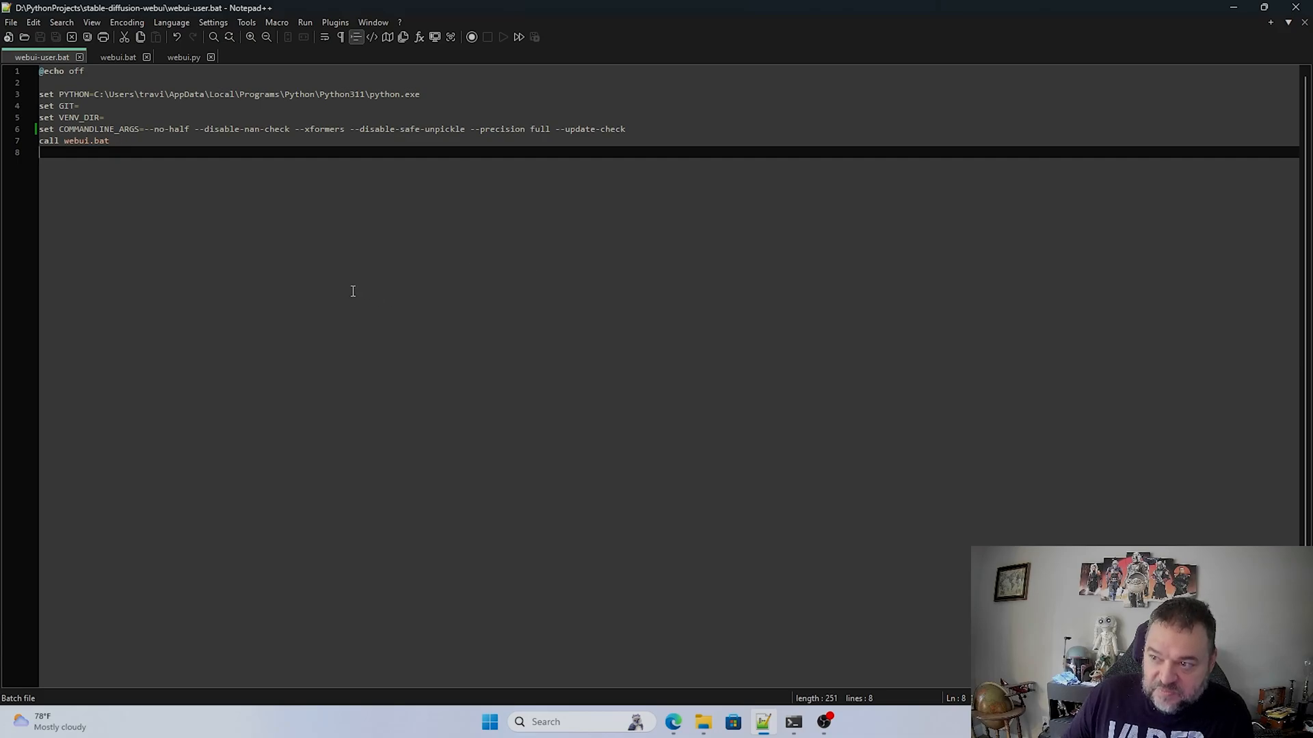
pyautogui.moveTo(224, 268)
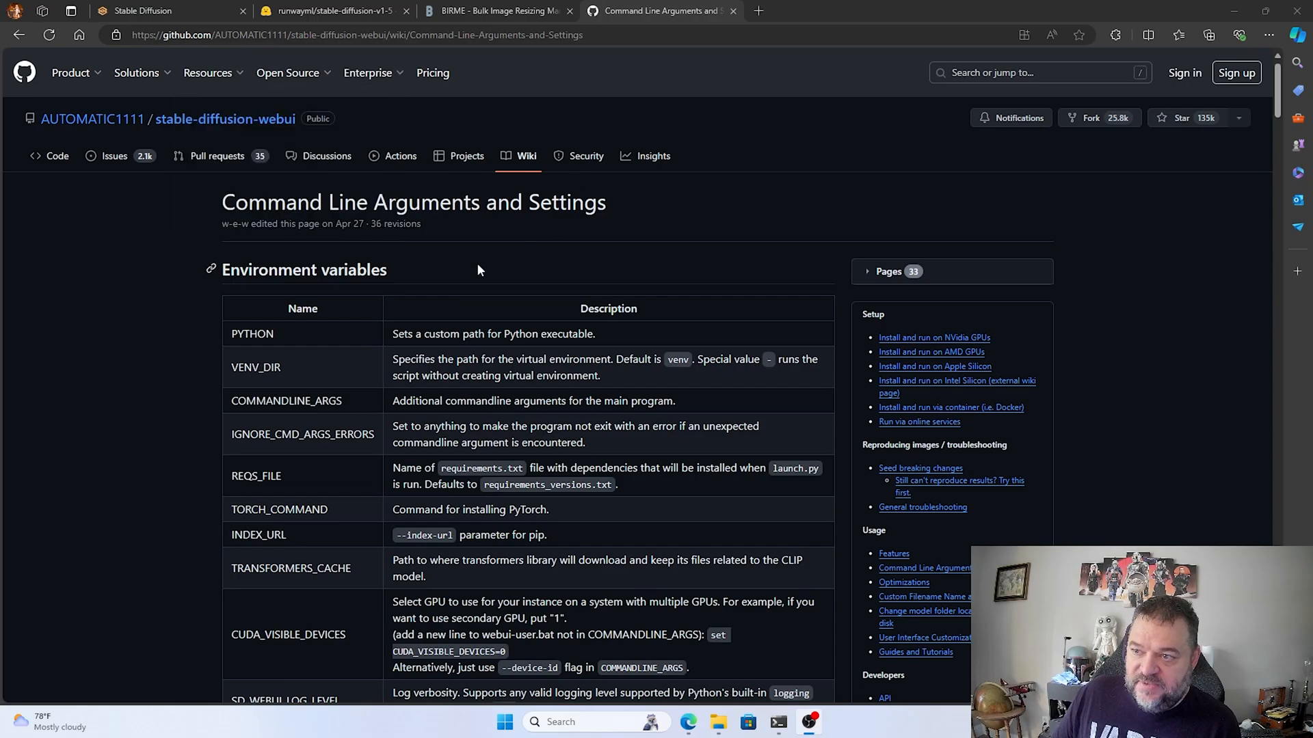
# - Scroll through the Command Line Arguments wiki page, then switch to the stable-diffusion-v1-5 tab
pyautogui.scroll(-3)
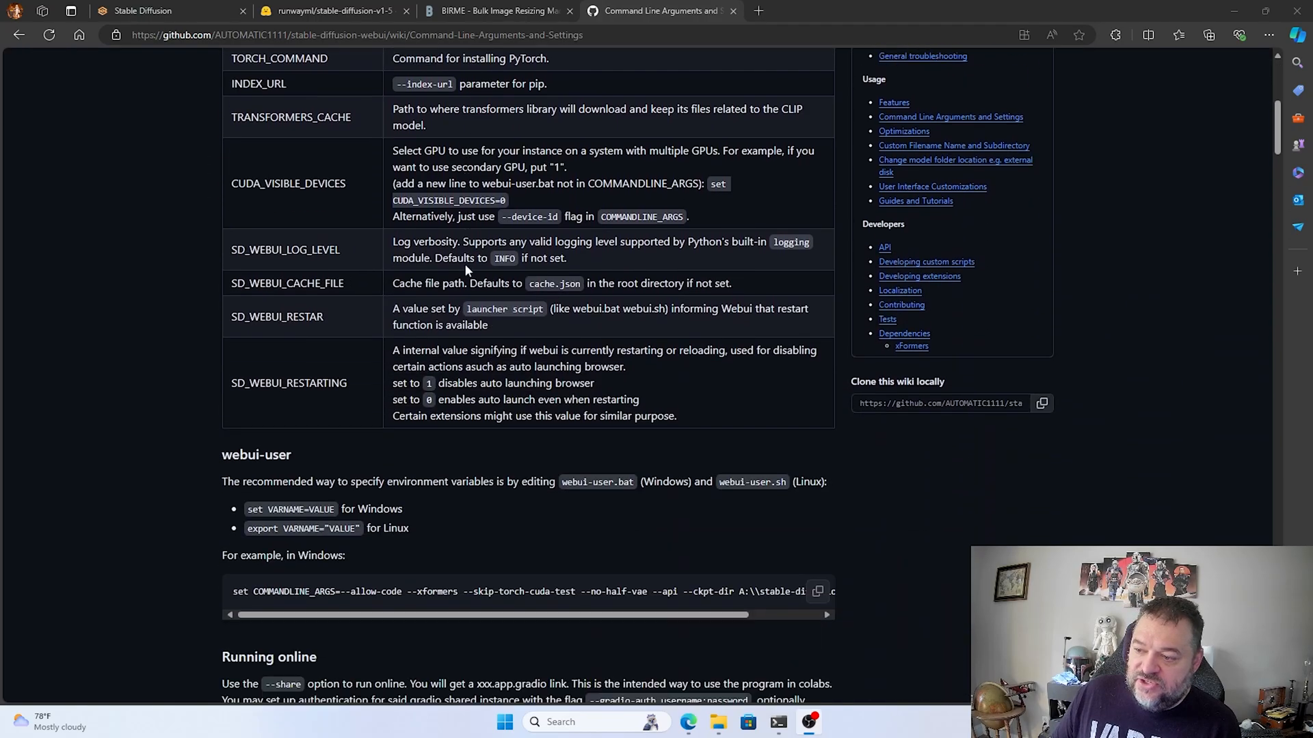
pyautogui.scroll(3)
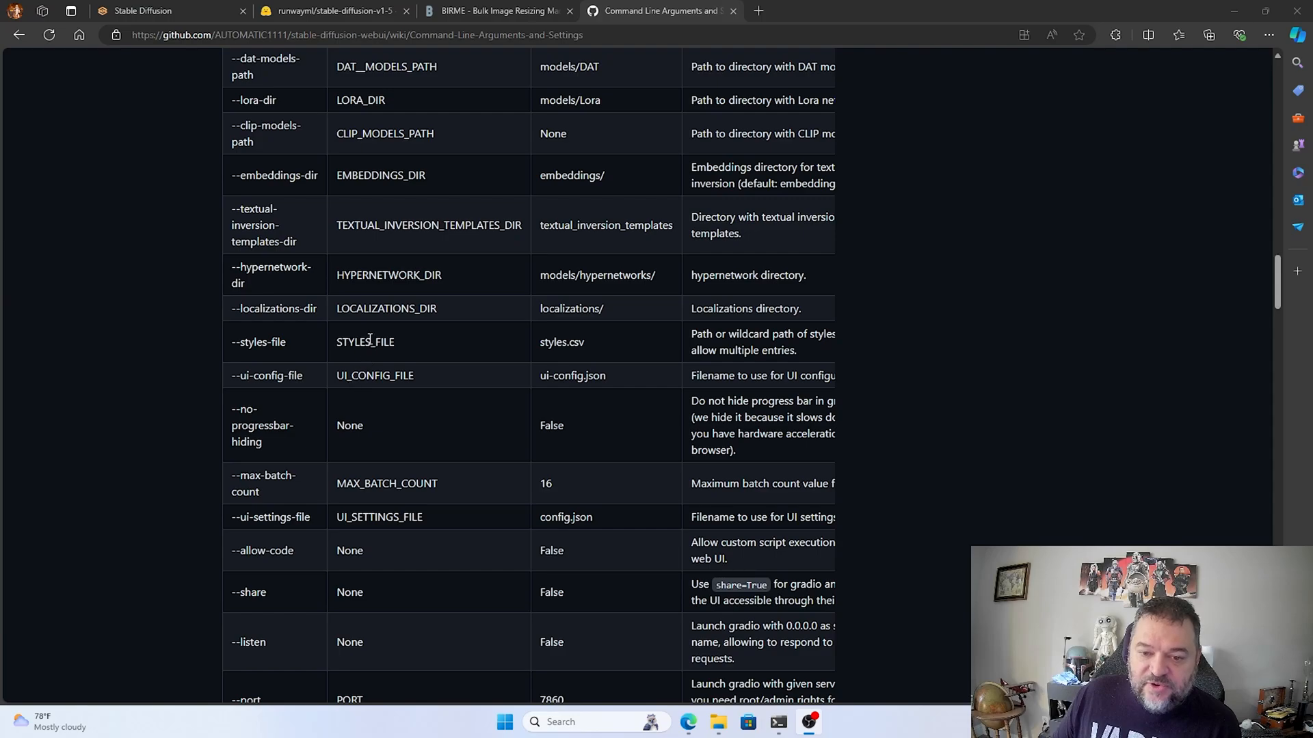
pyautogui.moveTo(373, 364)
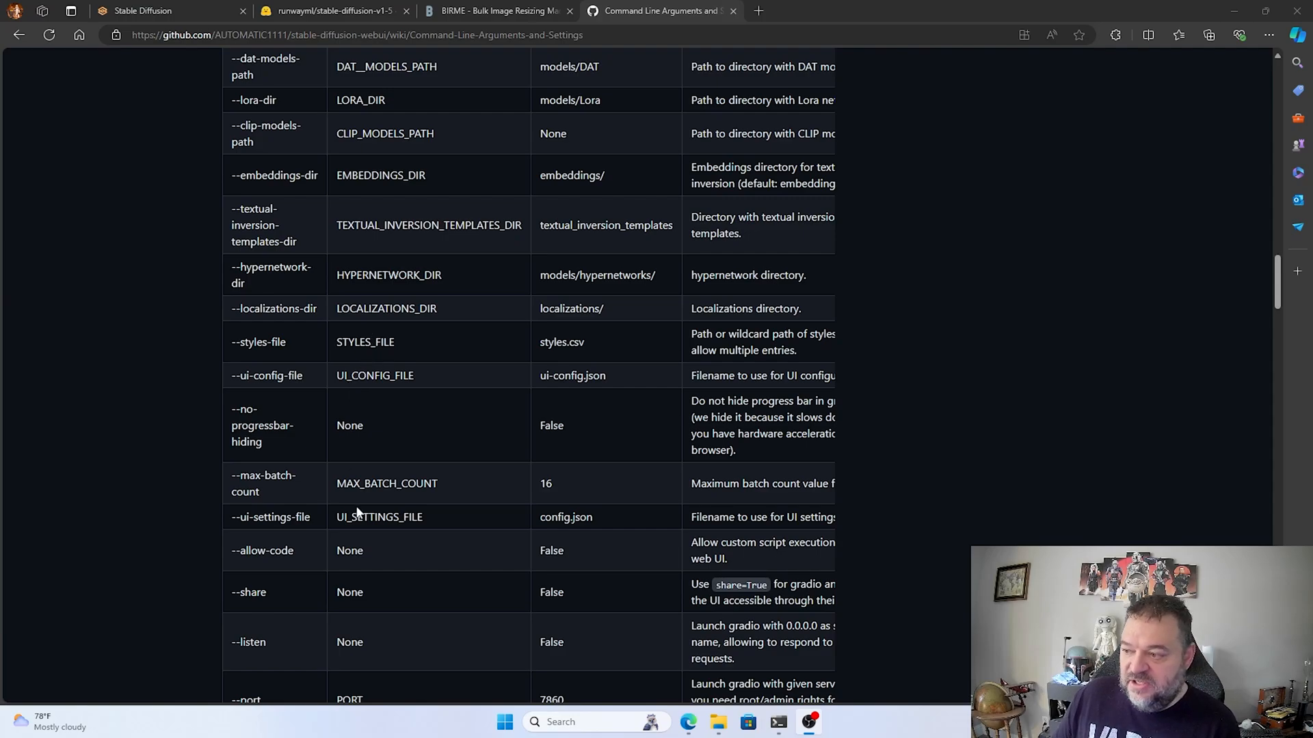
pyautogui.moveTo(373, 471)
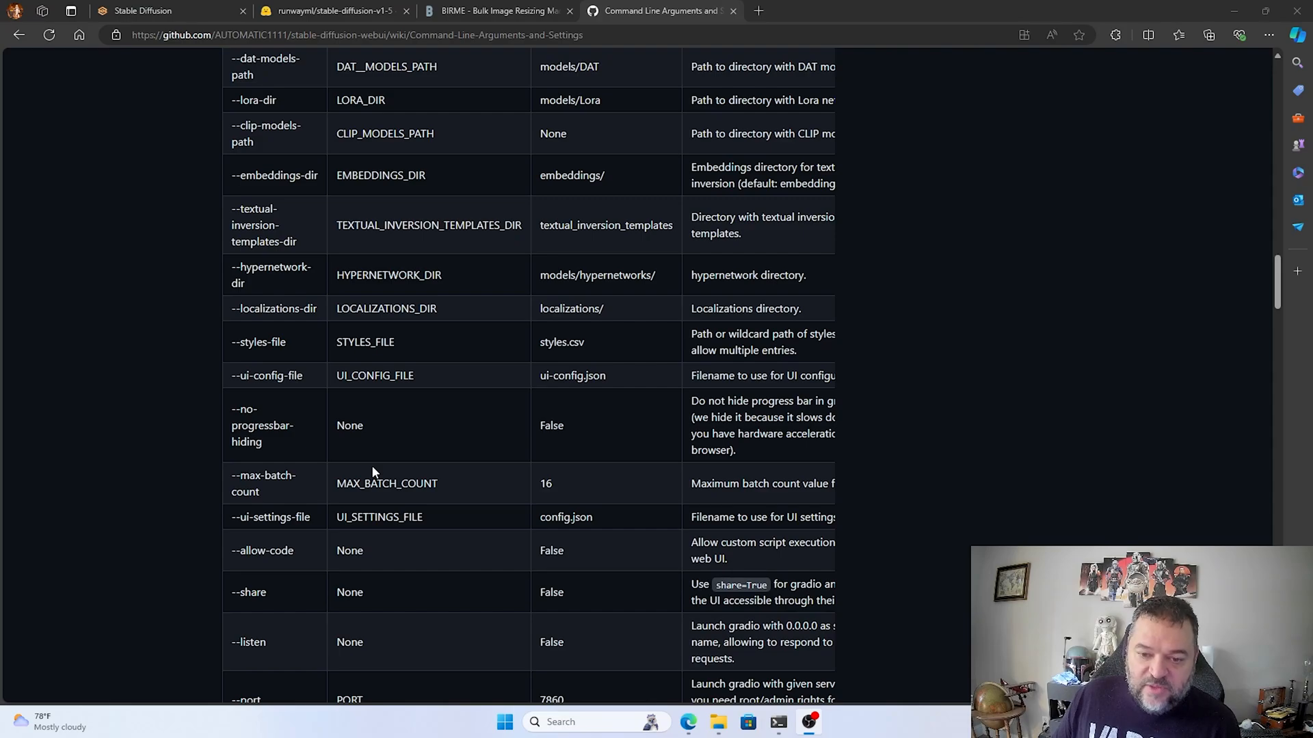
pyautogui.moveTo(295, 314)
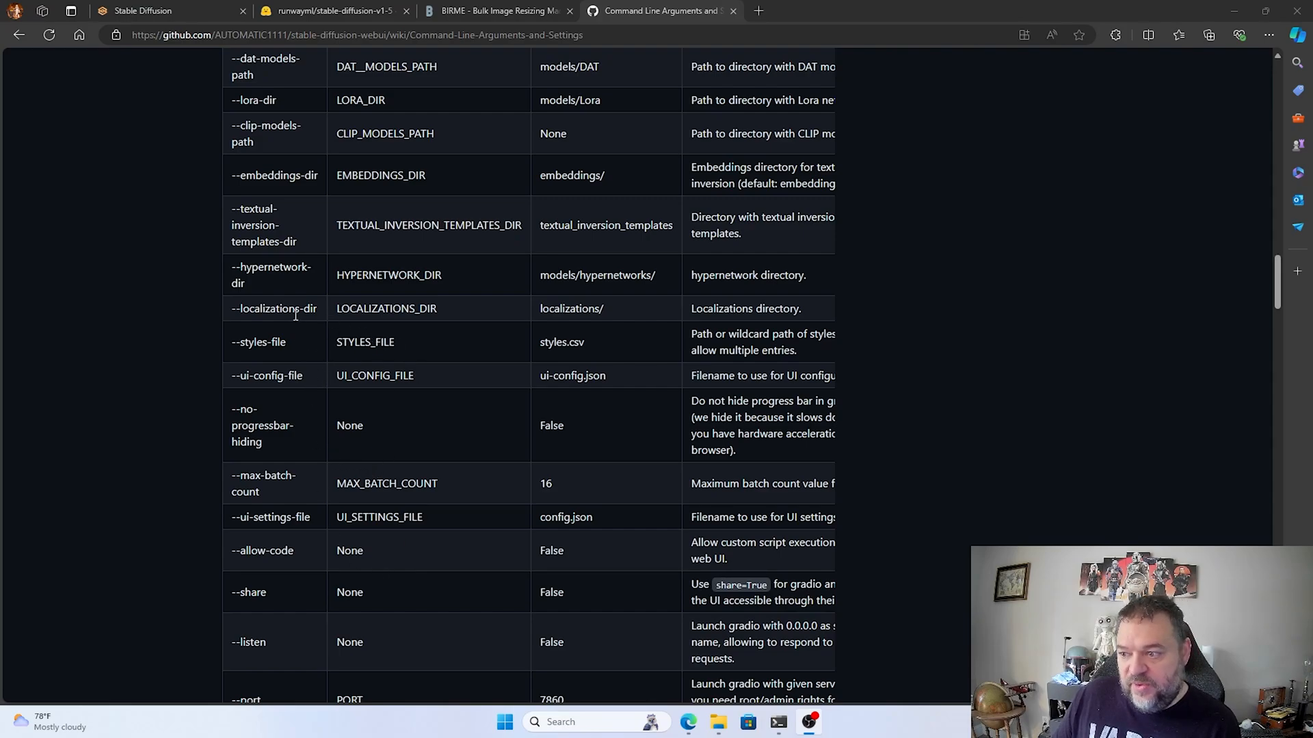
pyautogui.moveTo(12, 504)
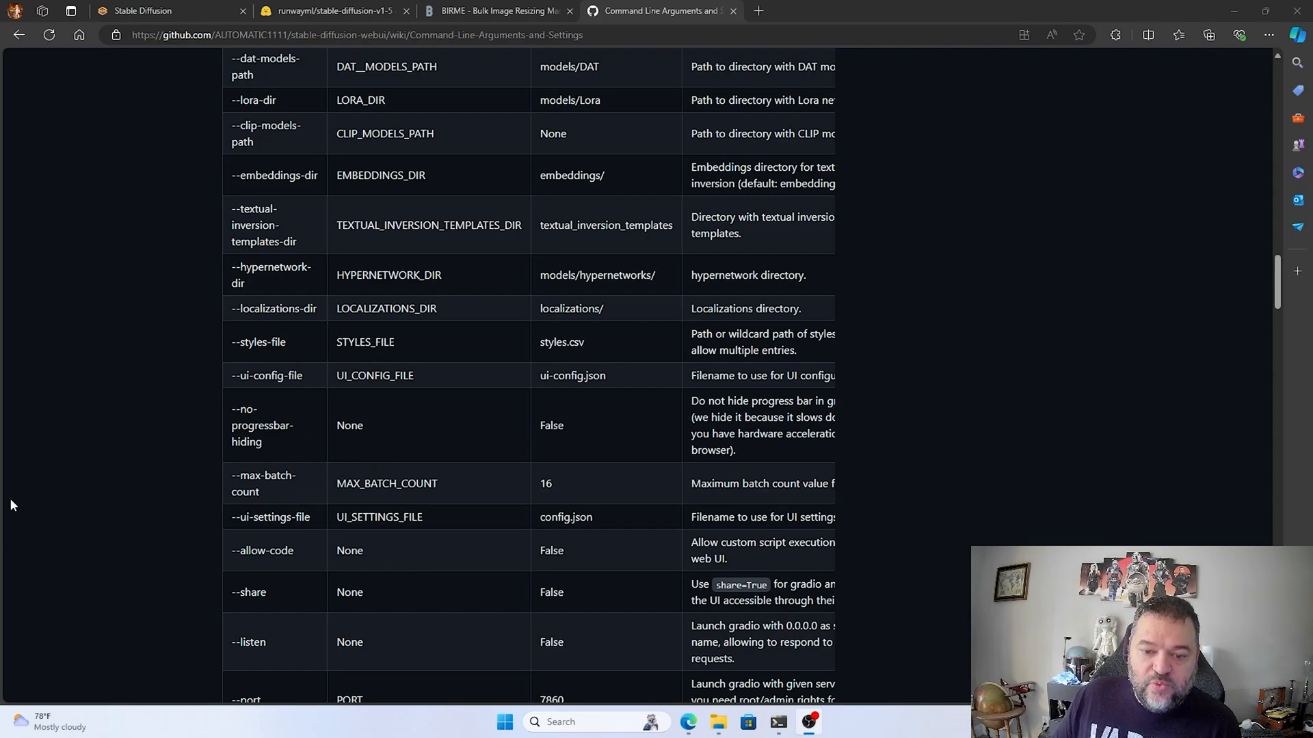
pyautogui.click(142, 10)
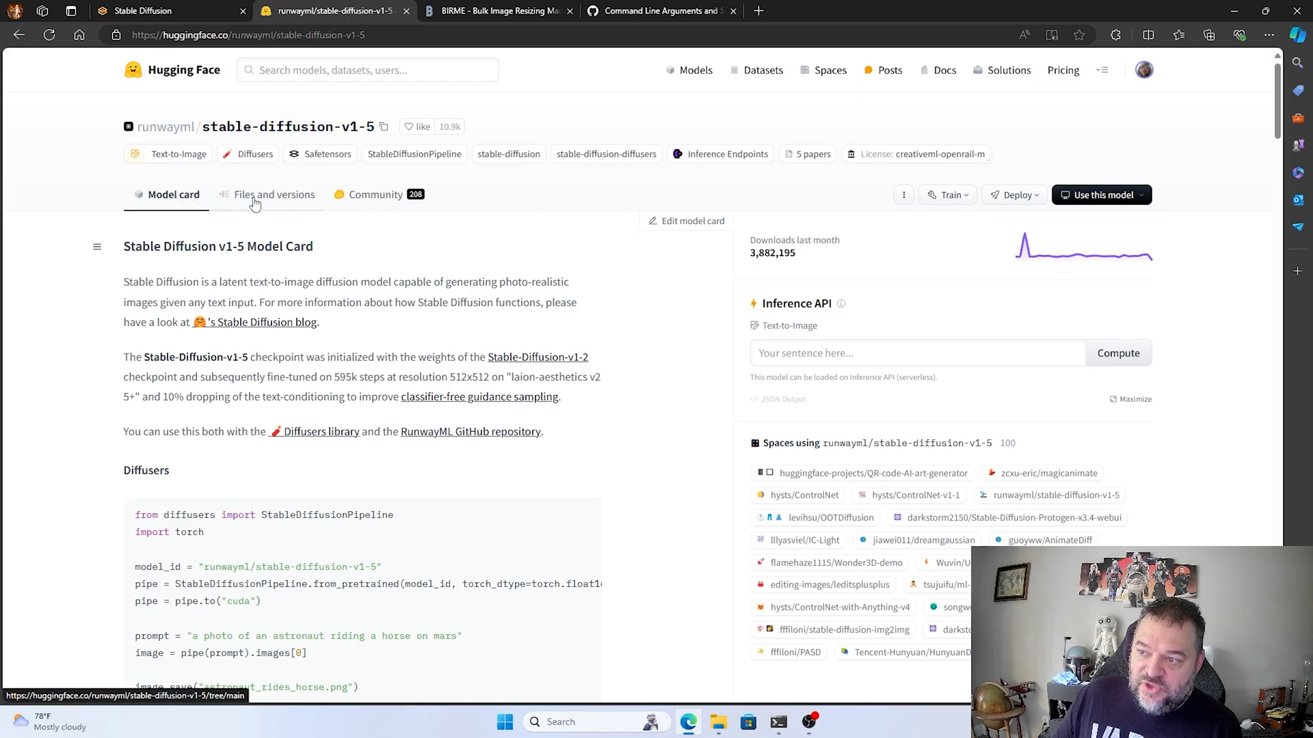
pyautogui.moveTo(262, 204)
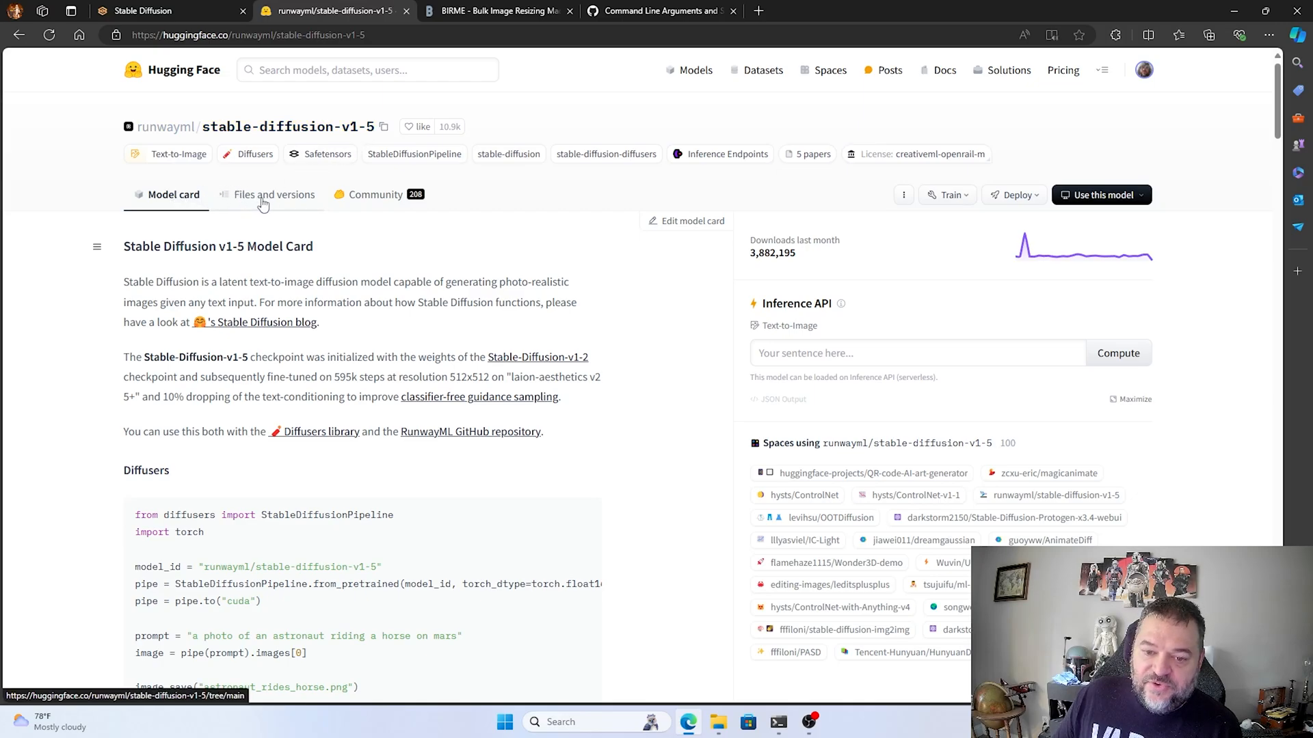
# - Show the 'Files and versions' list of runwayml/stable-diffusion-v1-5
pyautogui.click(274, 194)
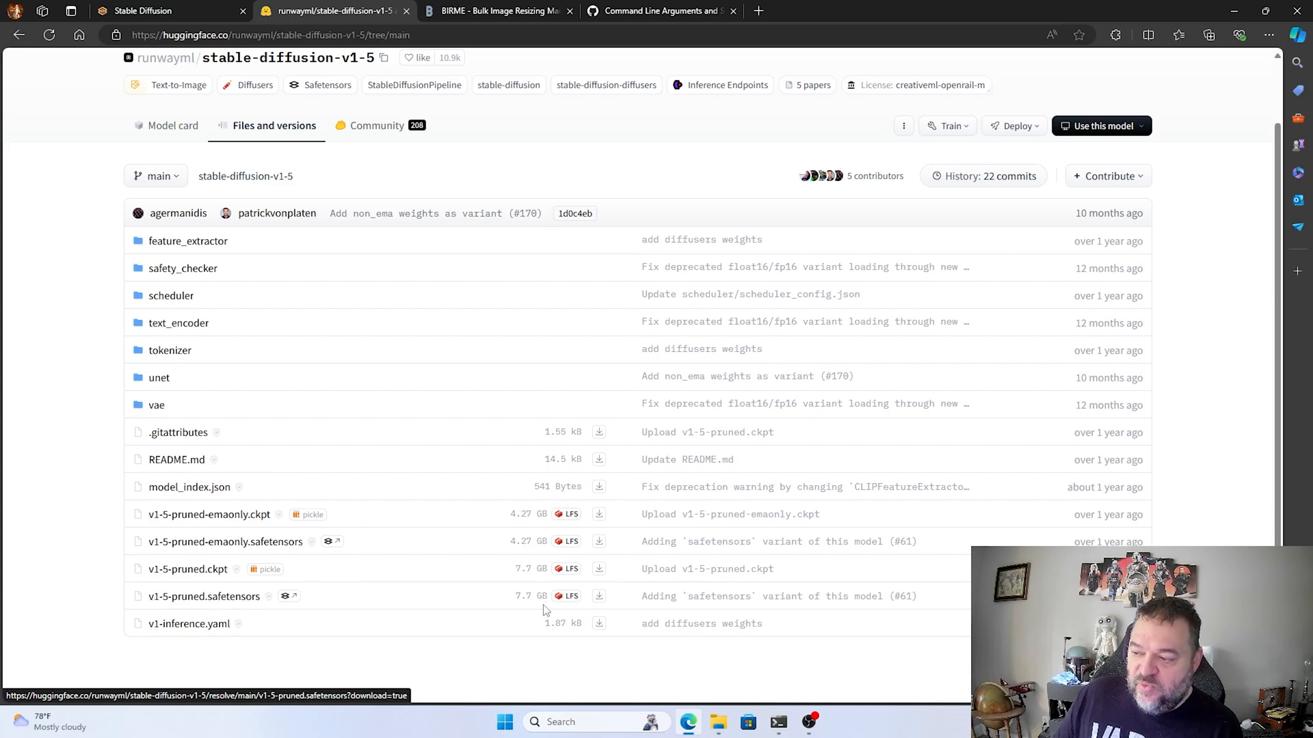
pyautogui.moveTo(426, 605)
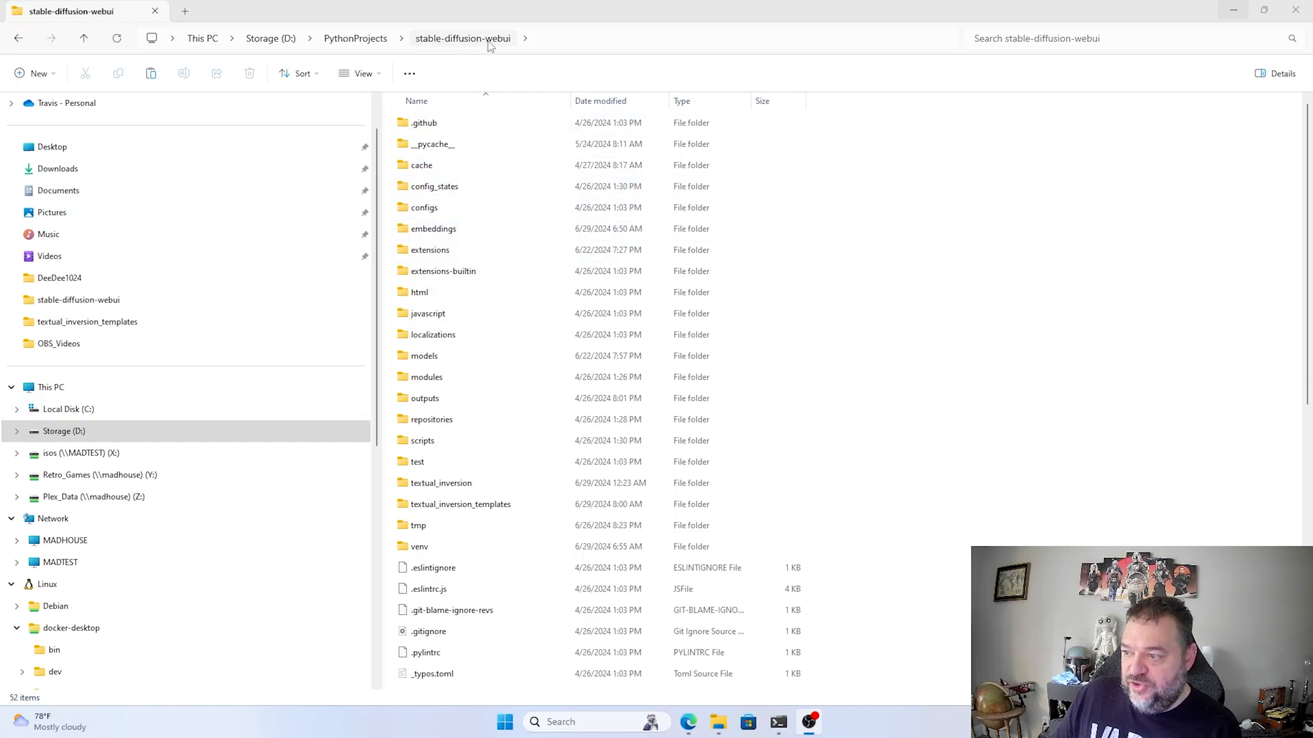
# - Open the models\Stable-diffusion folder in stable-diffusion-webui
pyautogui.click(421, 440)
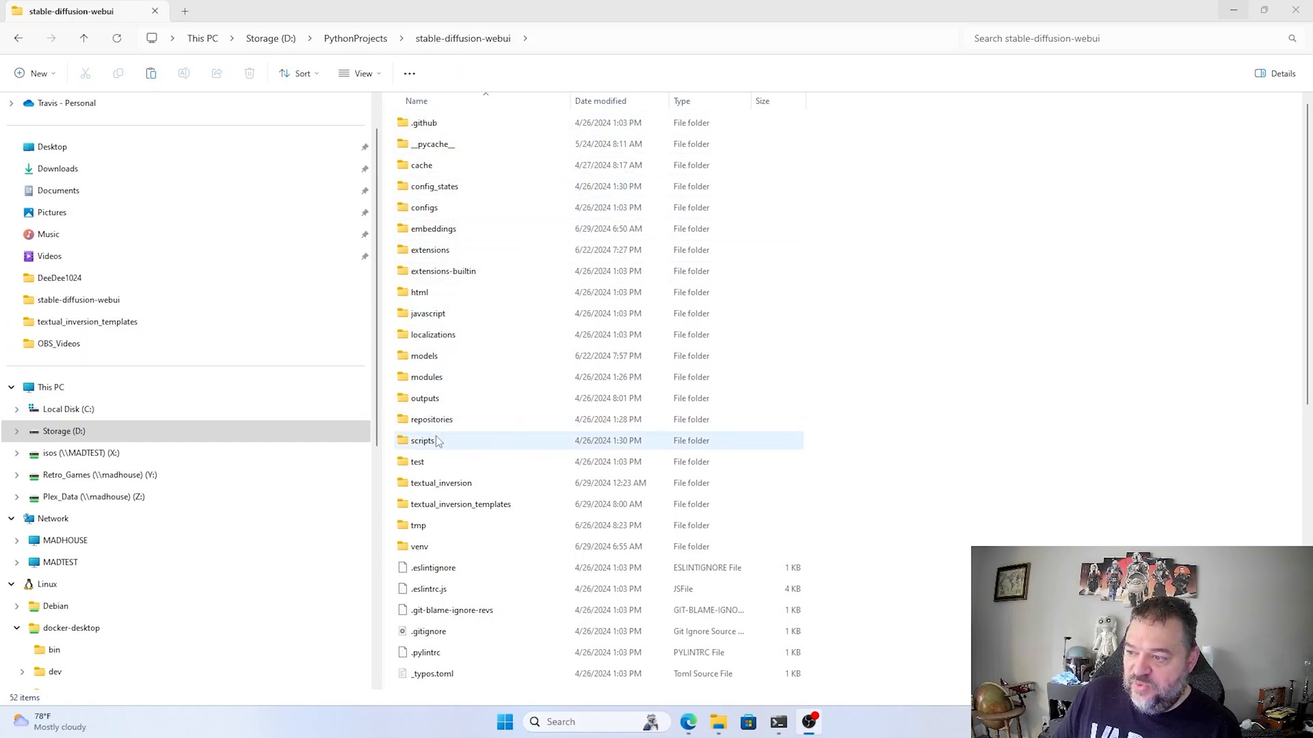
pyautogui.doubleClick(423, 356)
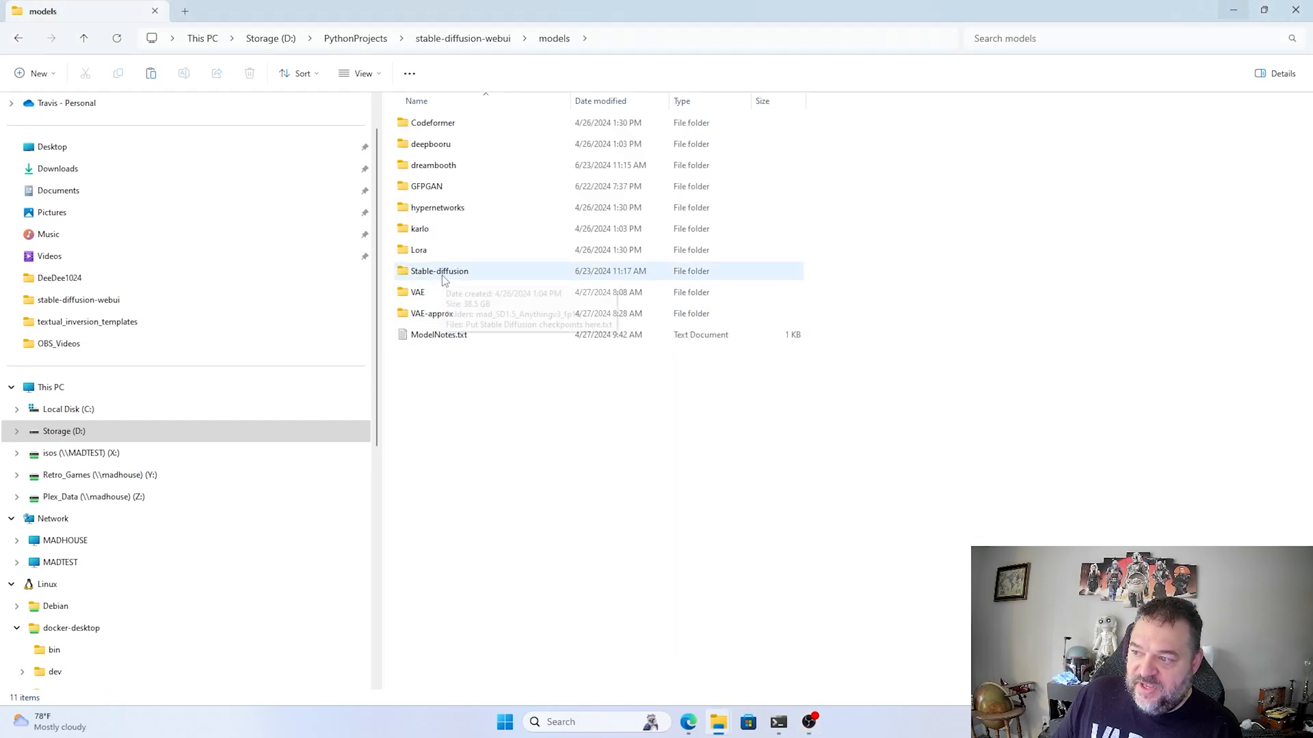
pyautogui.doubleClick(439, 271)
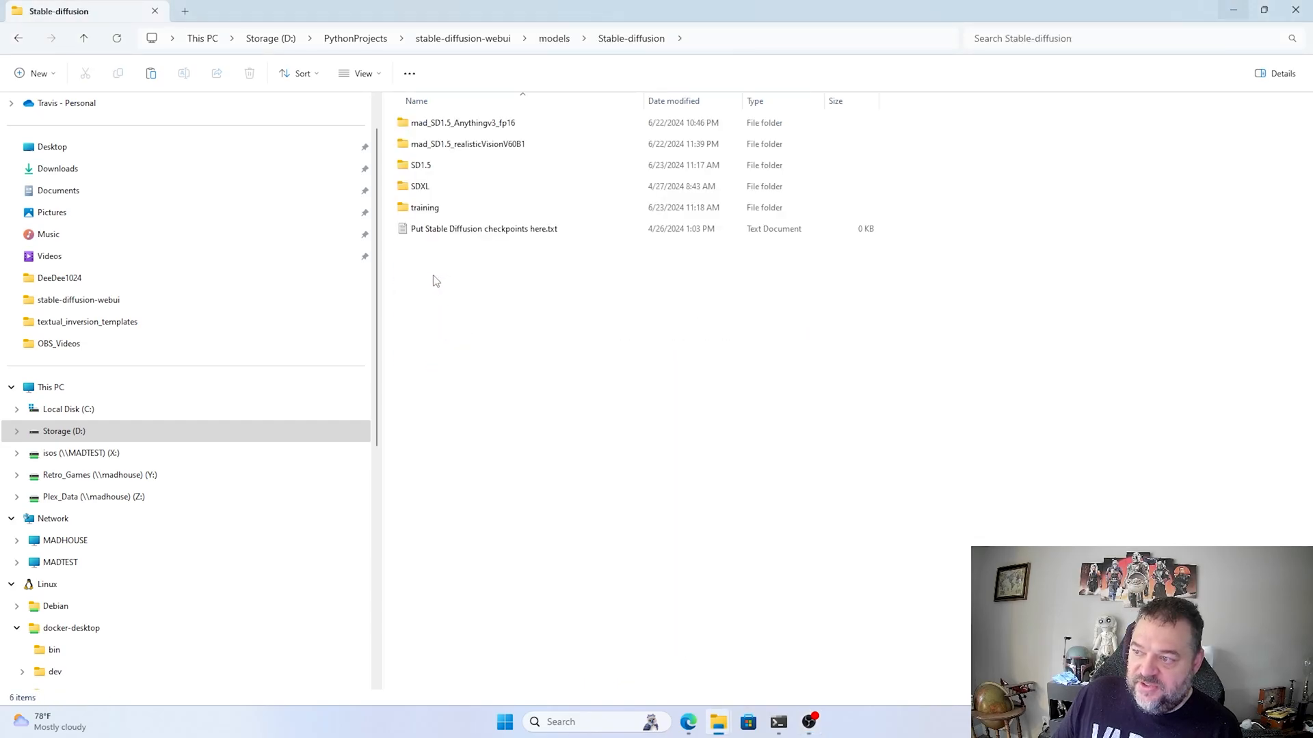
# - Check v1-5-pruned.safetensors in training\SD1.5, then go back up to the webui root
pyautogui.click(467, 143)
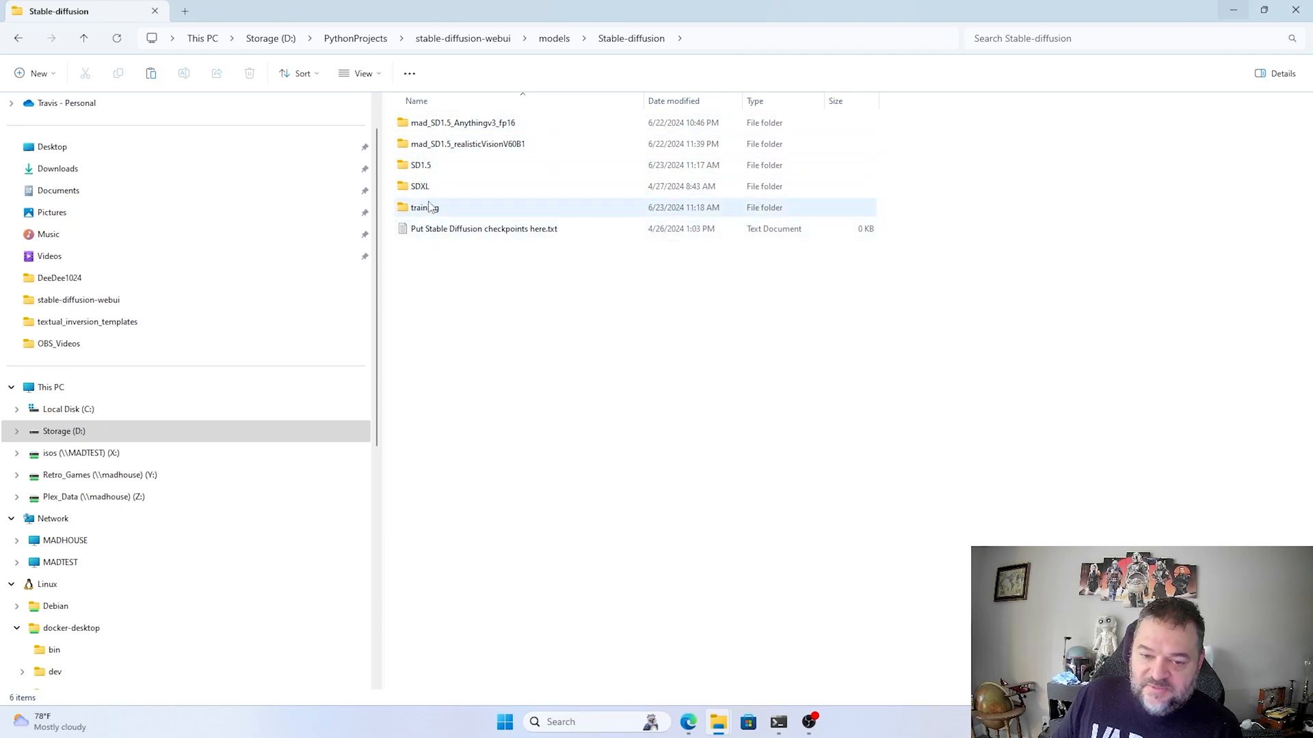
pyautogui.click(462, 122)
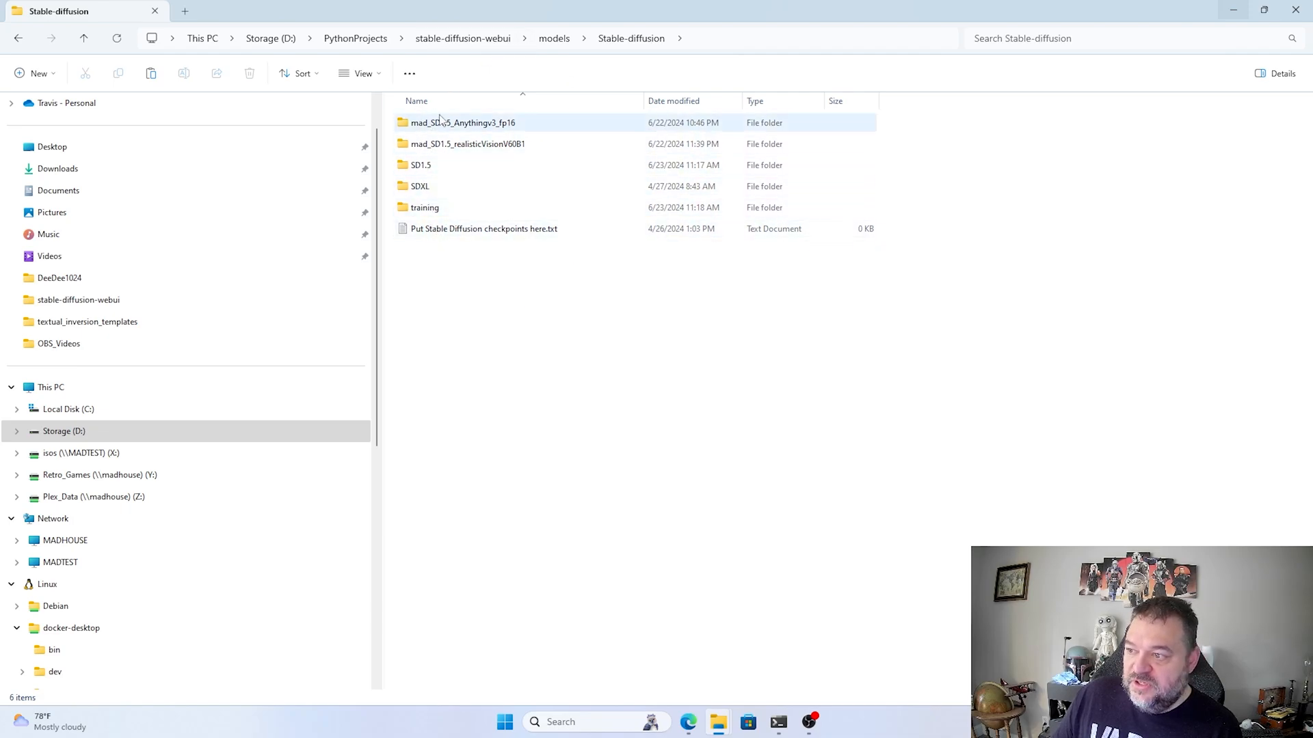
pyautogui.doubleClick(424, 206)
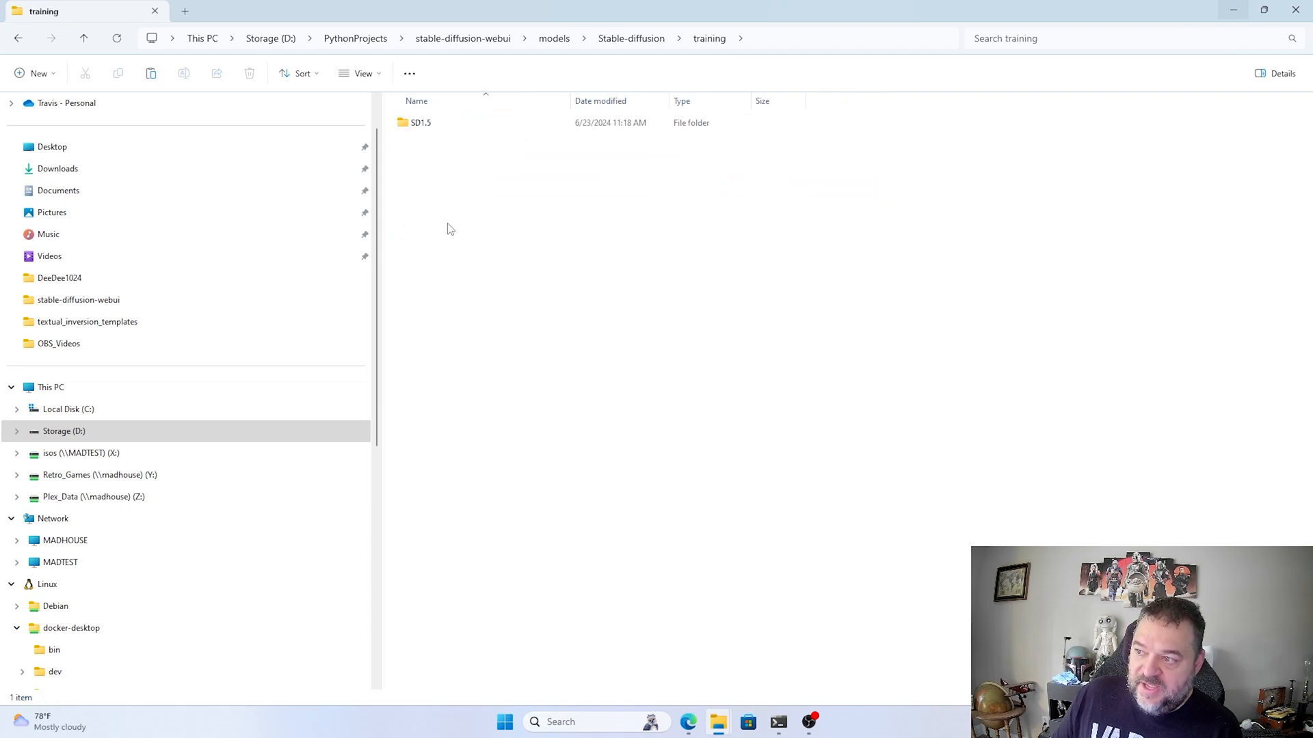
pyautogui.doubleClick(421, 123)
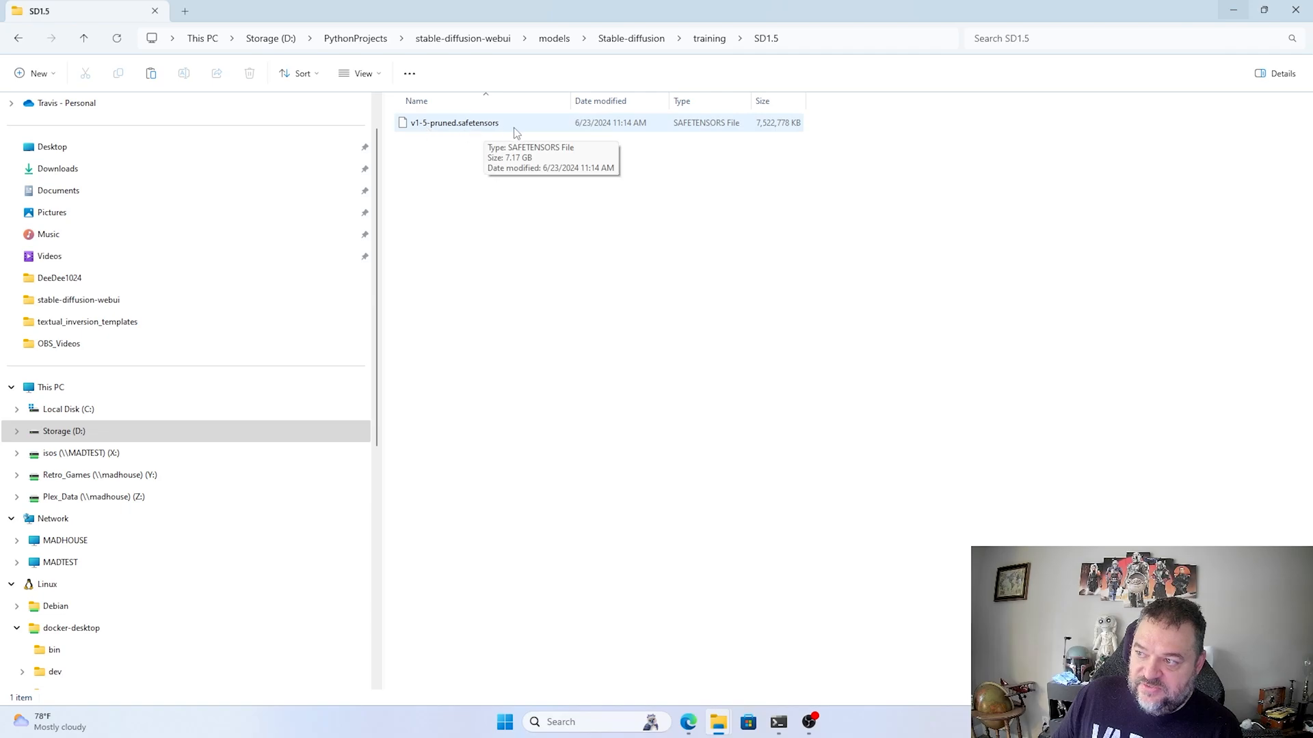
pyautogui.click(84, 38)
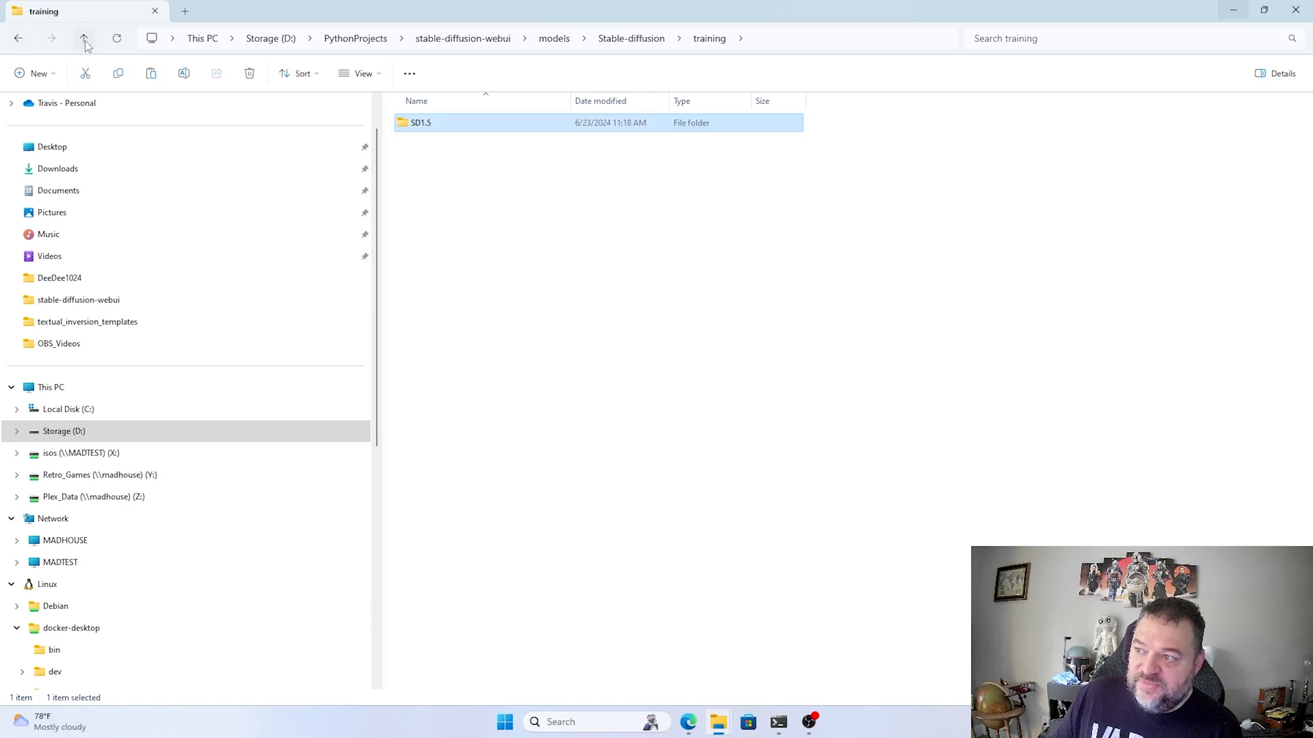
pyautogui.click(84, 38)
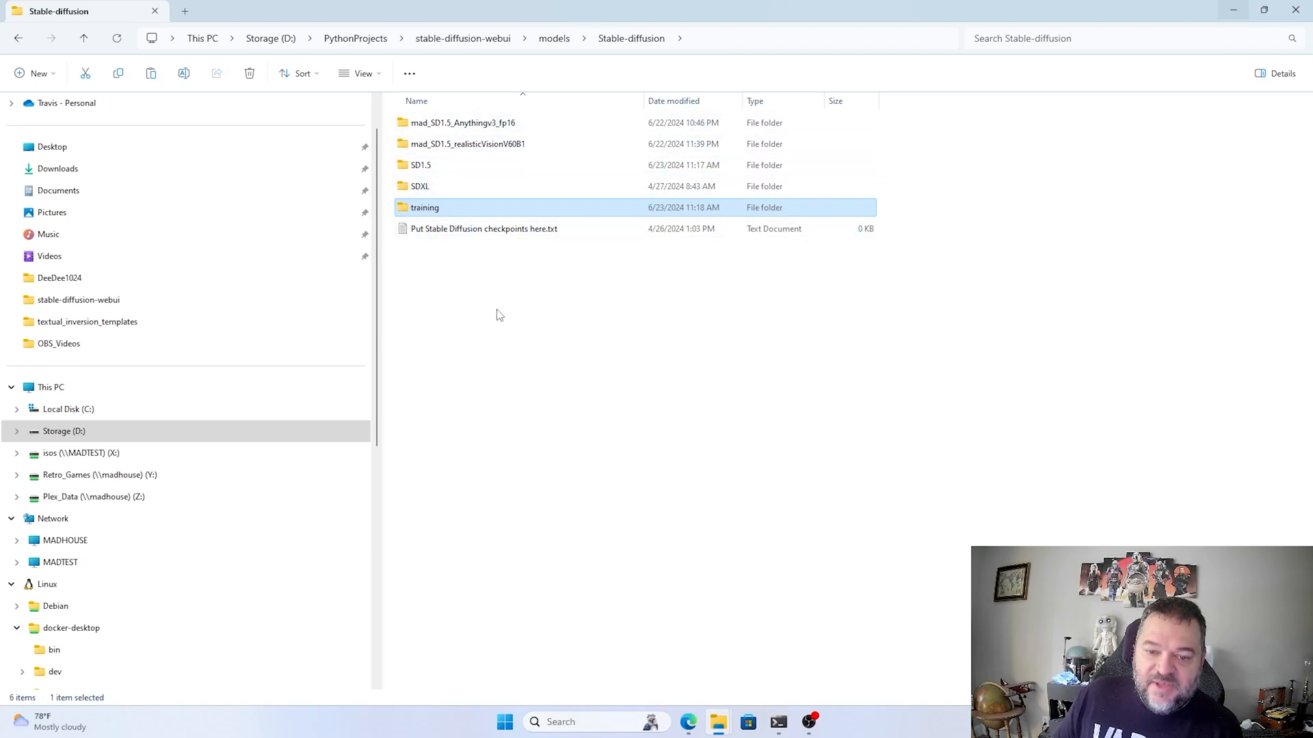
pyautogui.click(462, 37)
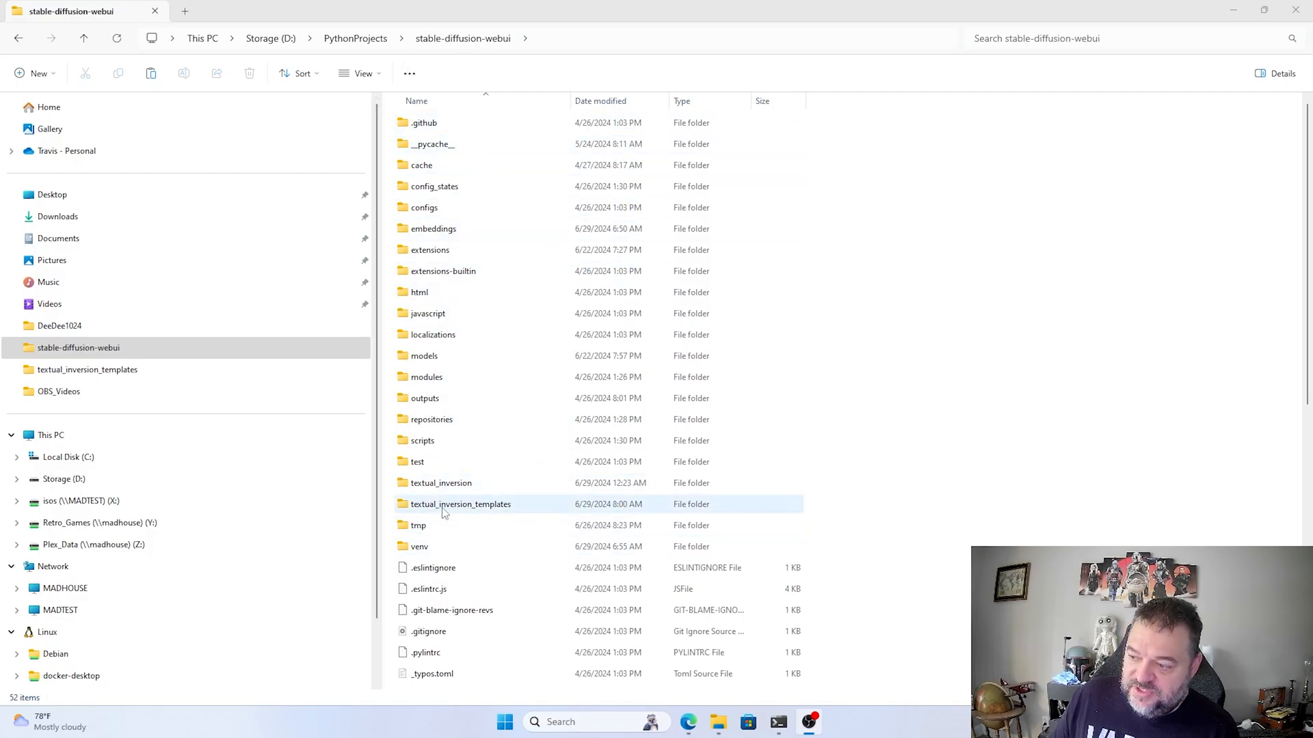
# - In textual_inversion_templates, glance at none.txt, close it, and open subject.txt
pyautogui.doubleClick(460, 504)
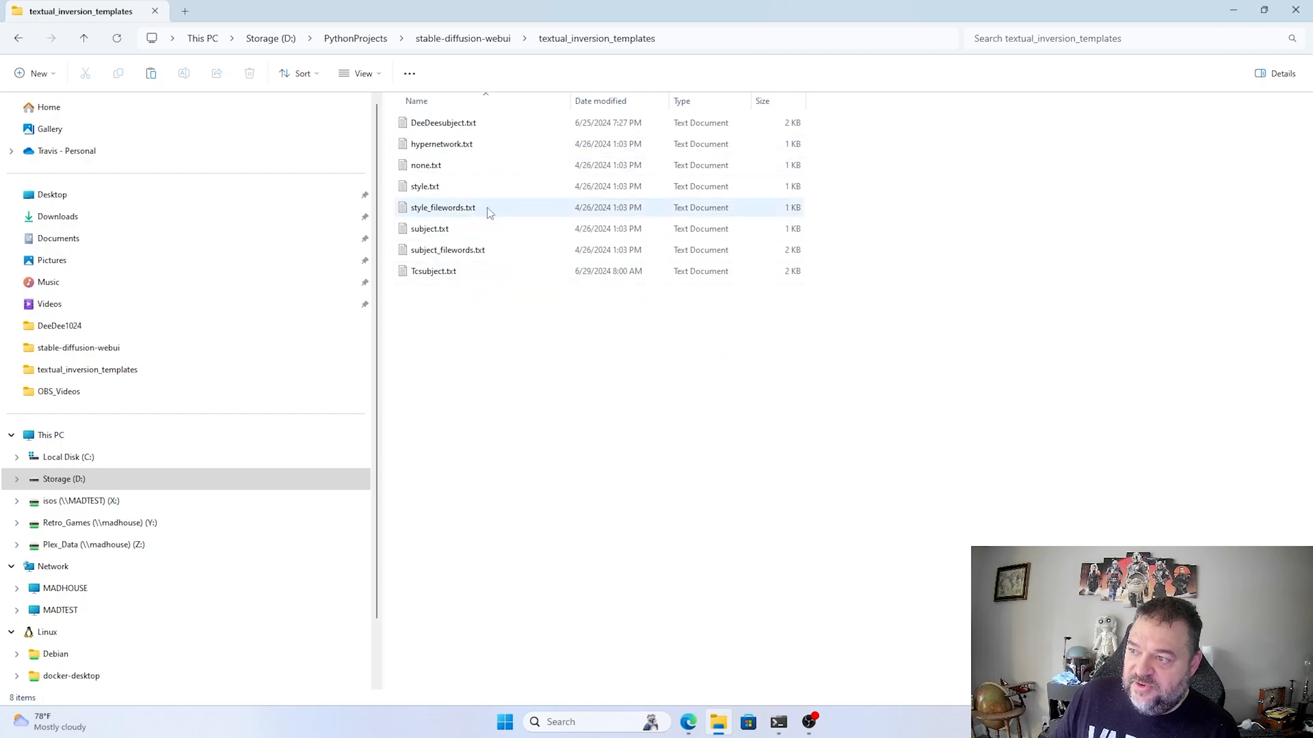
pyautogui.click(425, 165)
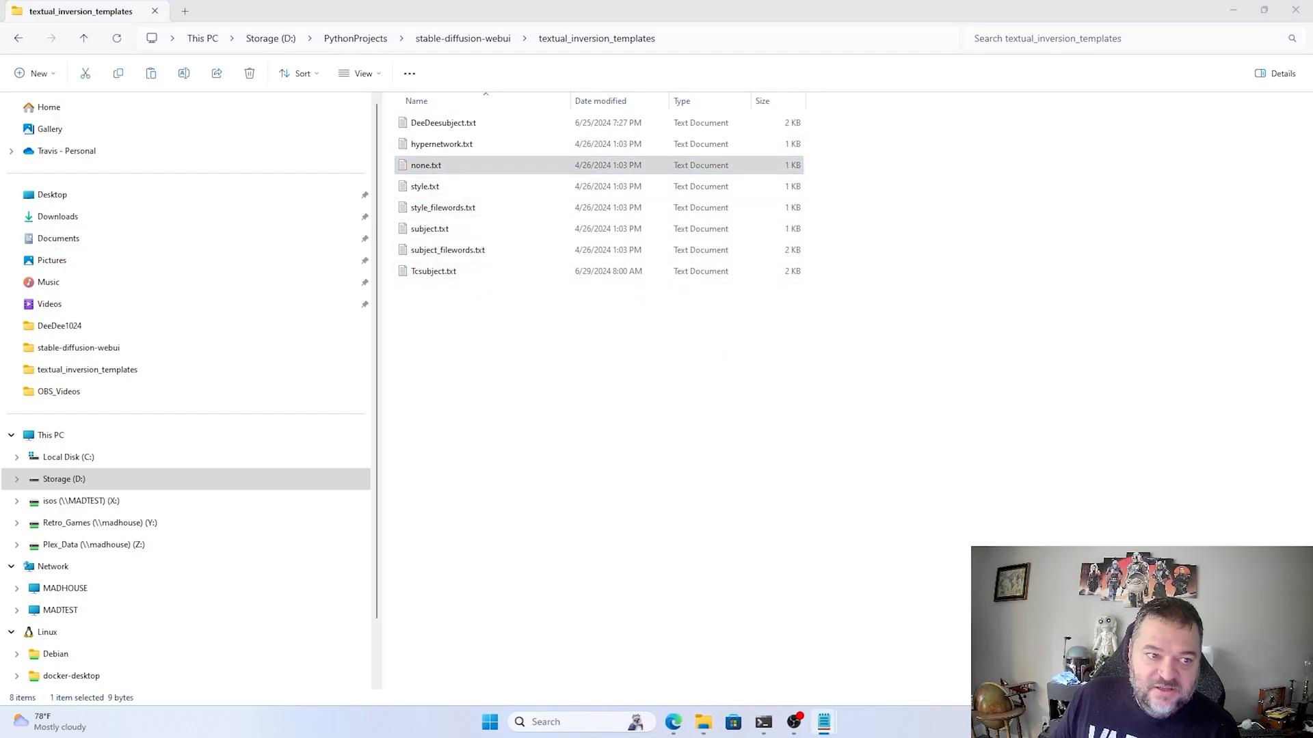
pyautogui.doubleClick(425, 165)
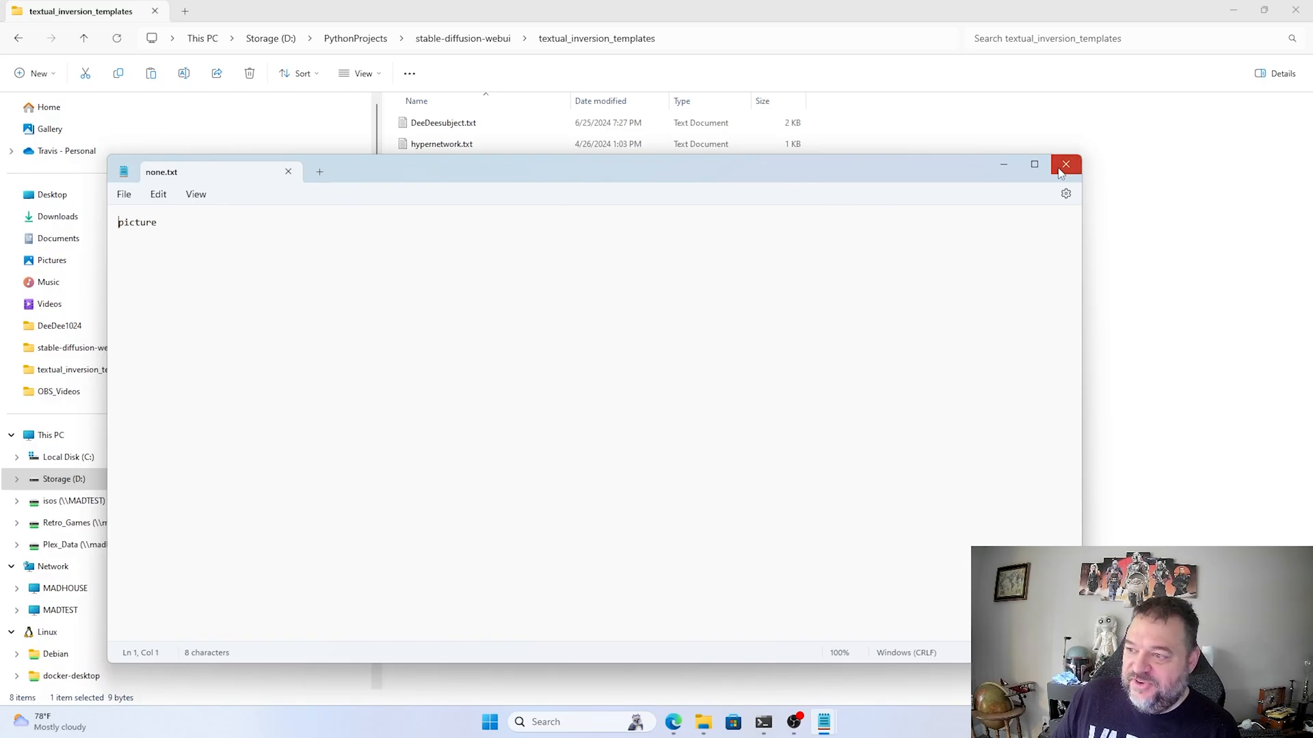
pyautogui.click(1066, 164)
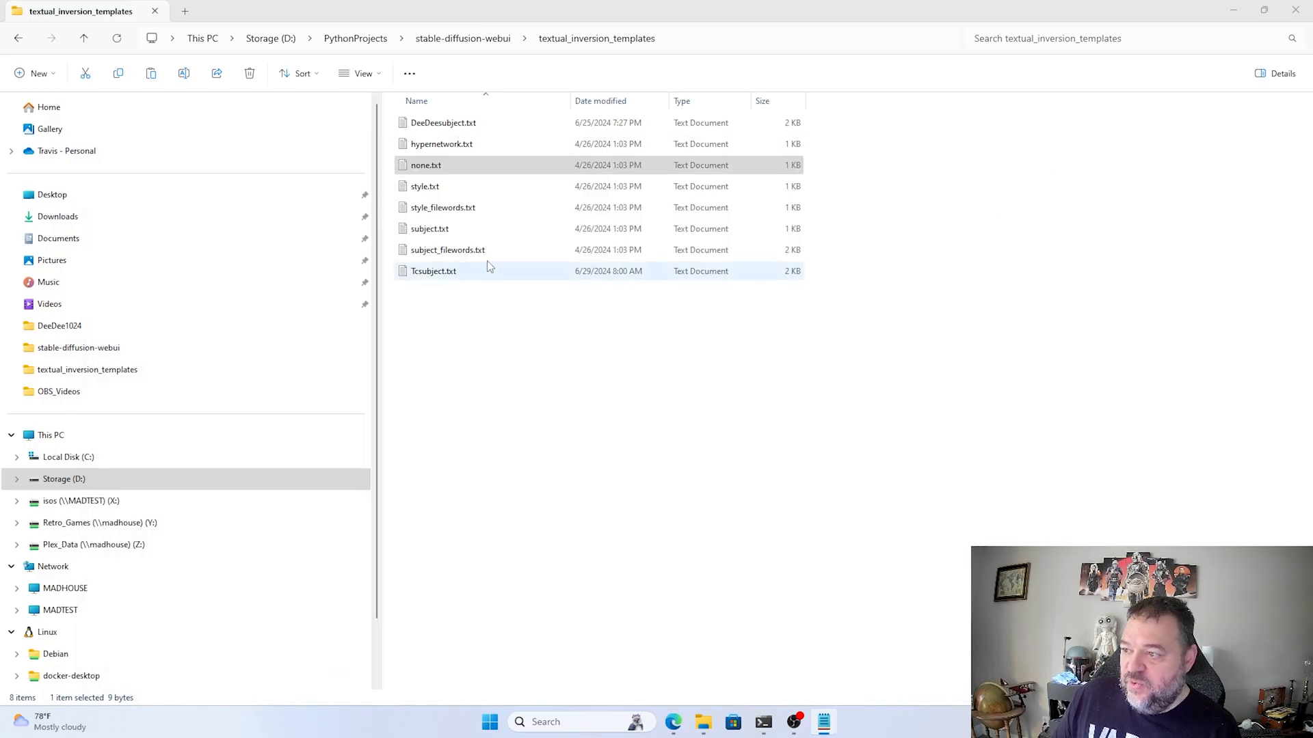
pyautogui.click(430, 228)
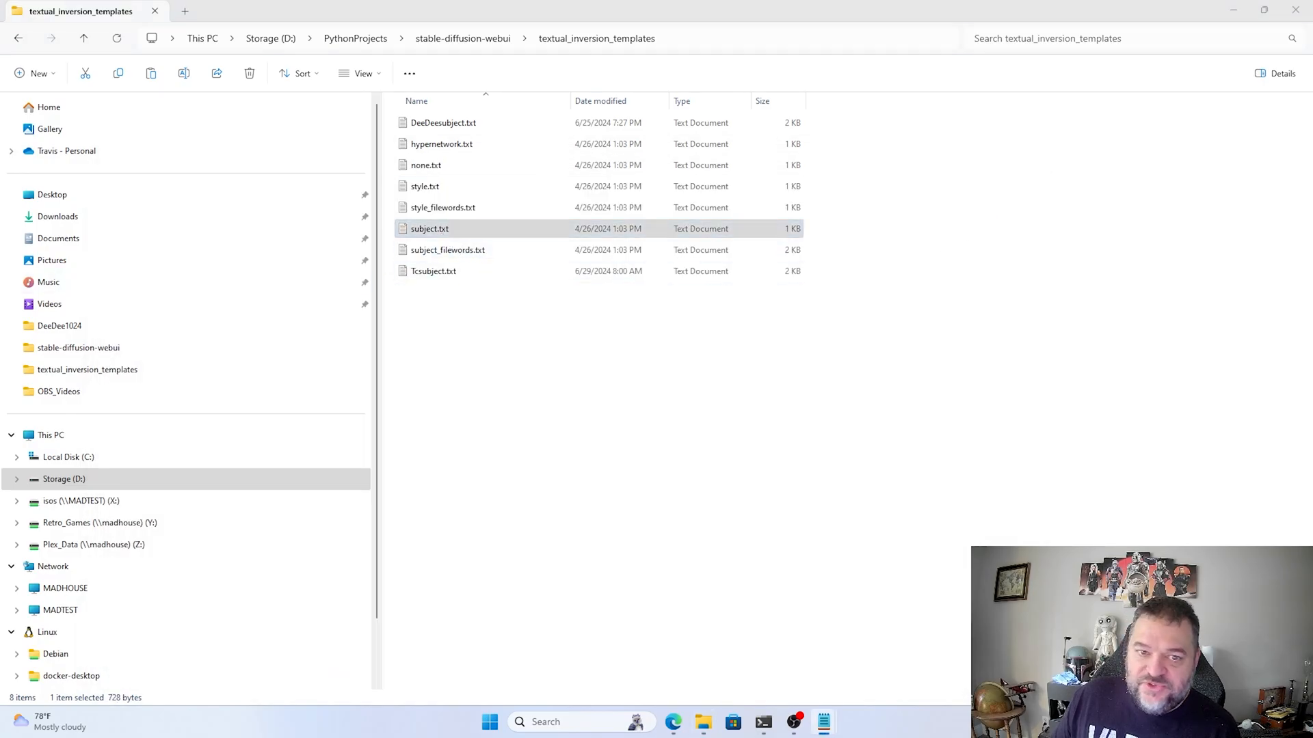
pyautogui.doubleClick(429, 228)
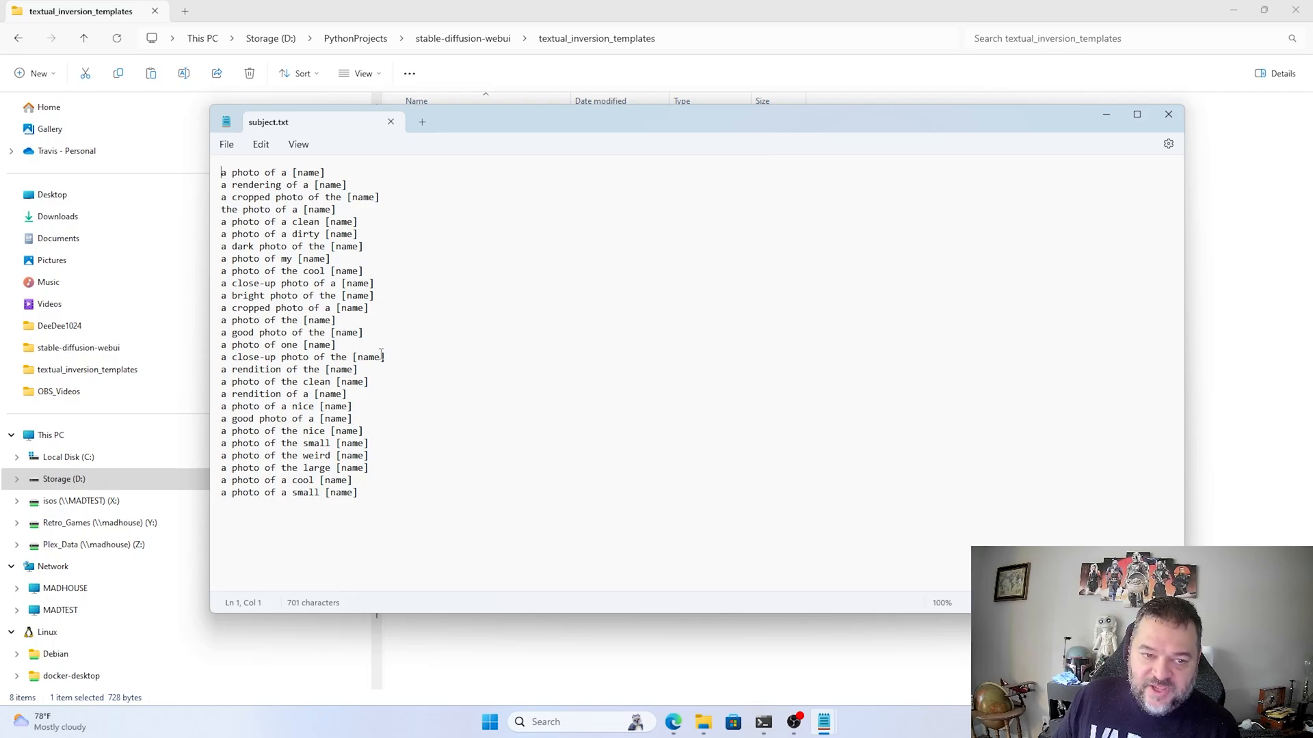
pyautogui.moveTo(347, 358)
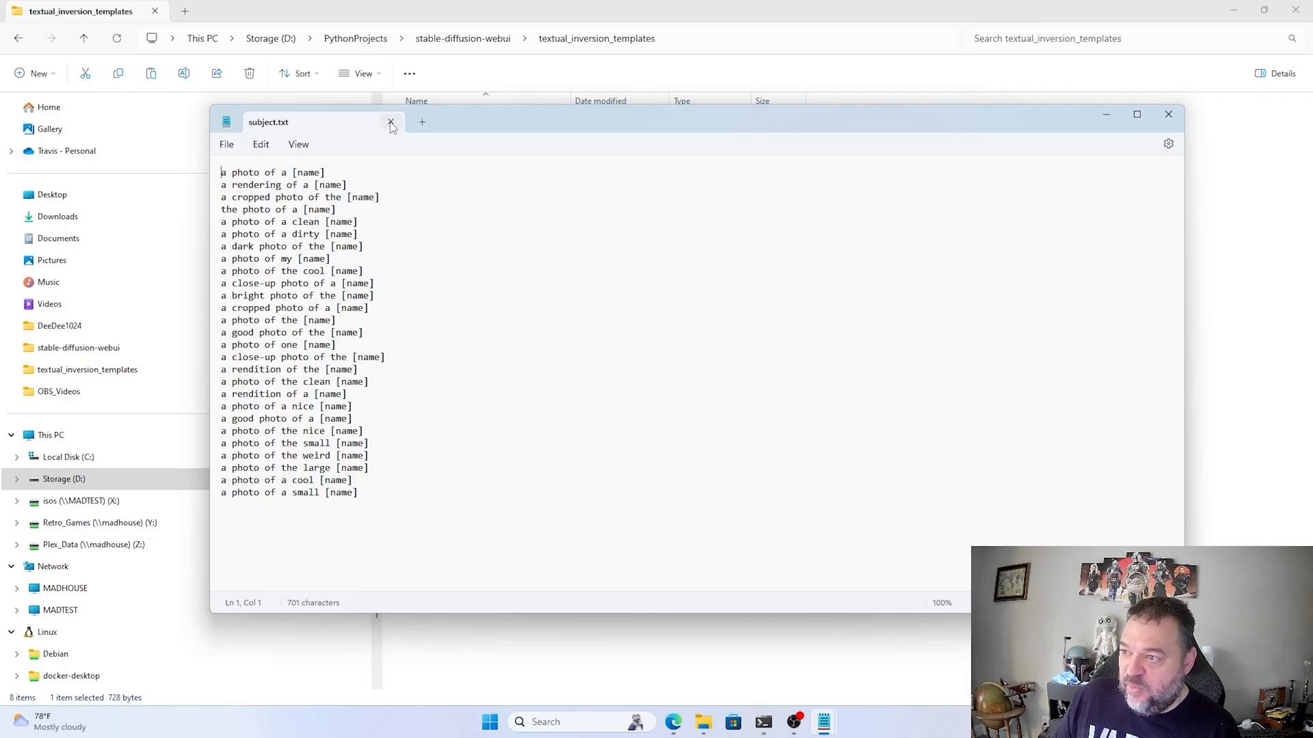
# - Close subject.txt and open the custom Tcsubject.txt portrait template
pyautogui.click(389, 122)
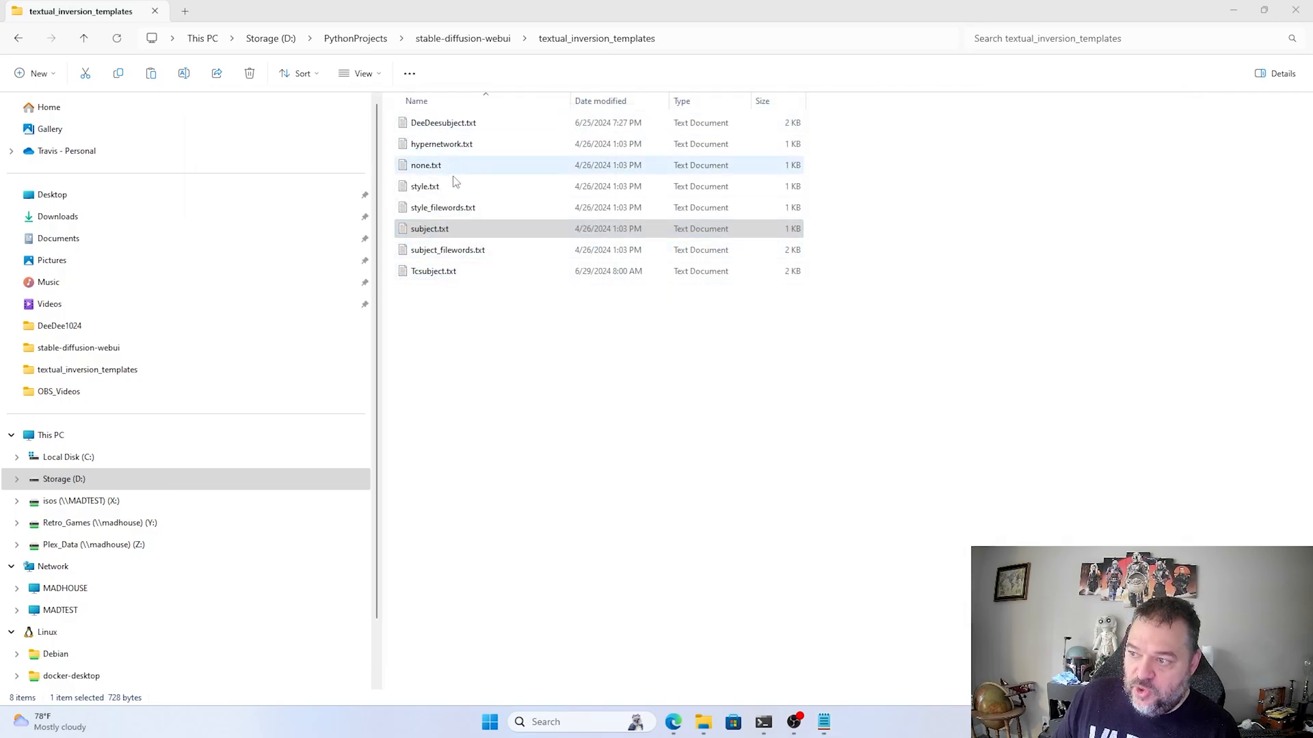
pyautogui.click(433, 270)
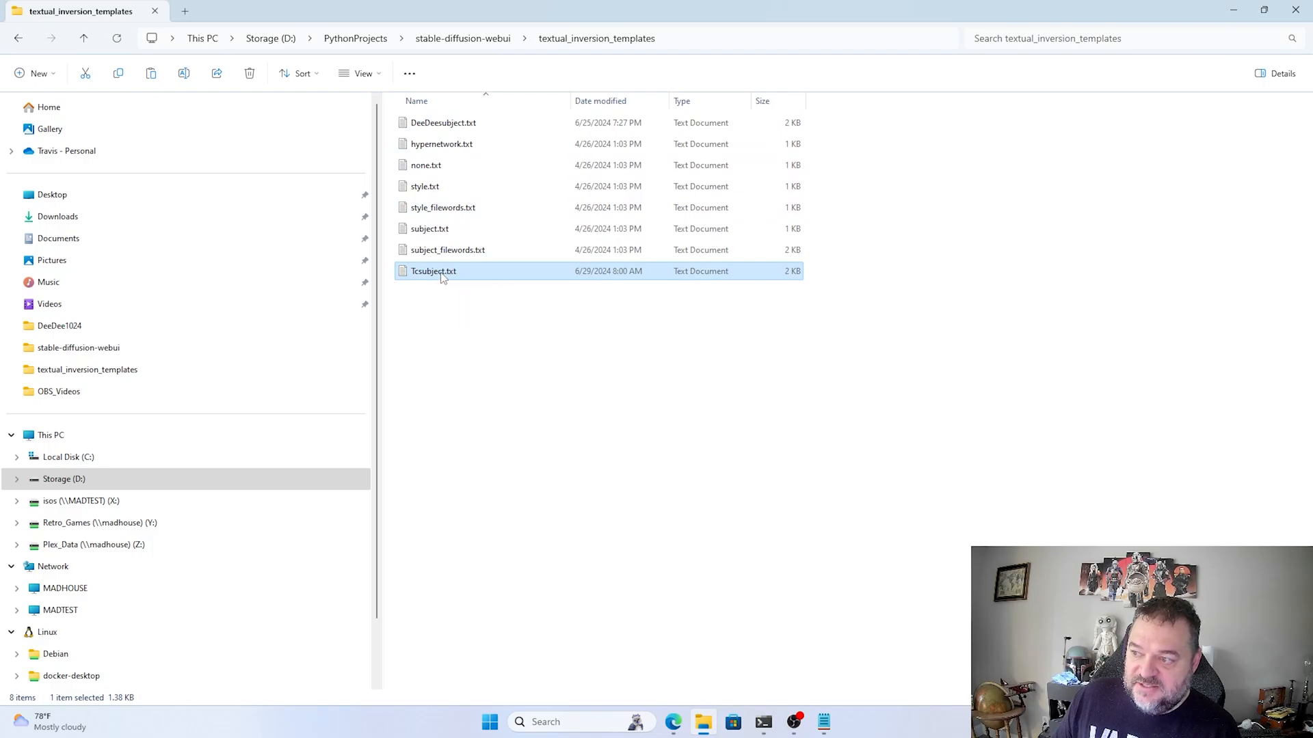
pyautogui.doubleClick(433, 271)
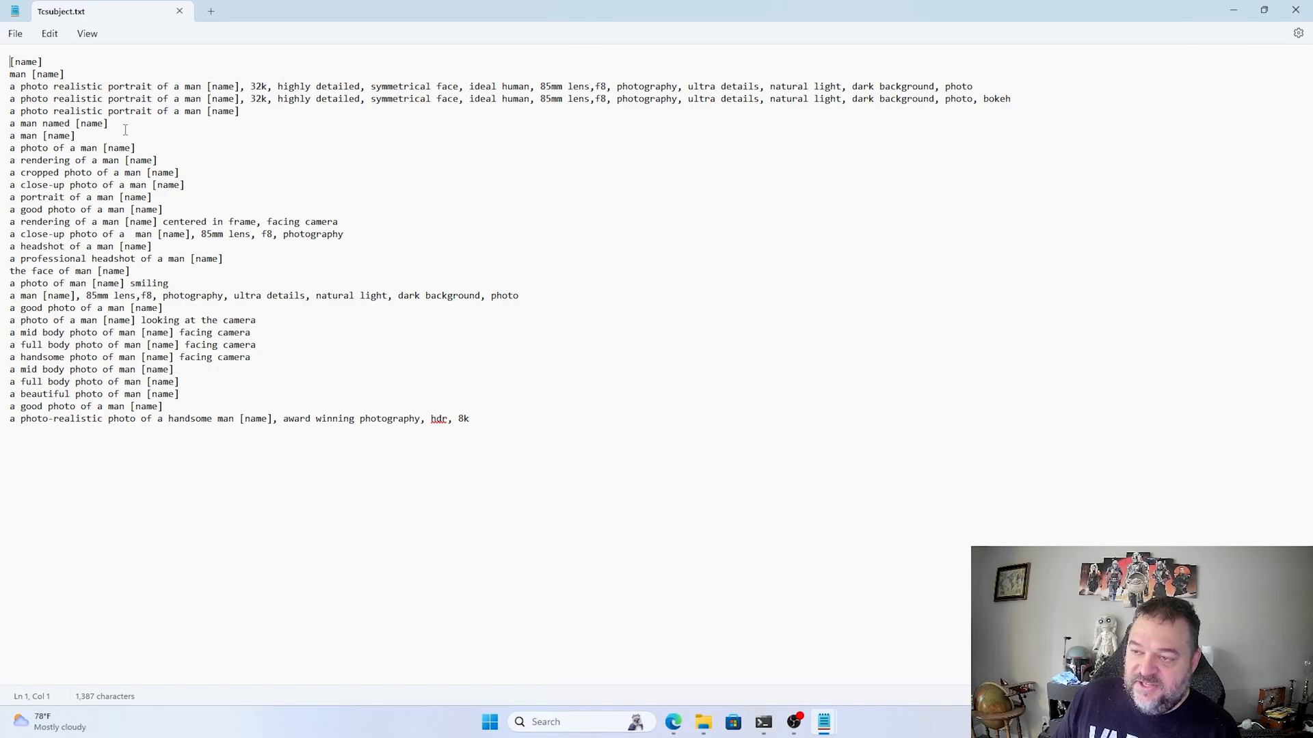
pyautogui.moveTo(71, 269)
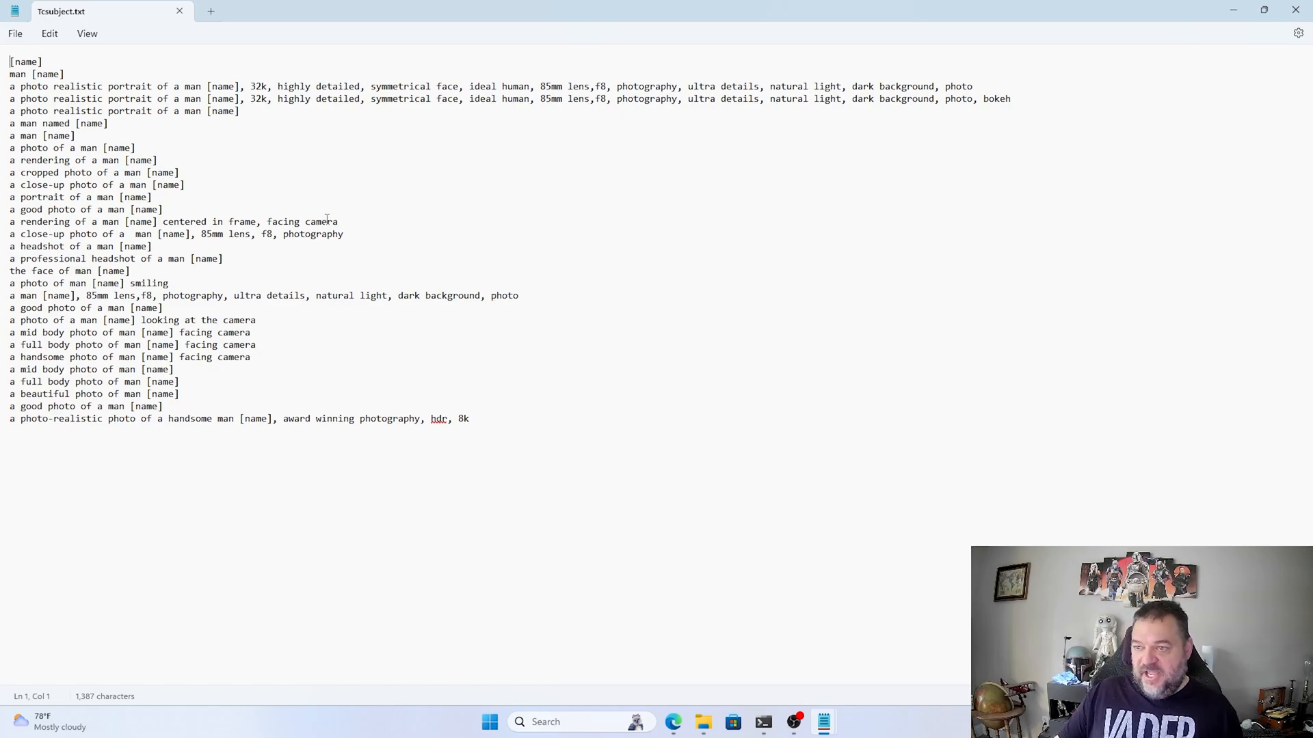
pyautogui.moveTo(342, 261)
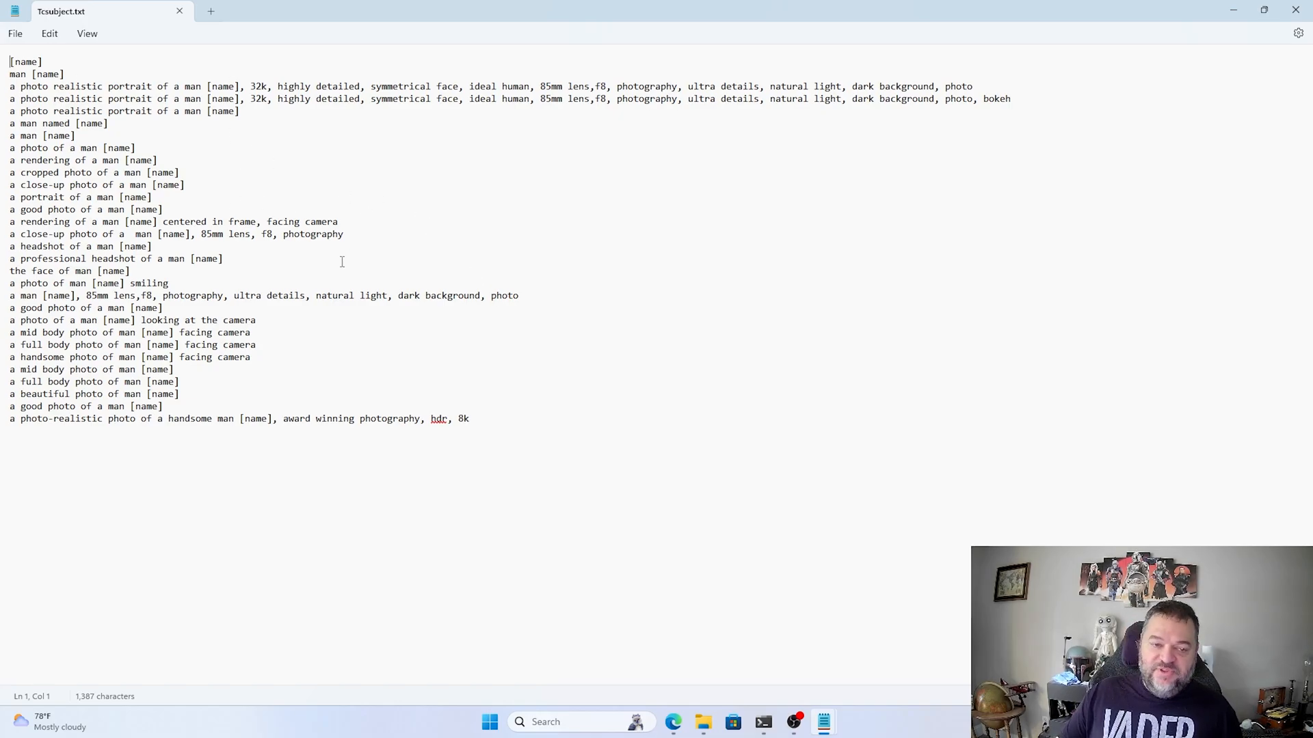
pyautogui.moveTo(365, 241)
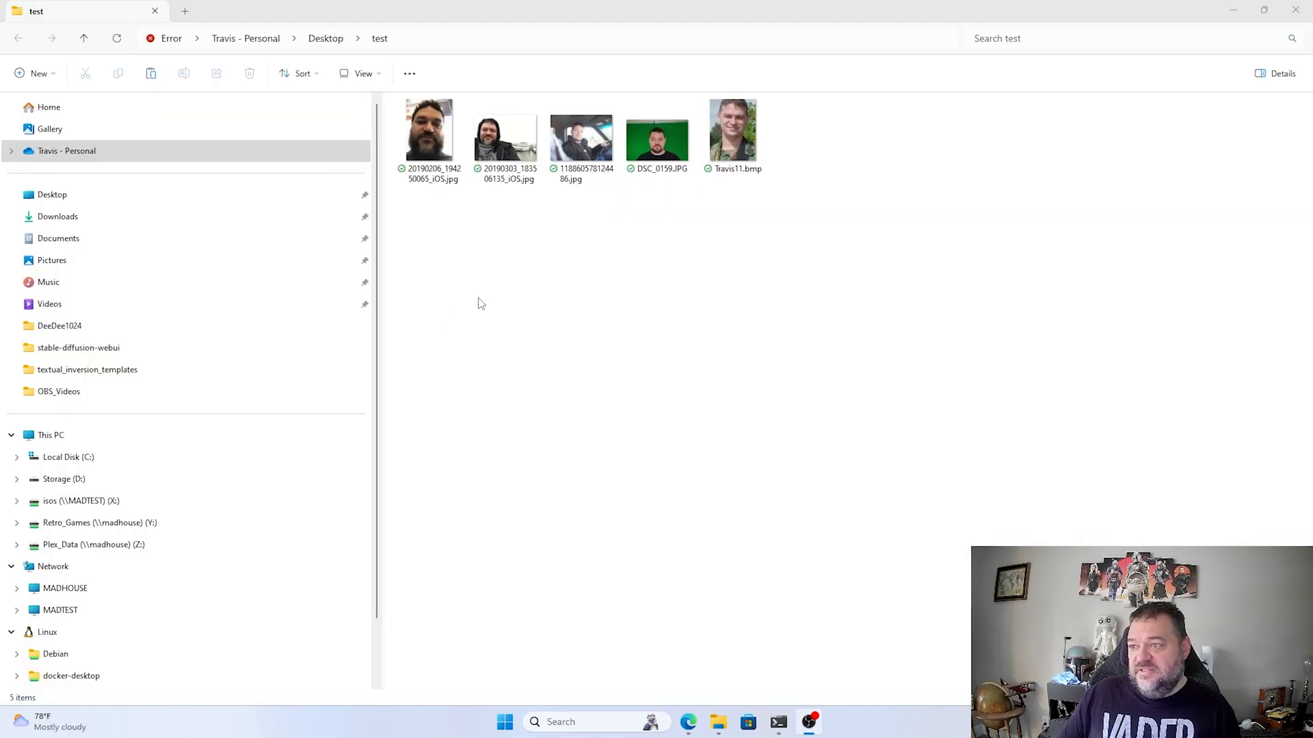
pyautogui.moveTo(455, 287)
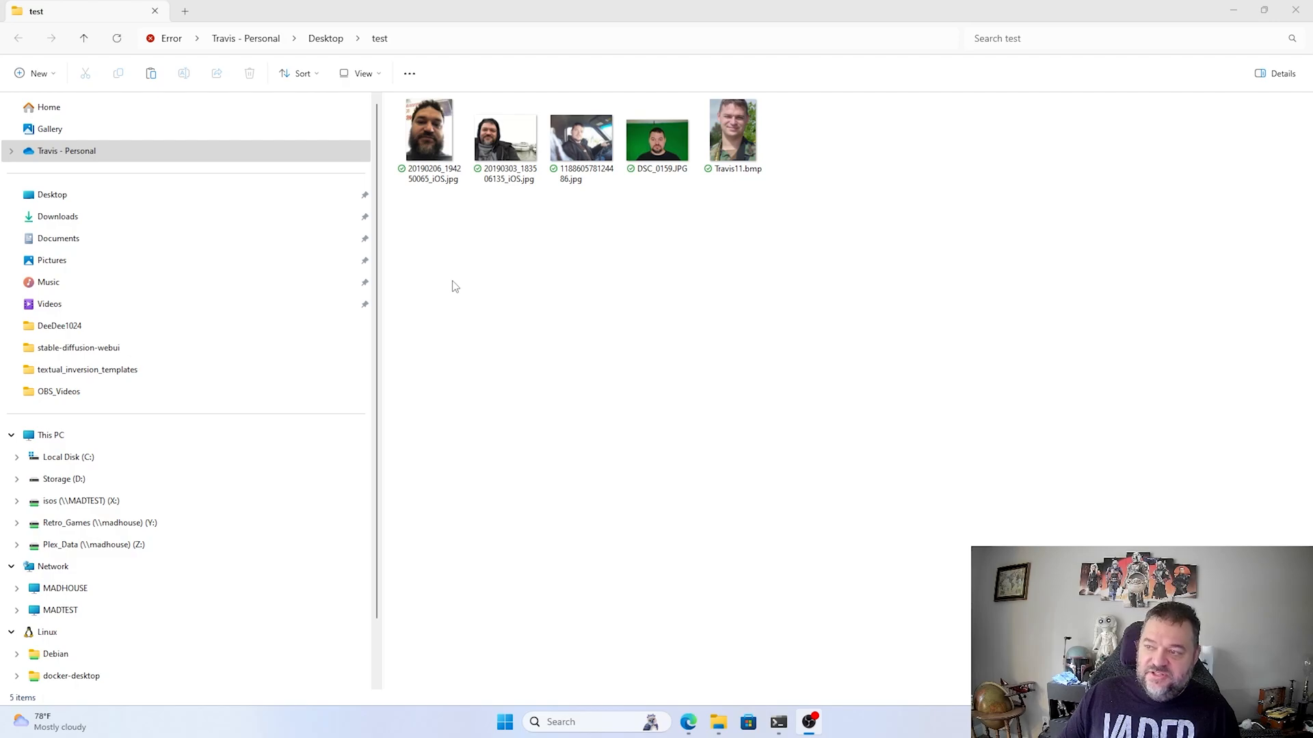
# - Close Notepad and open Desktop\test with the five subject photos
pyautogui.click(657, 130)
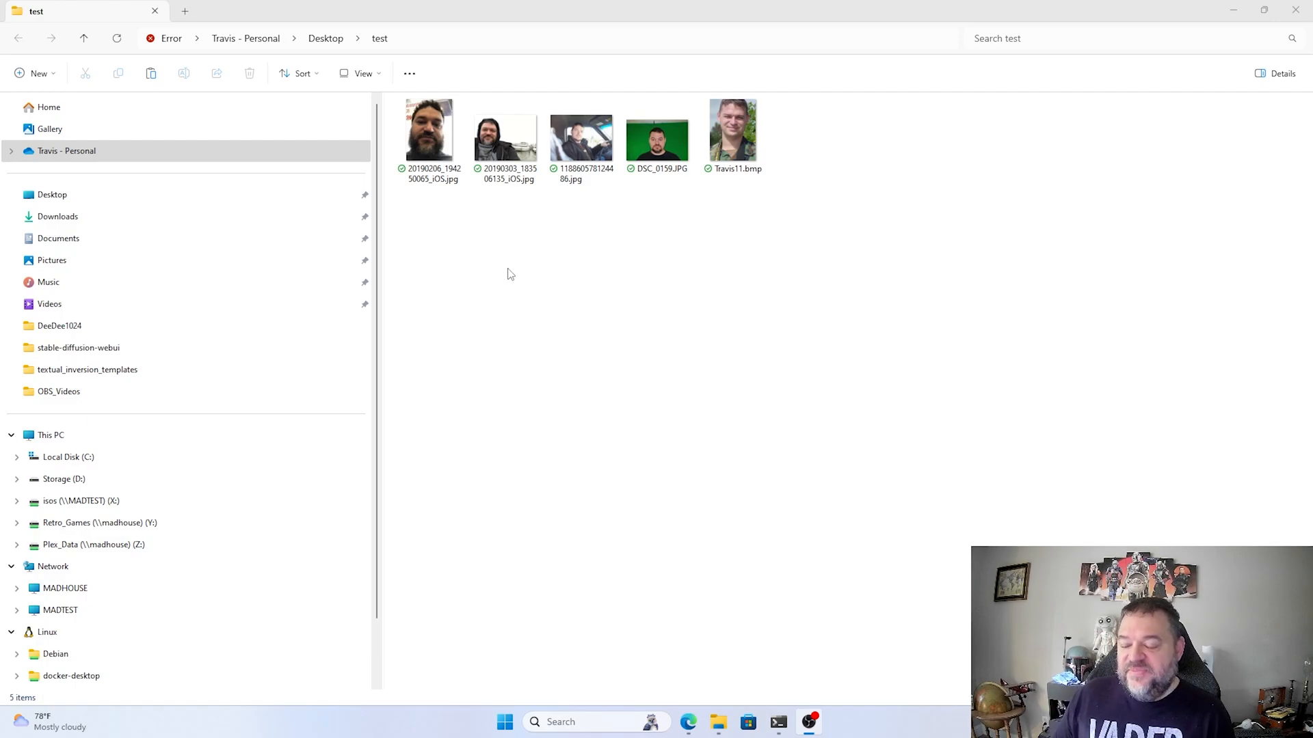
pyautogui.click(504, 134)
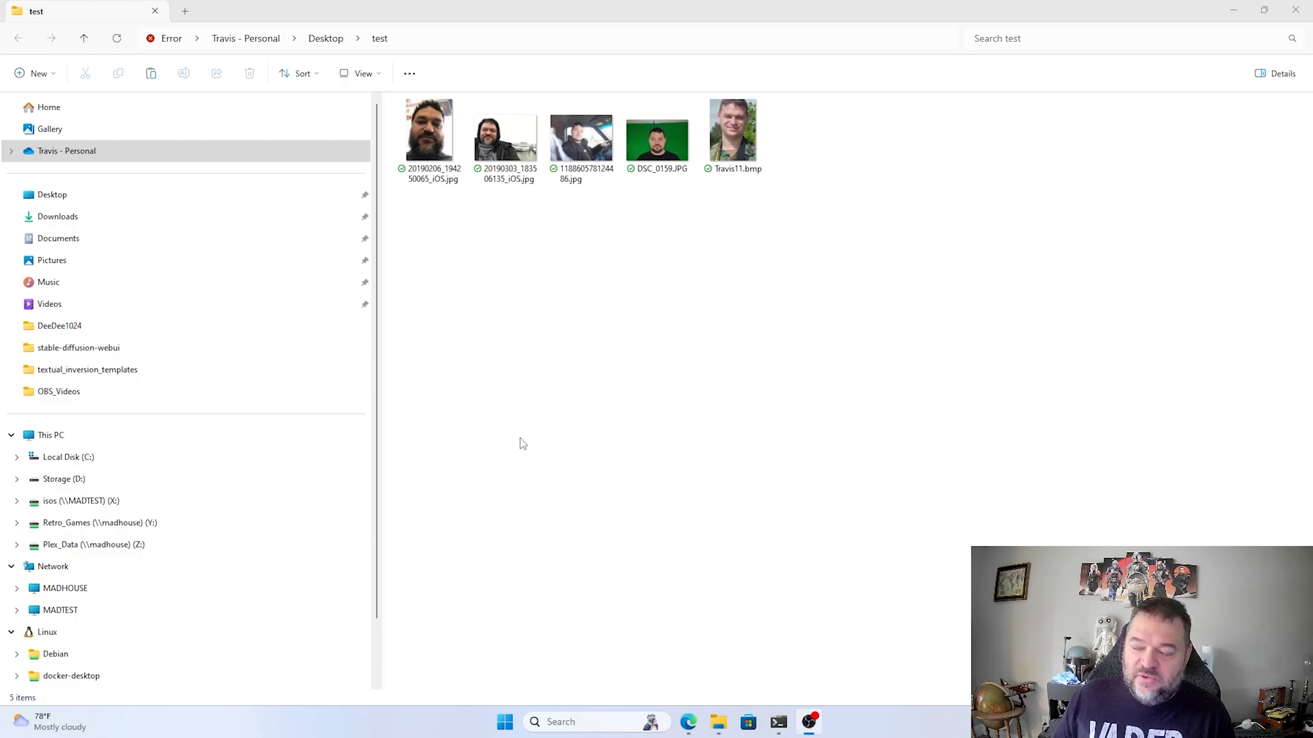
pyautogui.moveTo(513, 277)
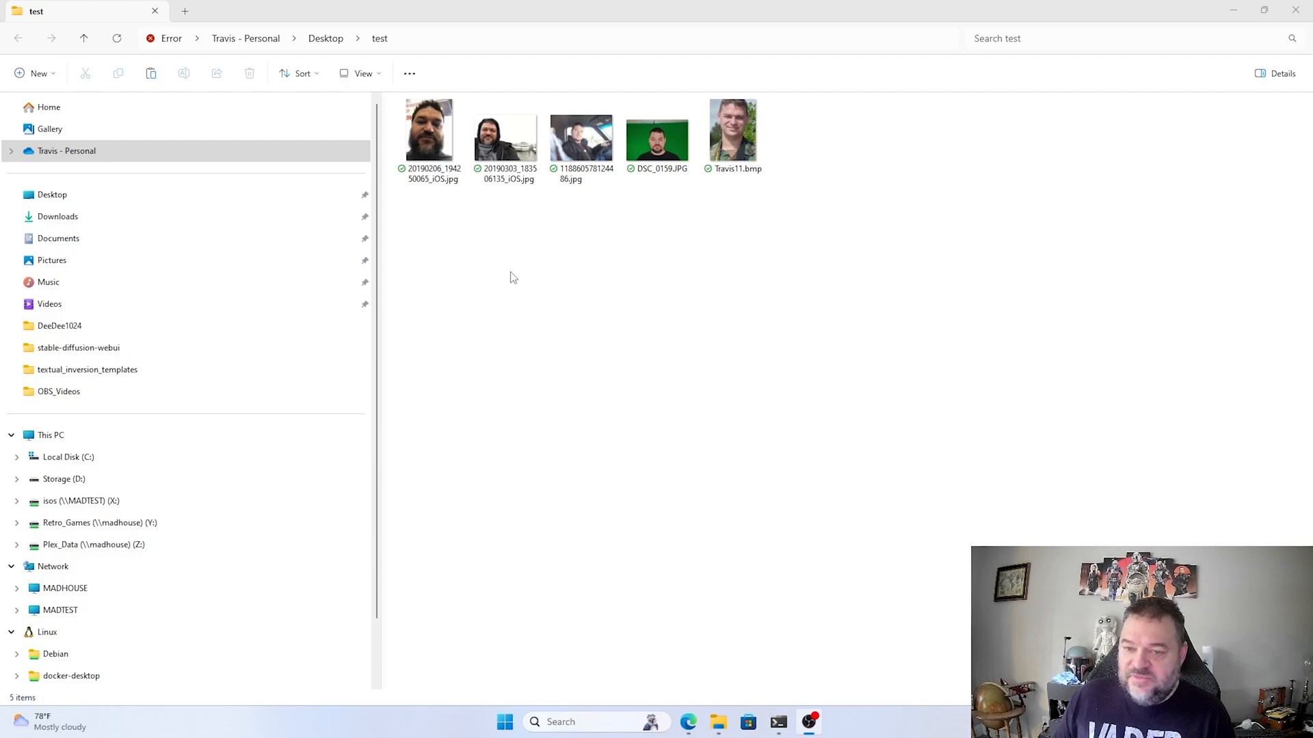
pyautogui.moveTo(555, 303)
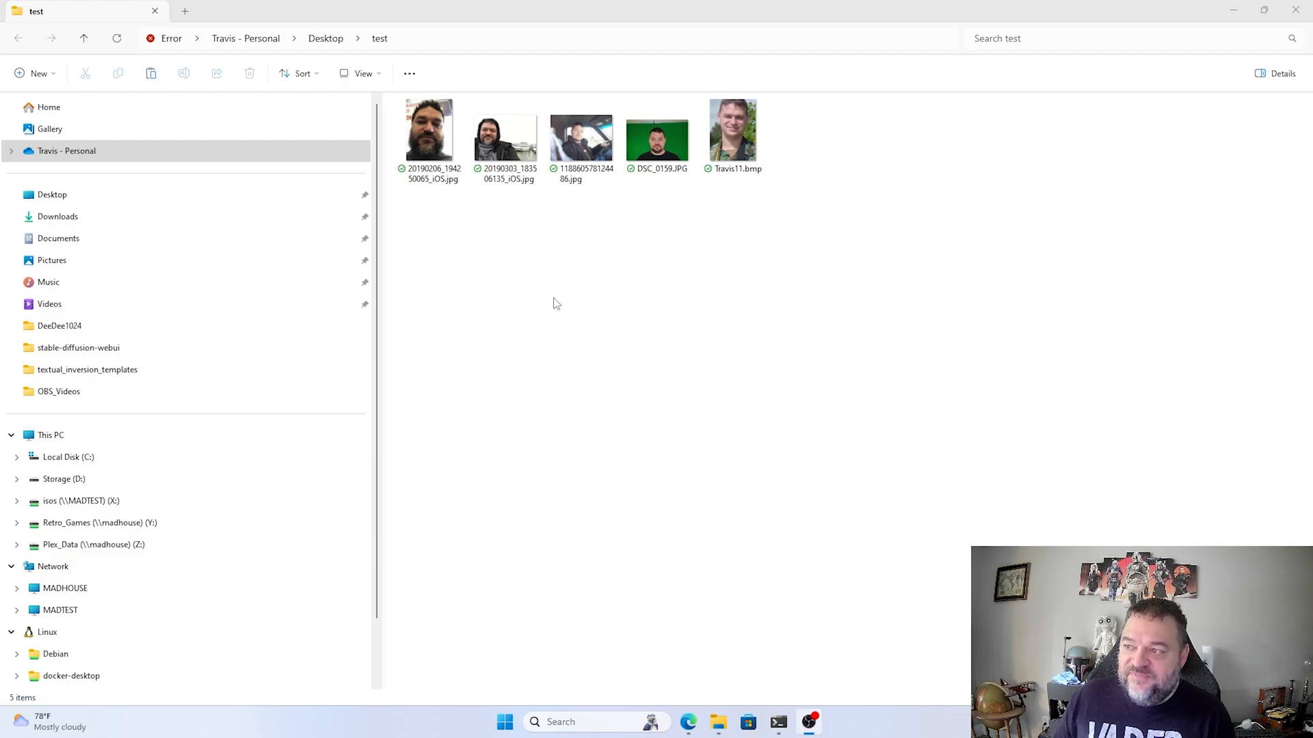
pyautogui.moveTo(538, 243)
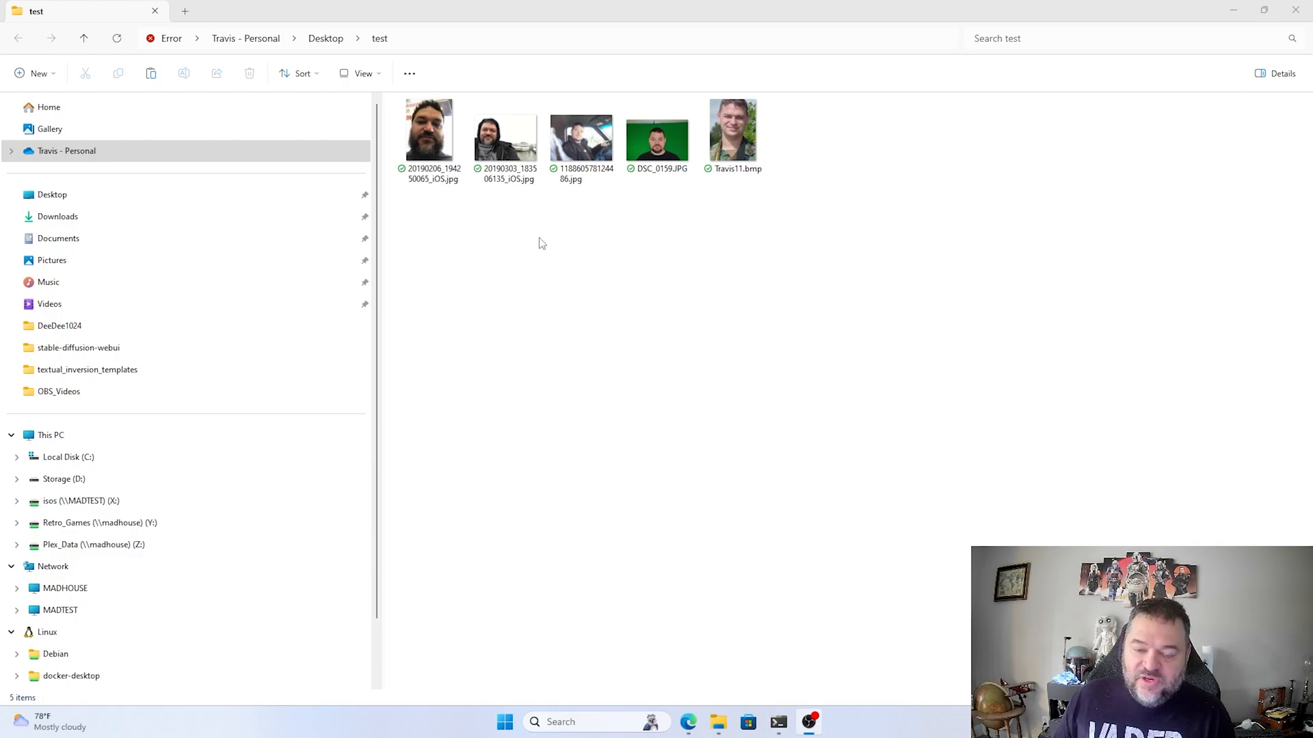
pyautogui.moveTo(668, 249)
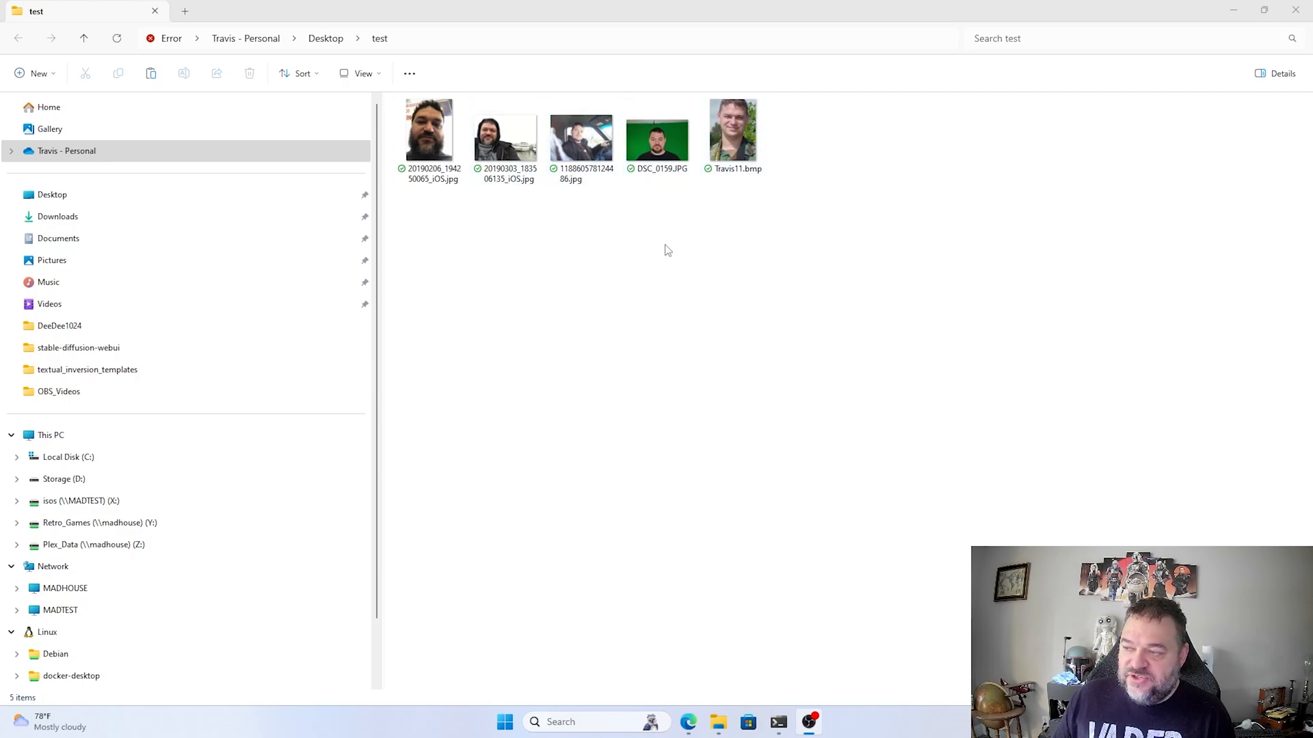
pyautogui.click(504, 134)
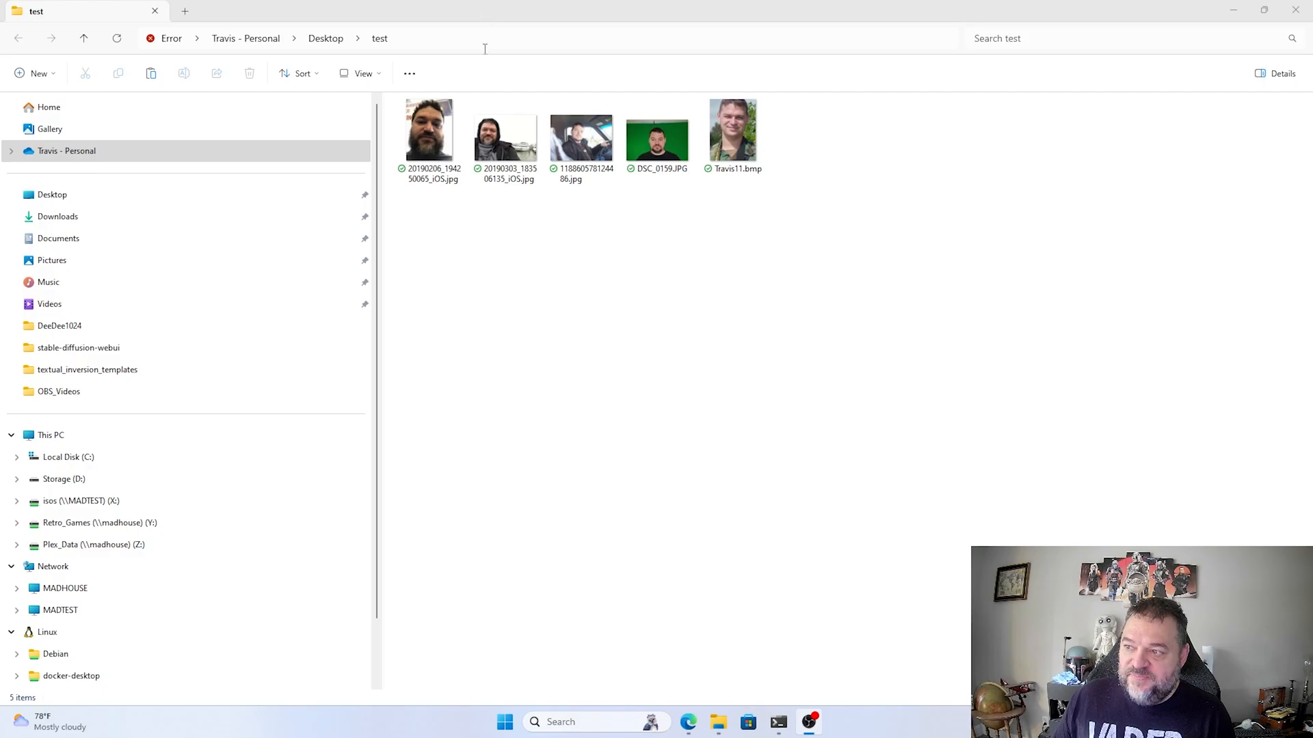
pyautogui.moveTo(473, 15)
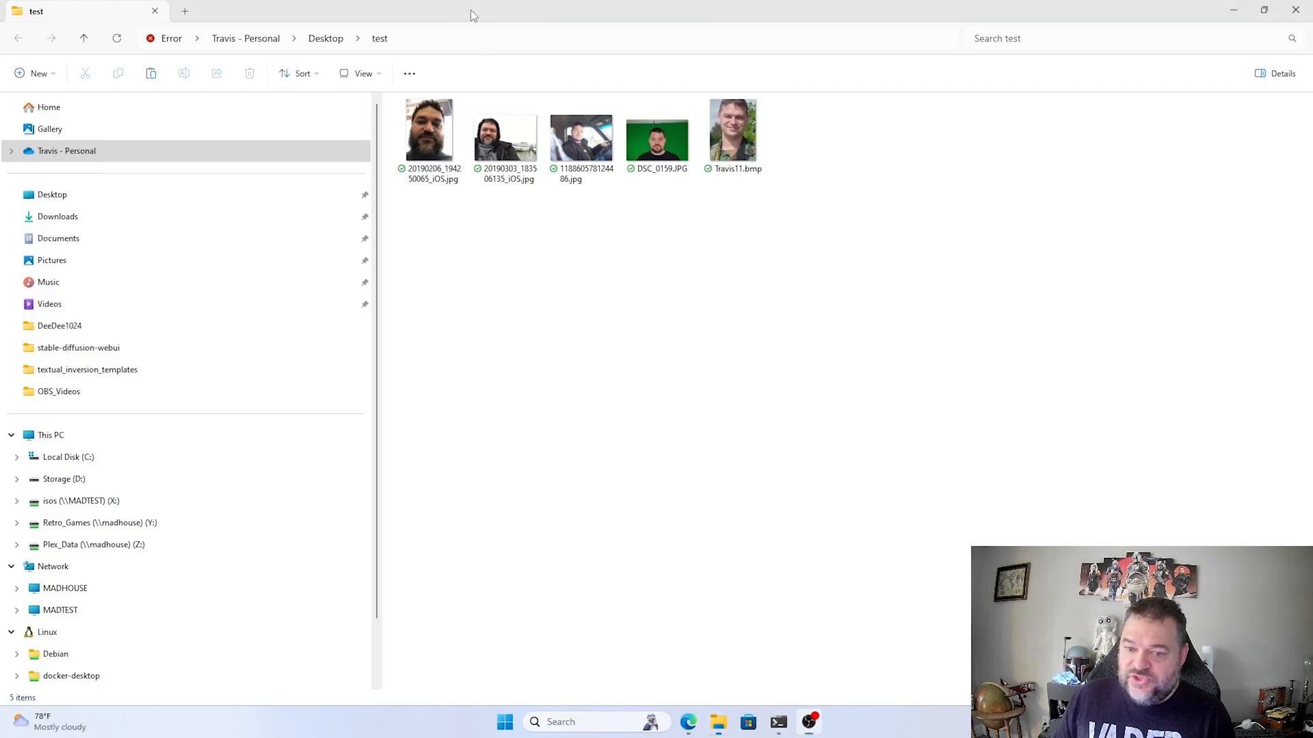
# - Bring the browser forward and switch to the BIRME image resizing tab
pyautogui.click(87, 369)
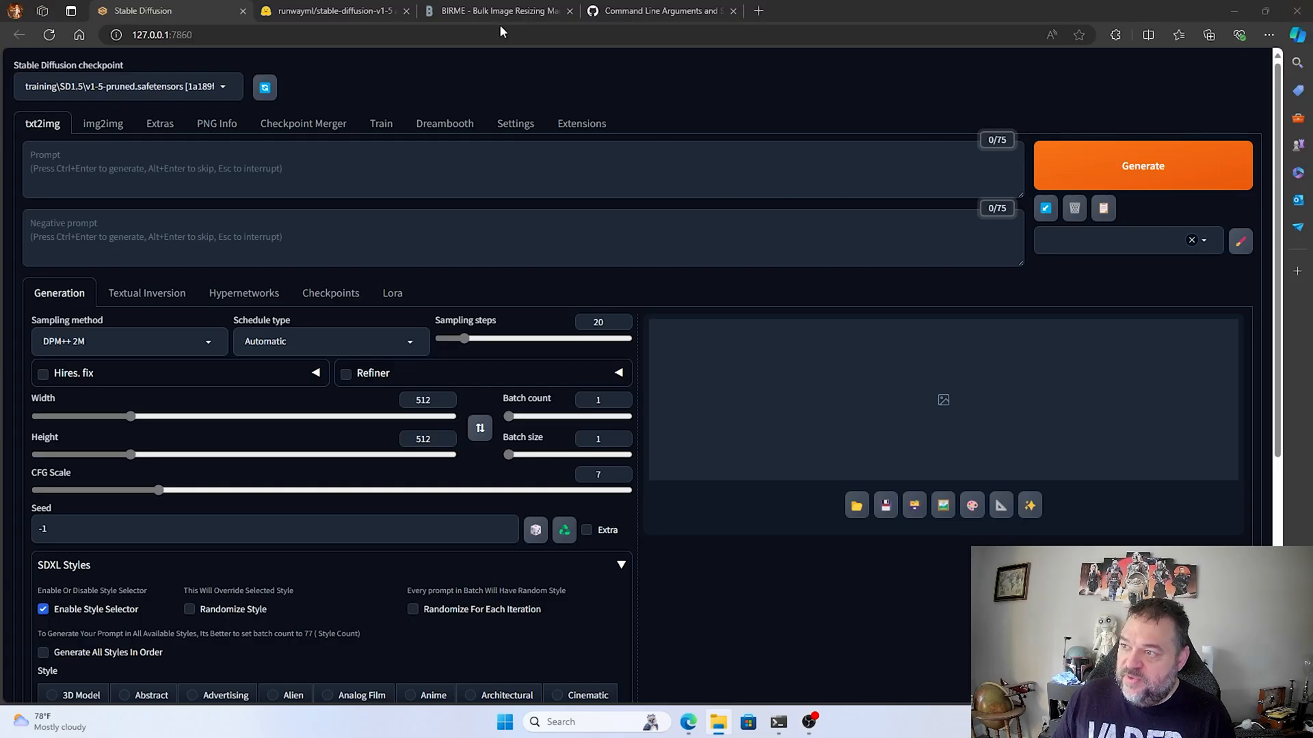
pyautogui.click(496, 11)
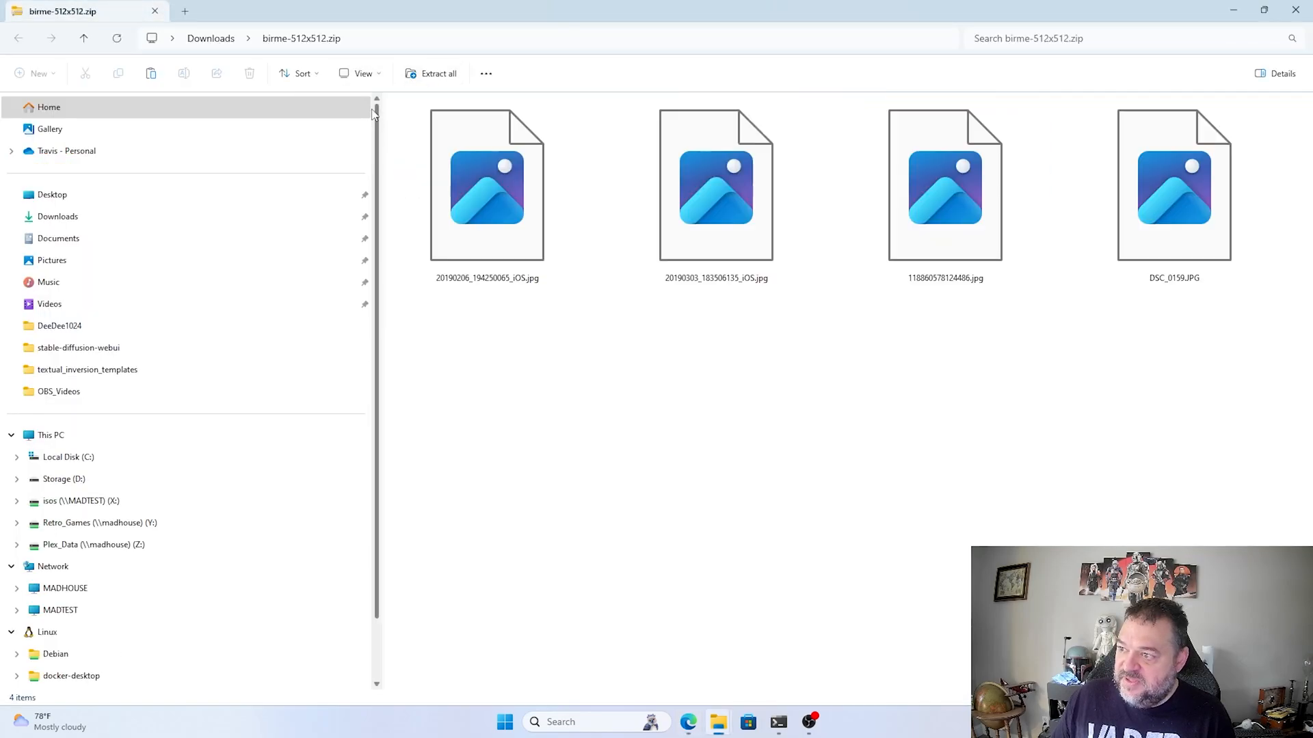
# - Extract birme-512x512.zip in Downloads and check the resulting birme-512x512 folder
pyautogui.click(486, 186)
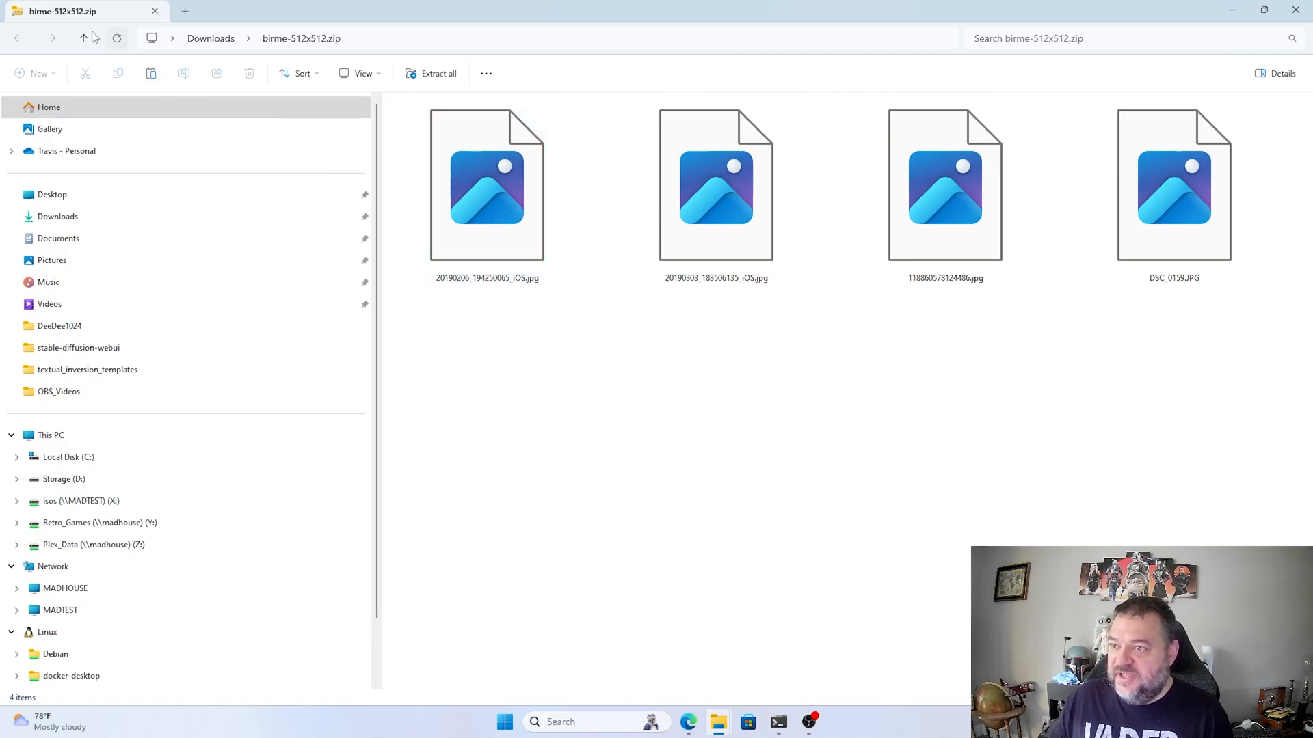
pyautogui.rightClick(440, 142)
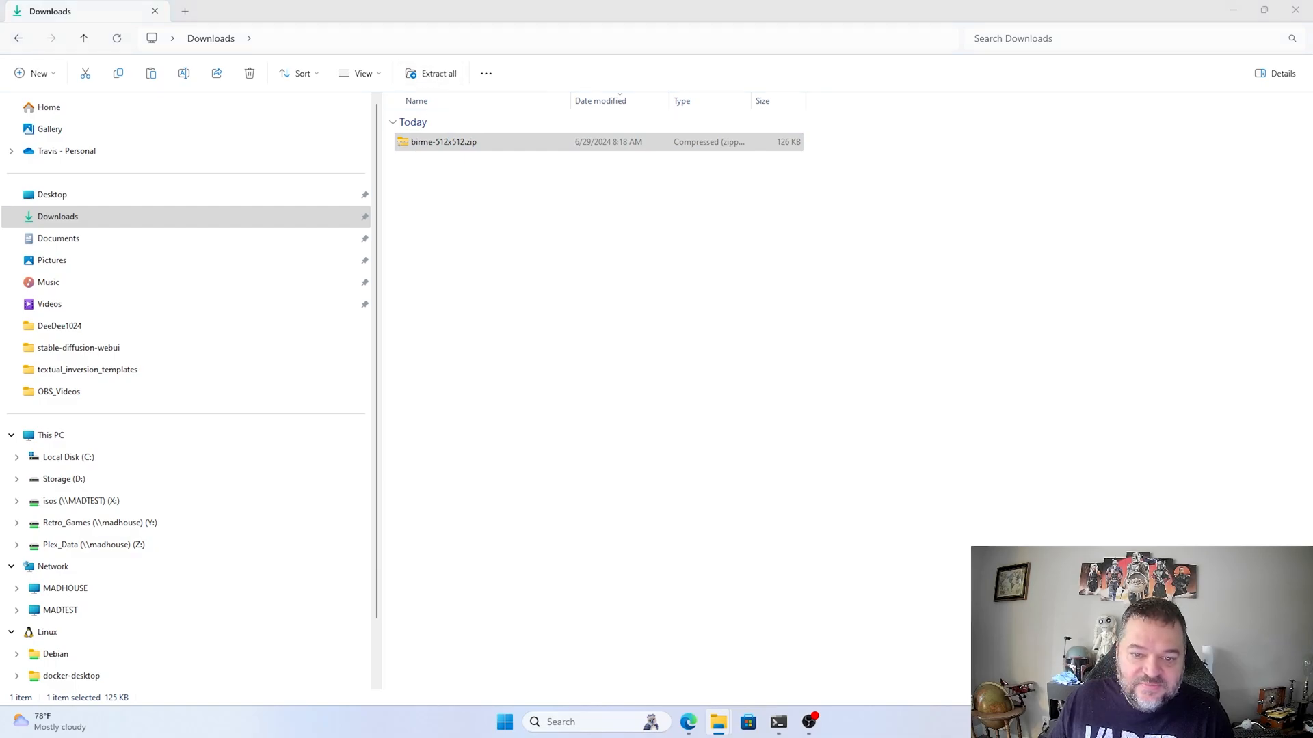
pyautogui.doubleClick(442, 142)
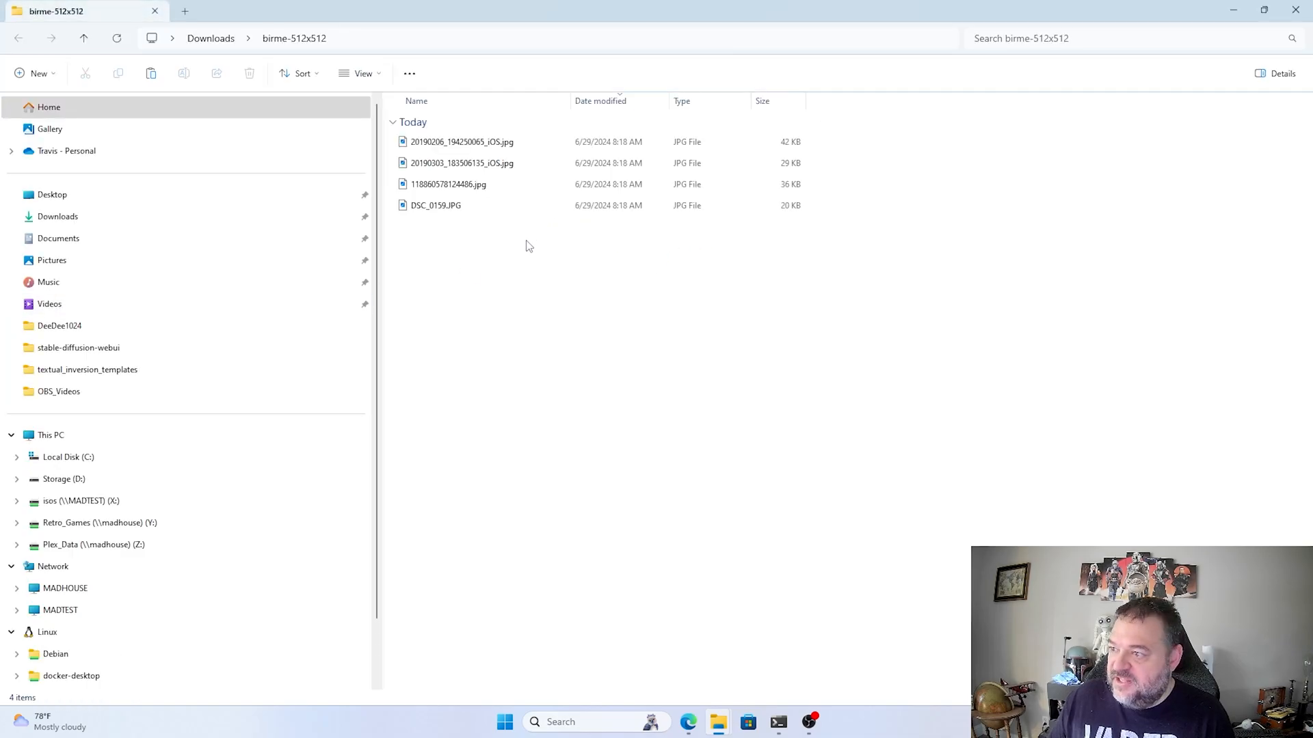
pyautogui.click(360, 74)
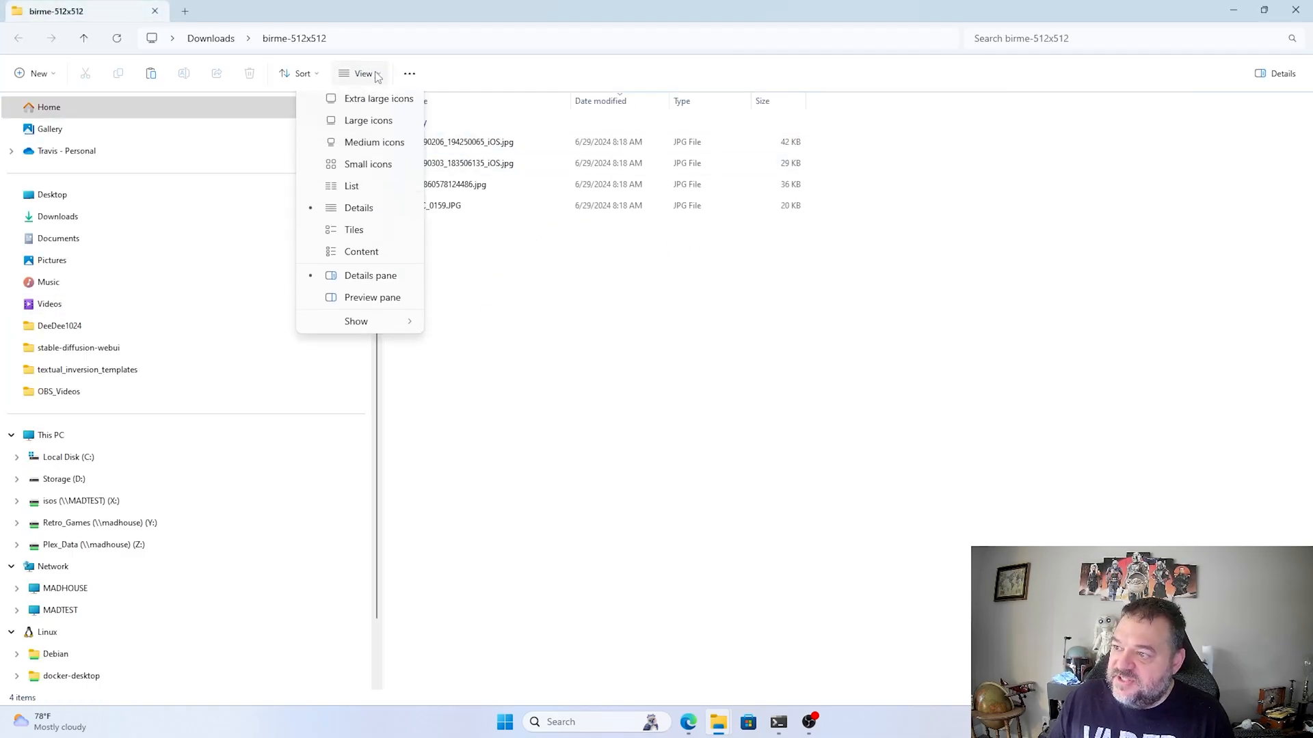
pyautogui.click(368, 119)
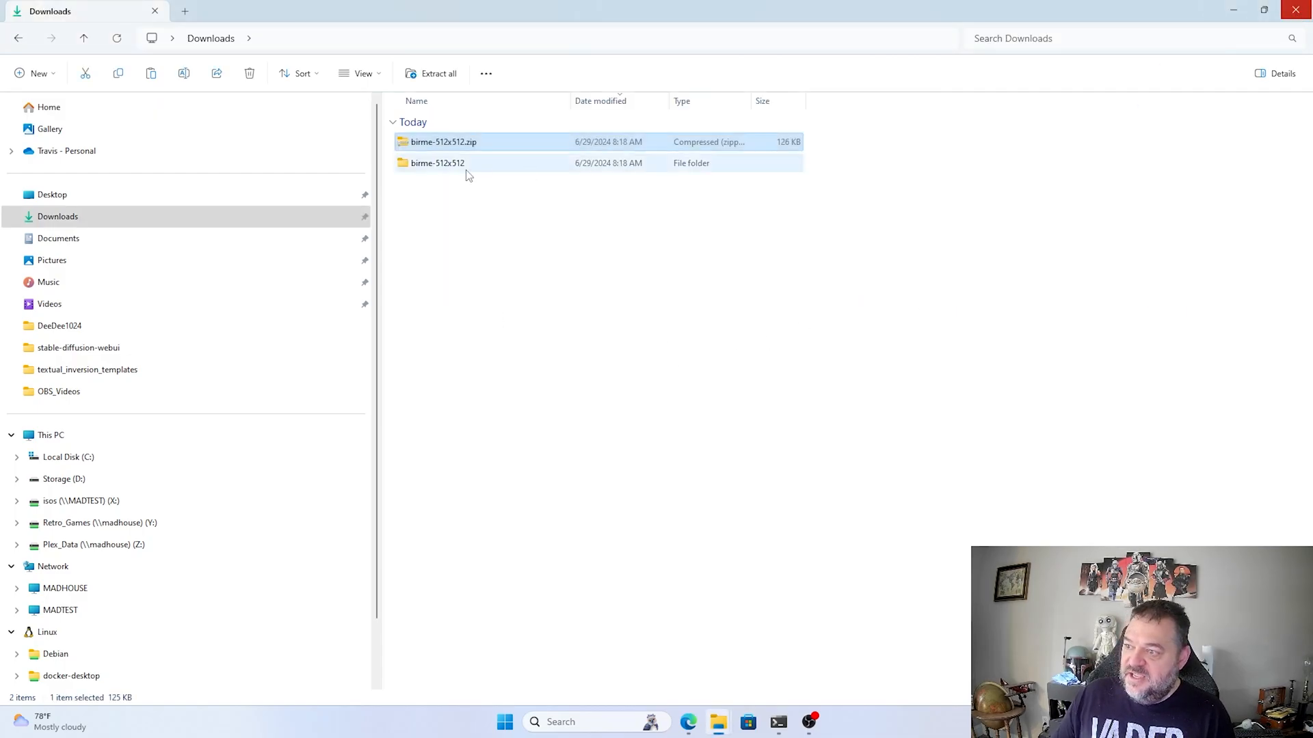
pyautogui.click(444, 141)
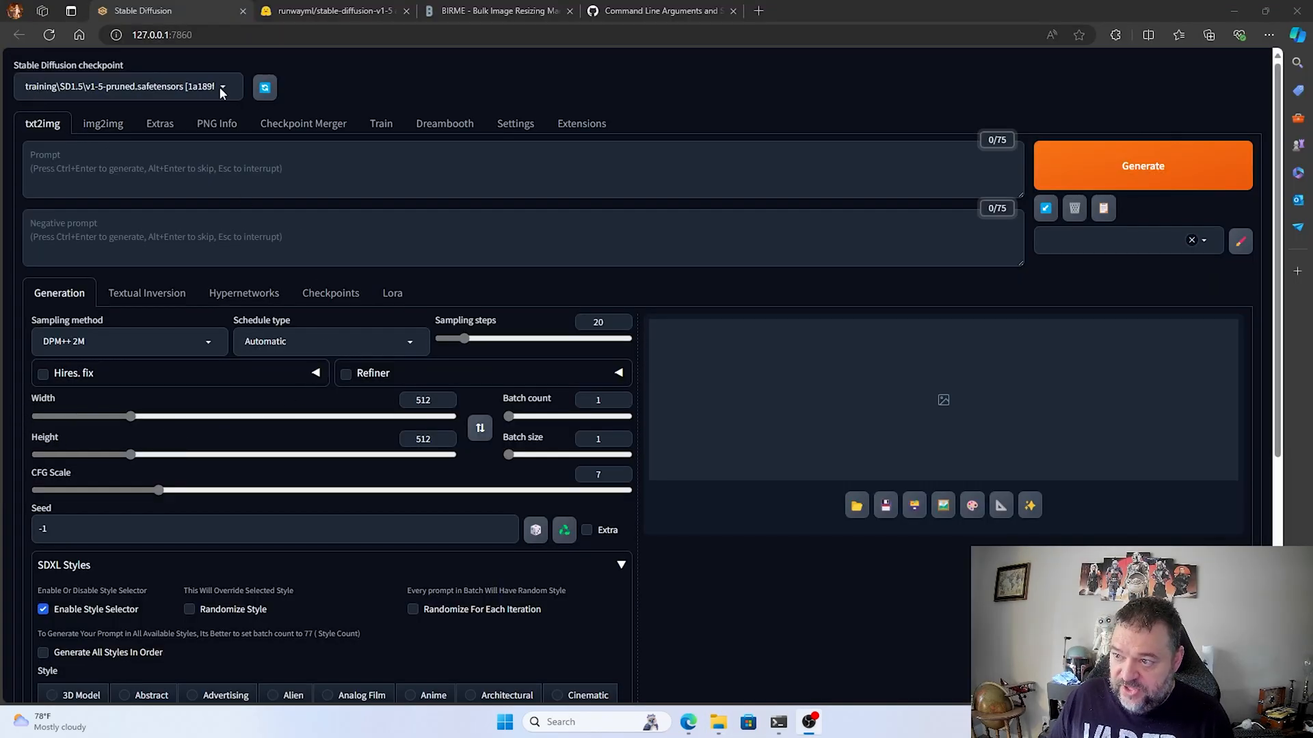
# - Keep training\SD1.5\v1-5-pruned.safetensors as the loaded Stable Diffusion checkpoint
pyautogui.click(130, 86)
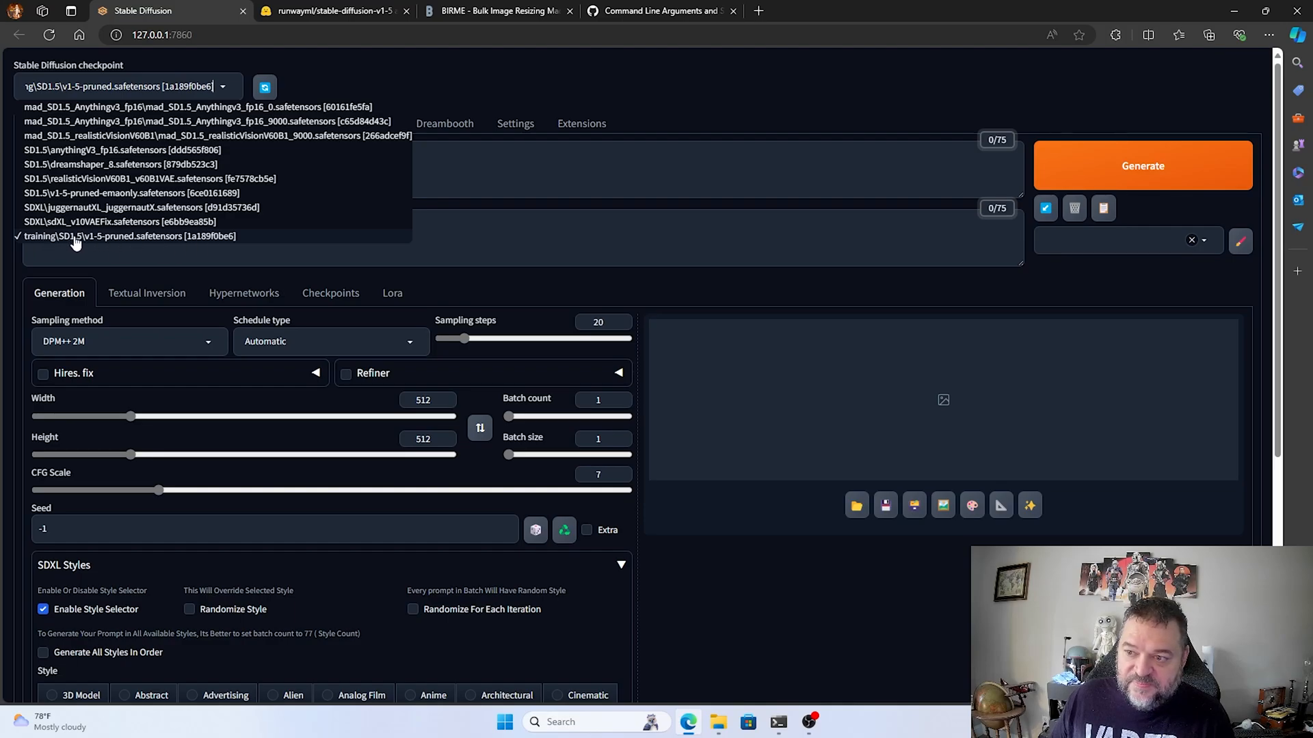
pyautogui.moveTo(67, 240)
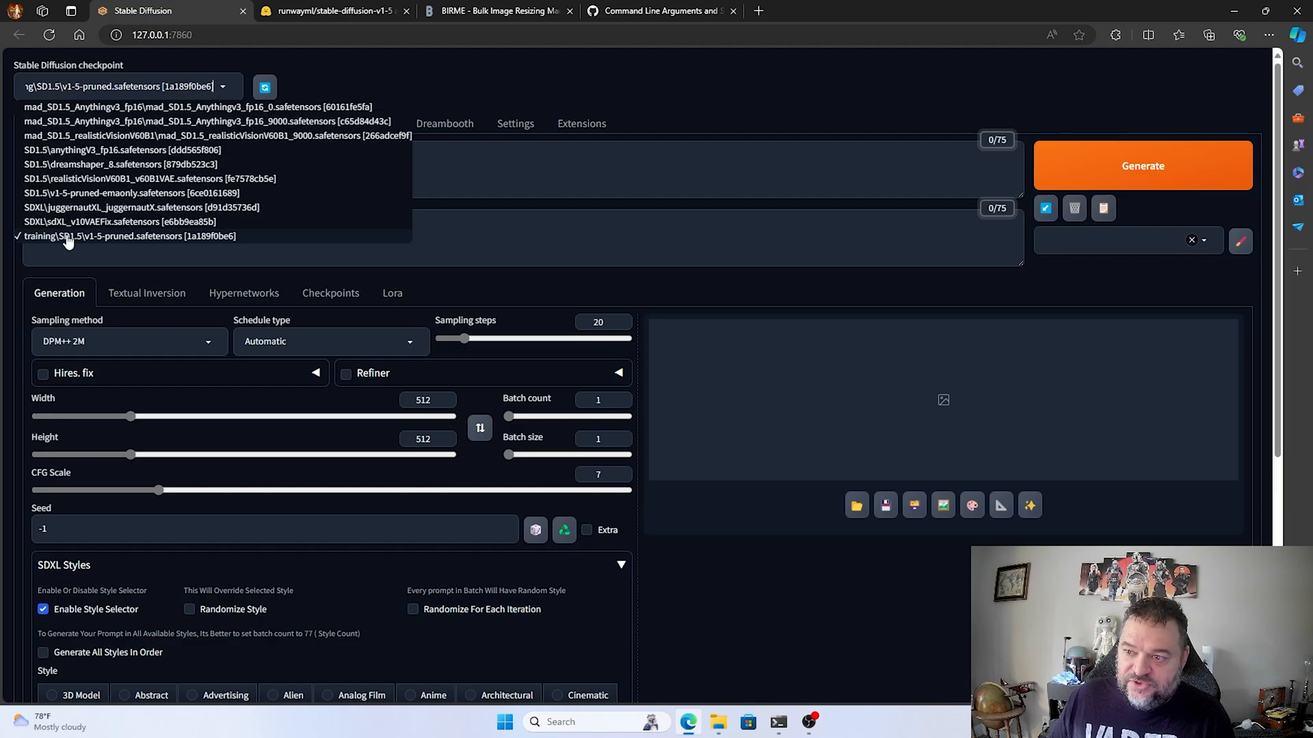
pyautogui.click(130, 236)
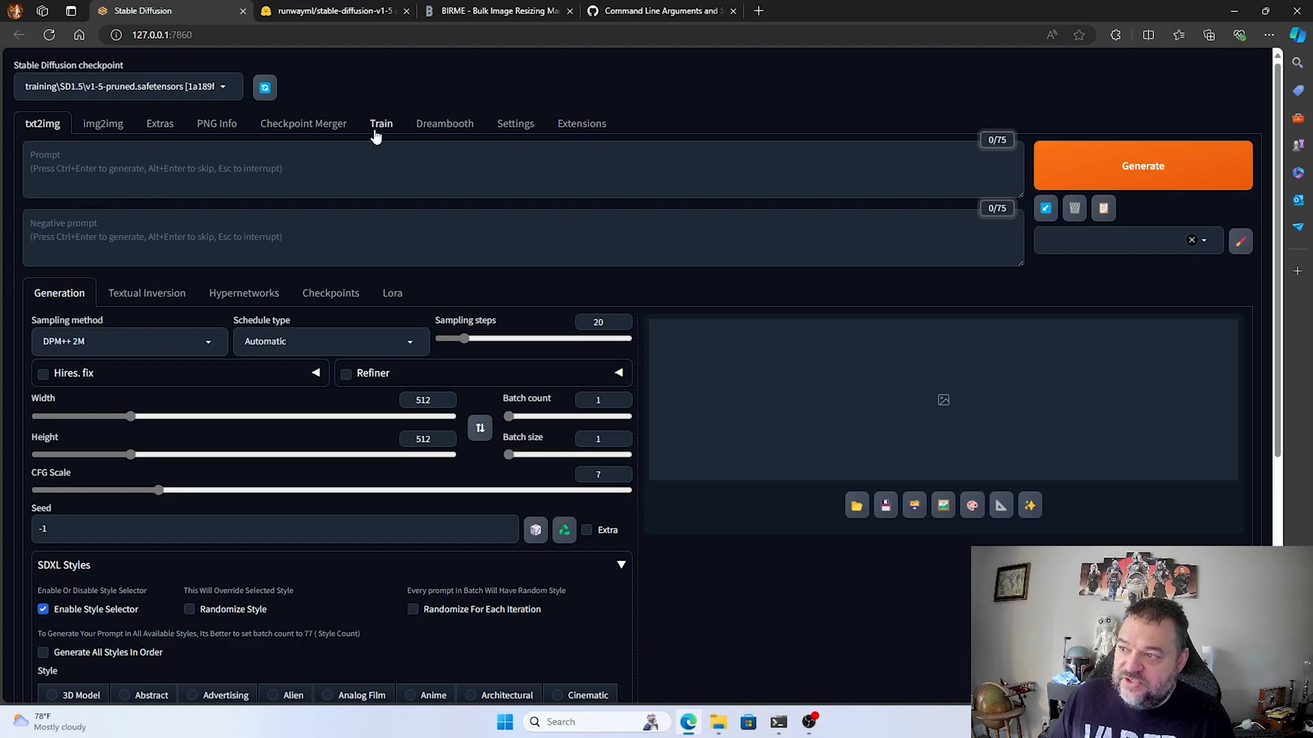
# - On Train > Create embedding, create 'madtcxyz' with 12 vectors per token
pyautogui.click(380, 123)
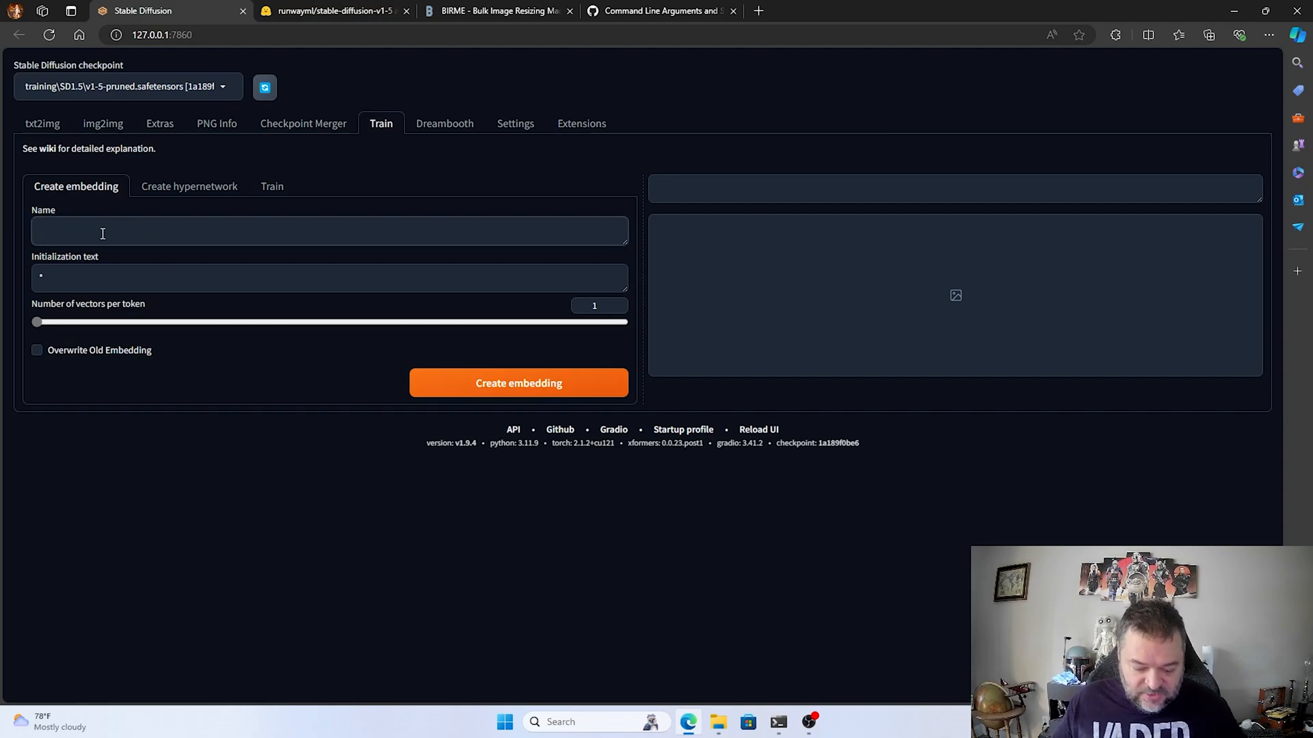
pyautogui.write('madt')
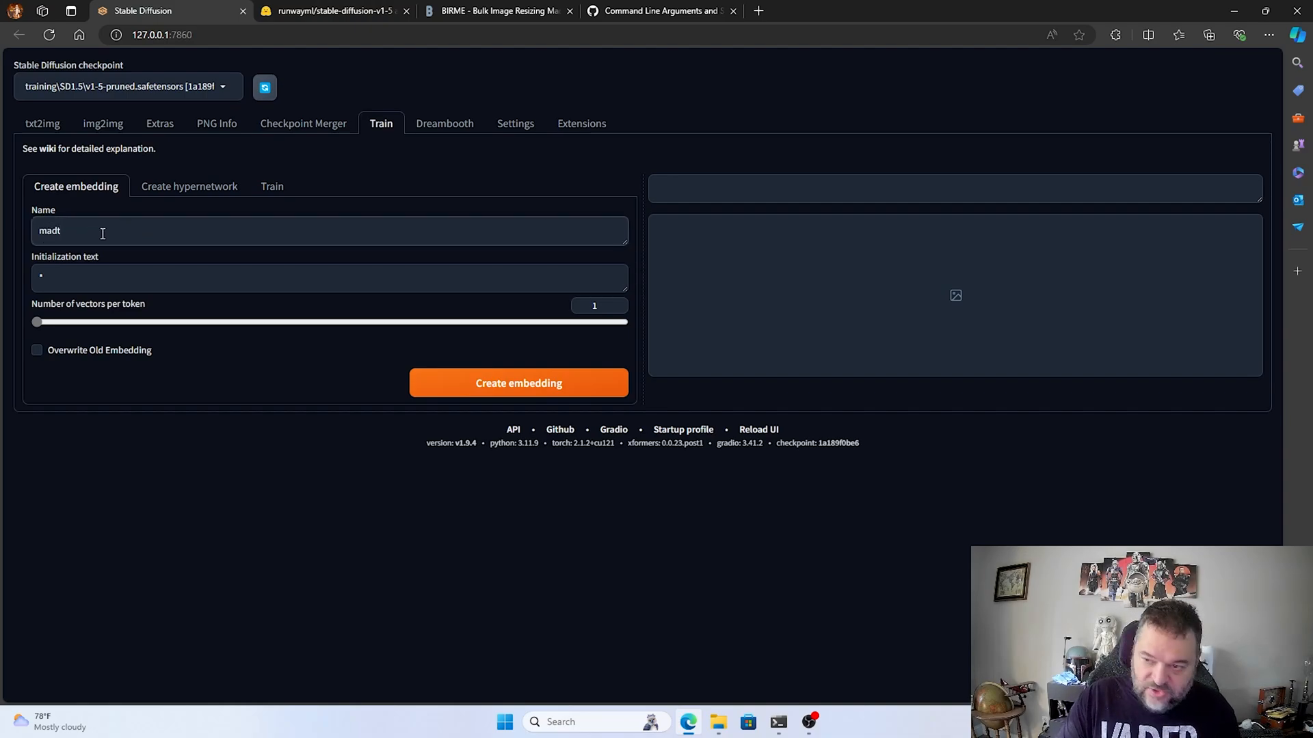
pyautogui.write('cxyz')
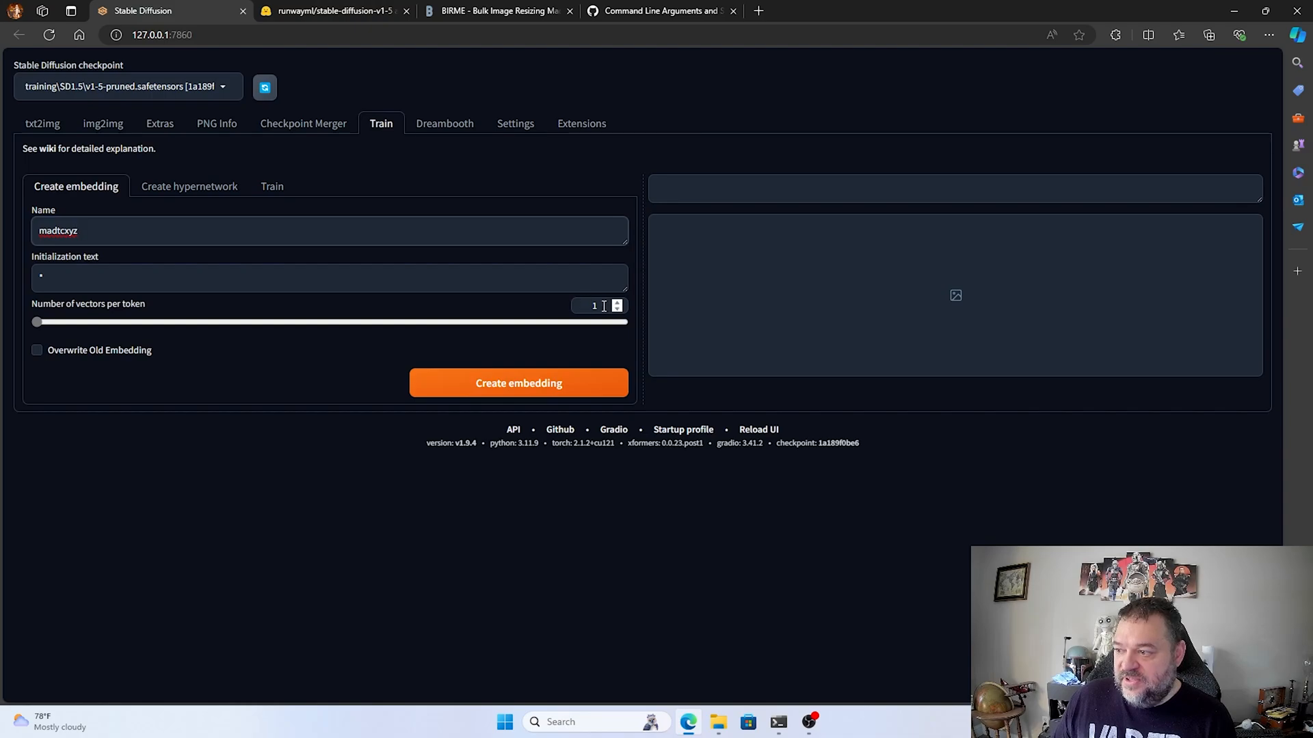
pyautogui.moveTo(37, 321); pyautogui.dragTo(124, 321)
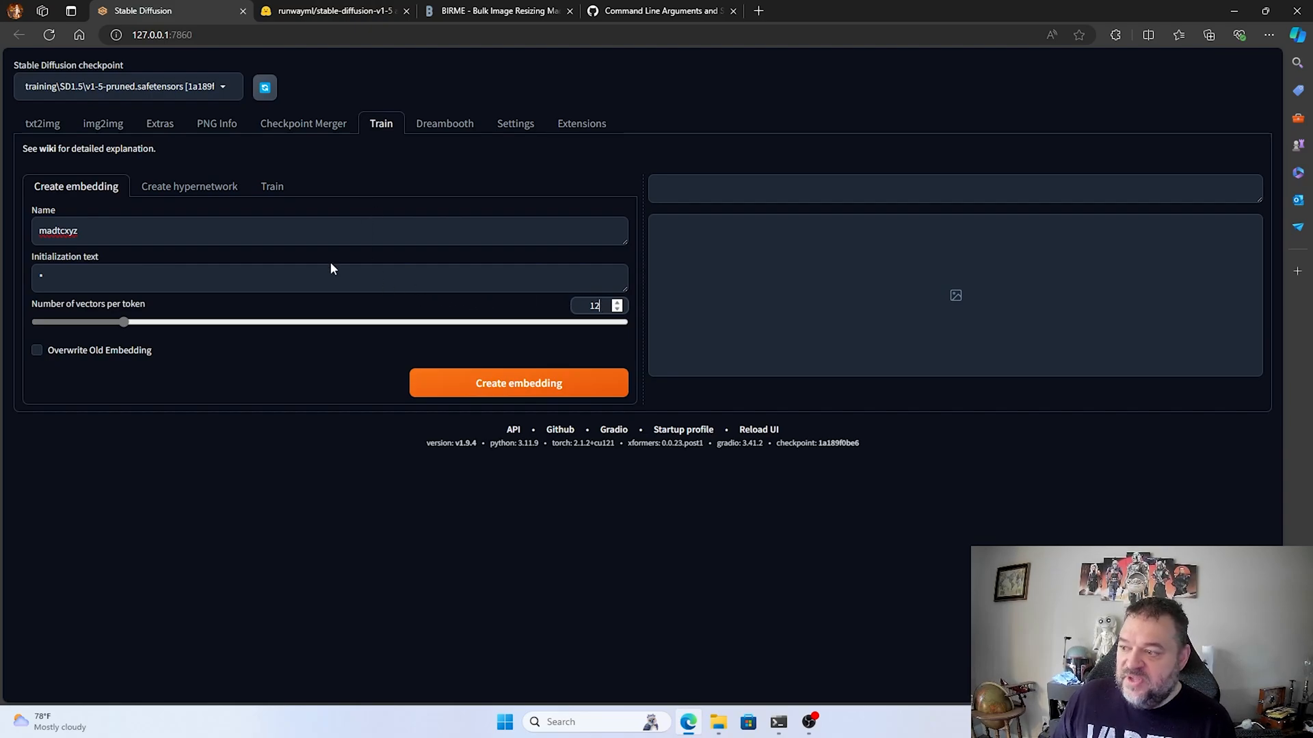
pyautogui.moveTo(350, 378)
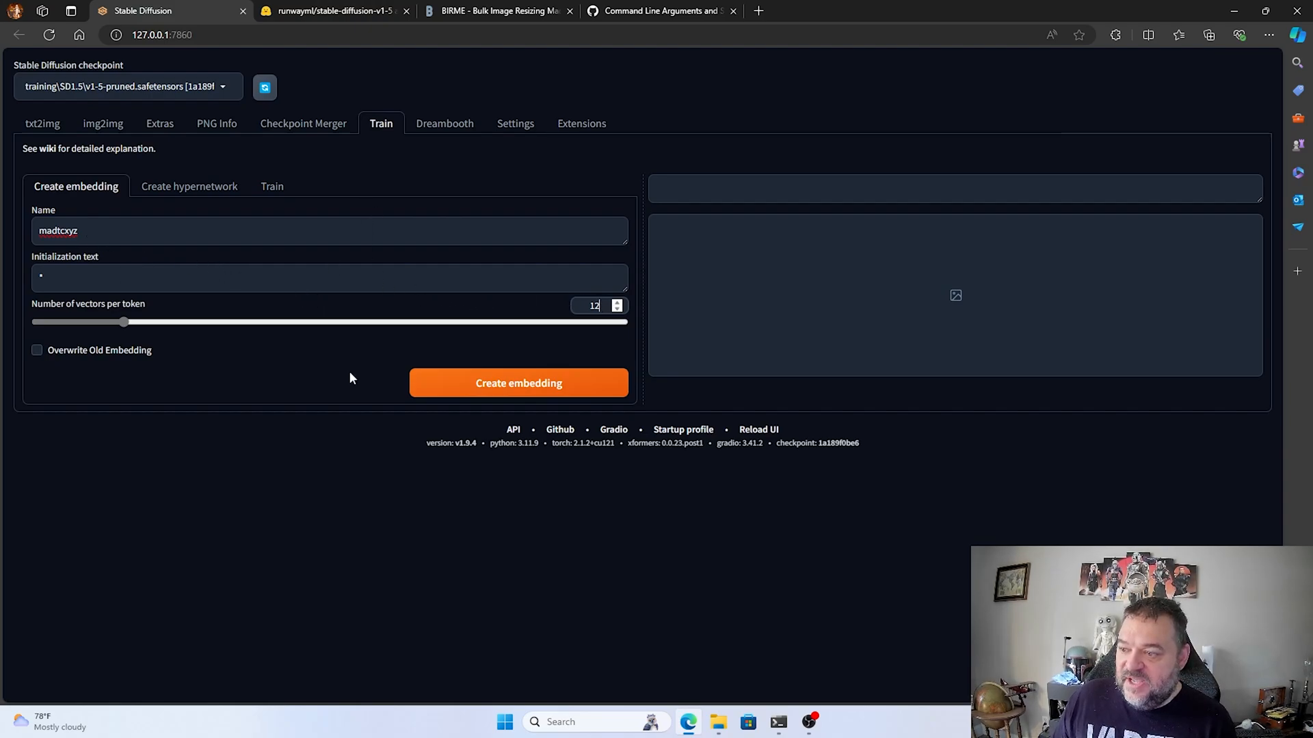
pyautogui.click(517, 383)
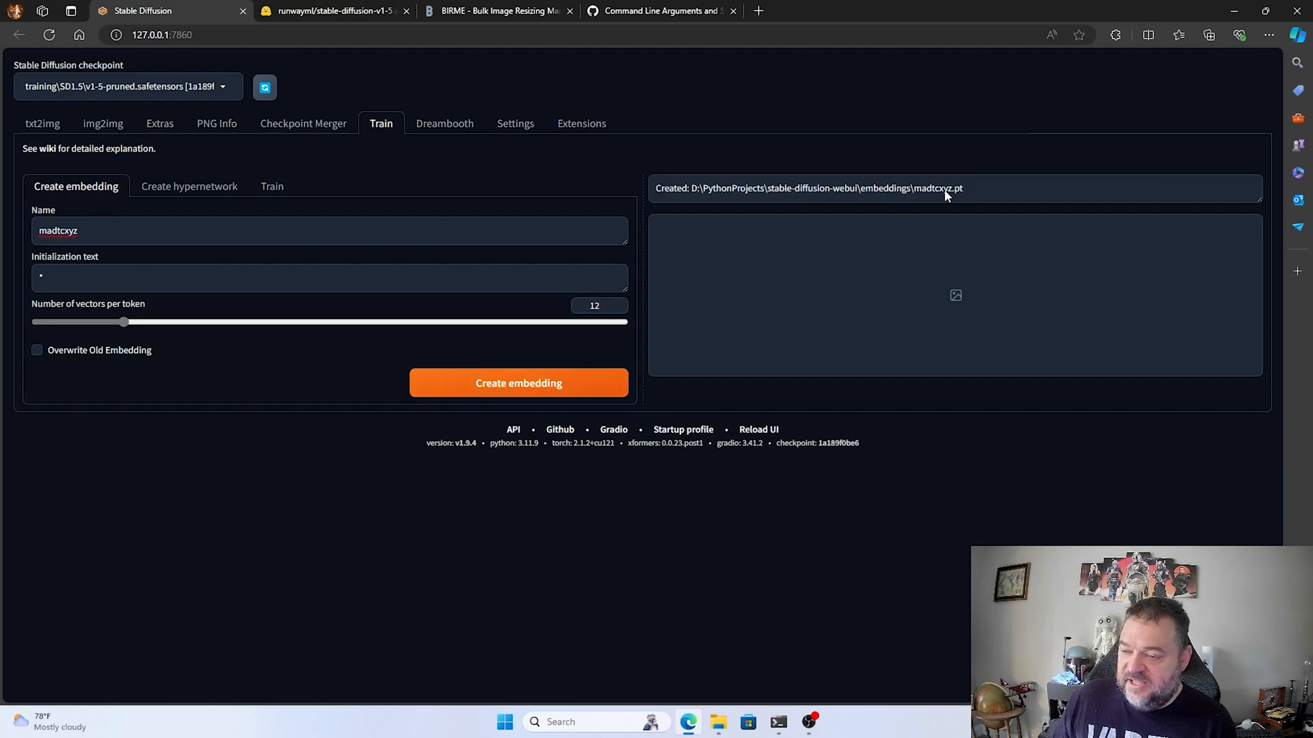
pyautogui.moveTo(418, 197)
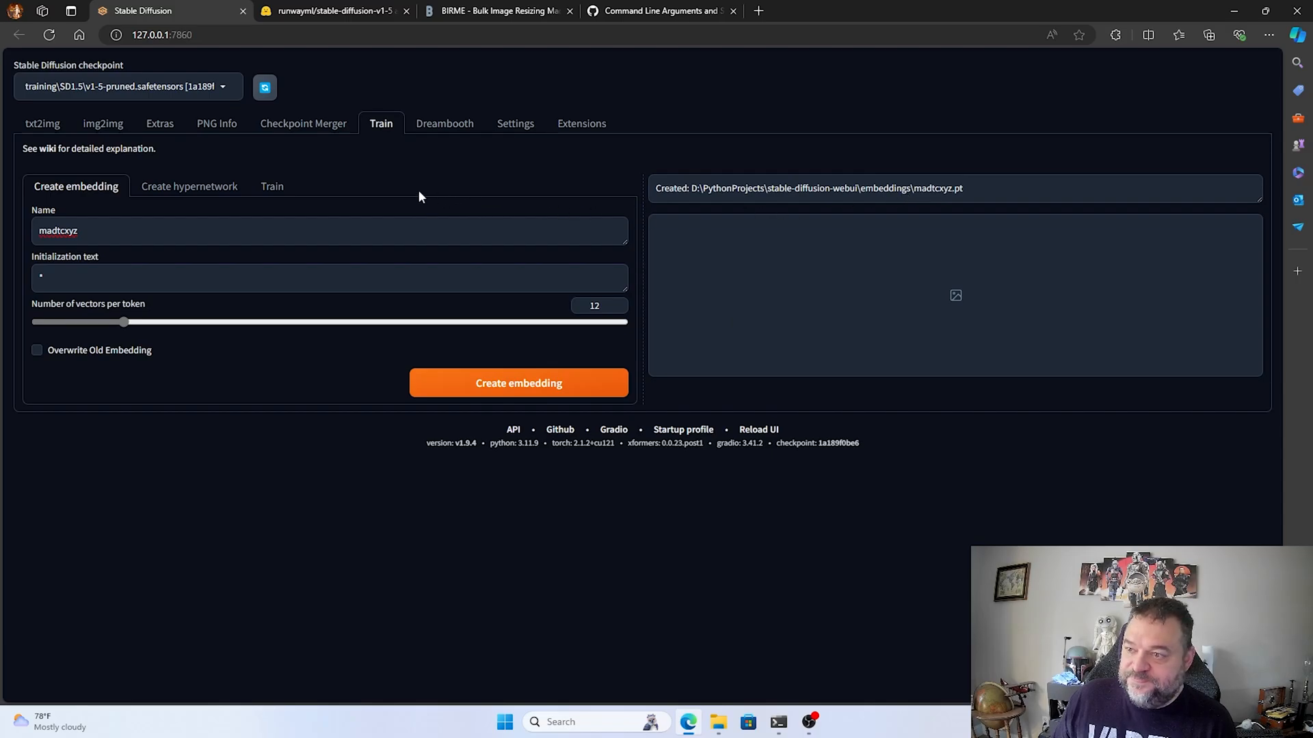
# - Select madtcxyz in the Train sub-tab's Embedding dropdown
pyautogui.click(271, 186)
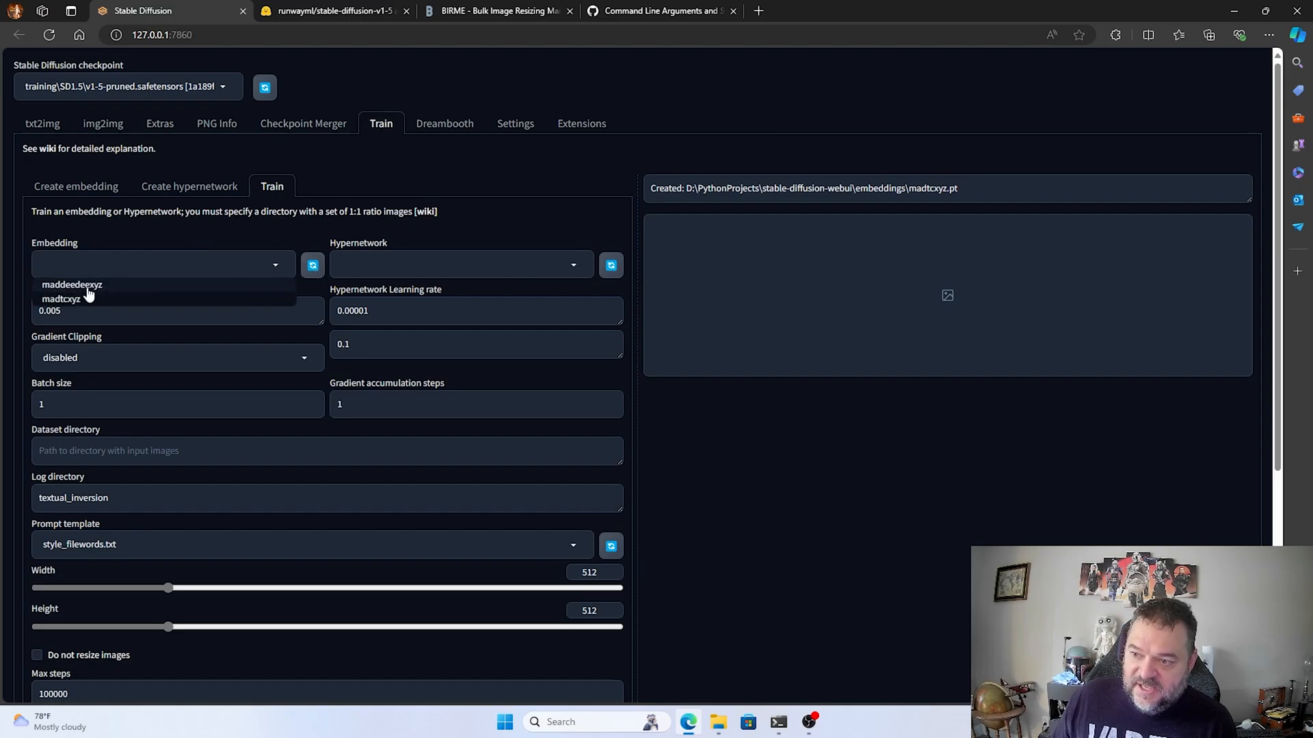
pyautogui.click(67, 298)
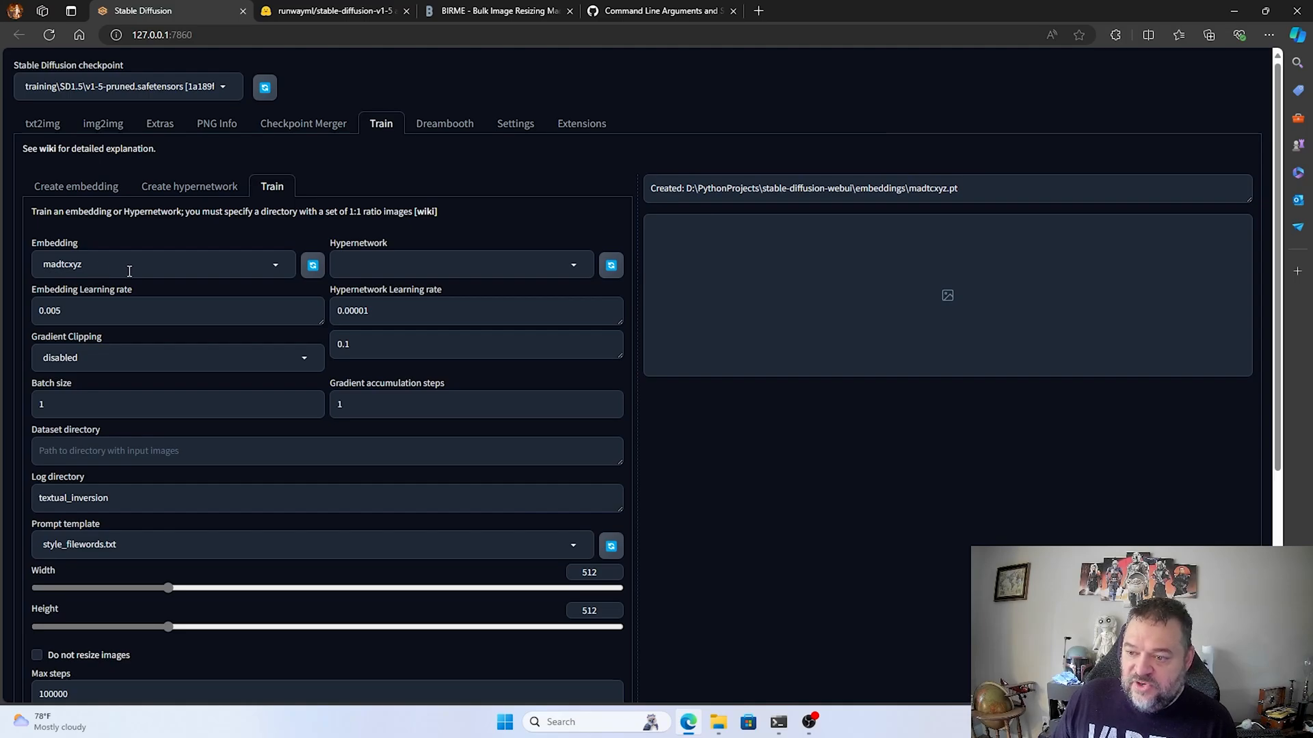
pyautogui.scroll(-3)
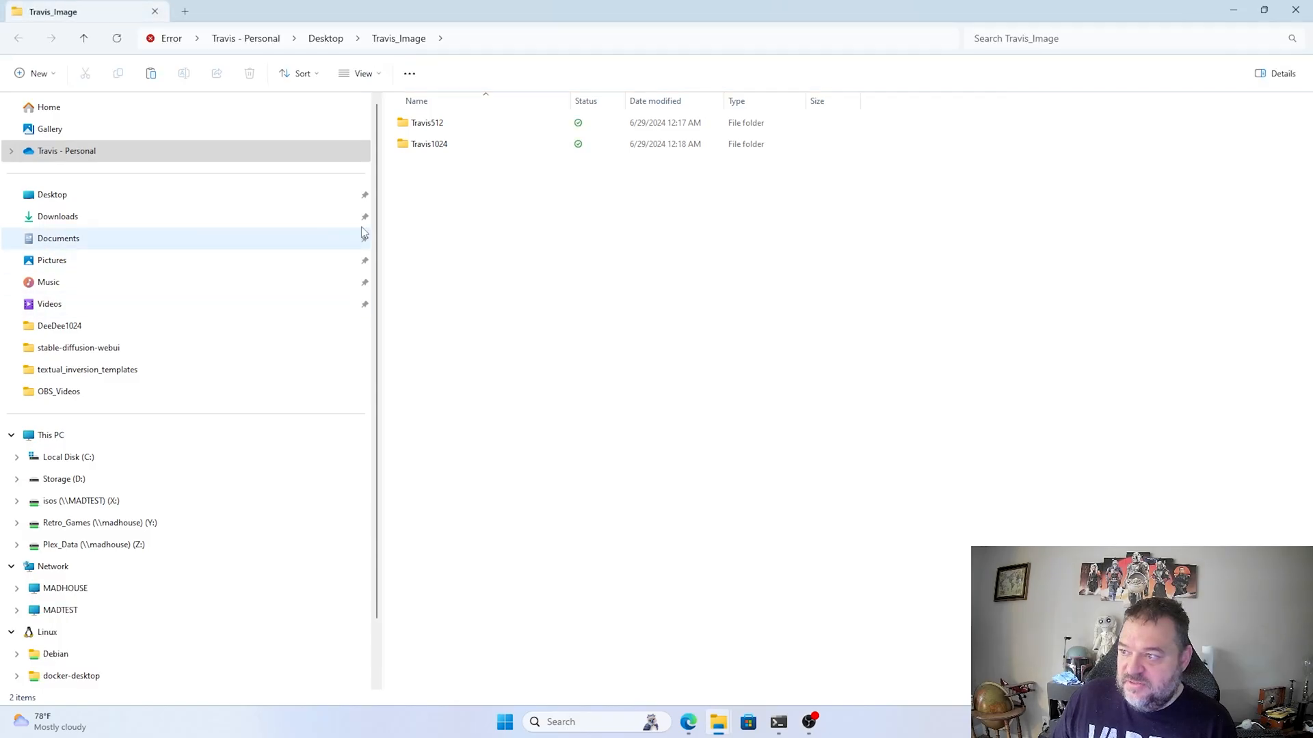
# - Open the Travis512 folder inside Travis_Image, showing its 385 photos
pyautogui.click(426, 123)
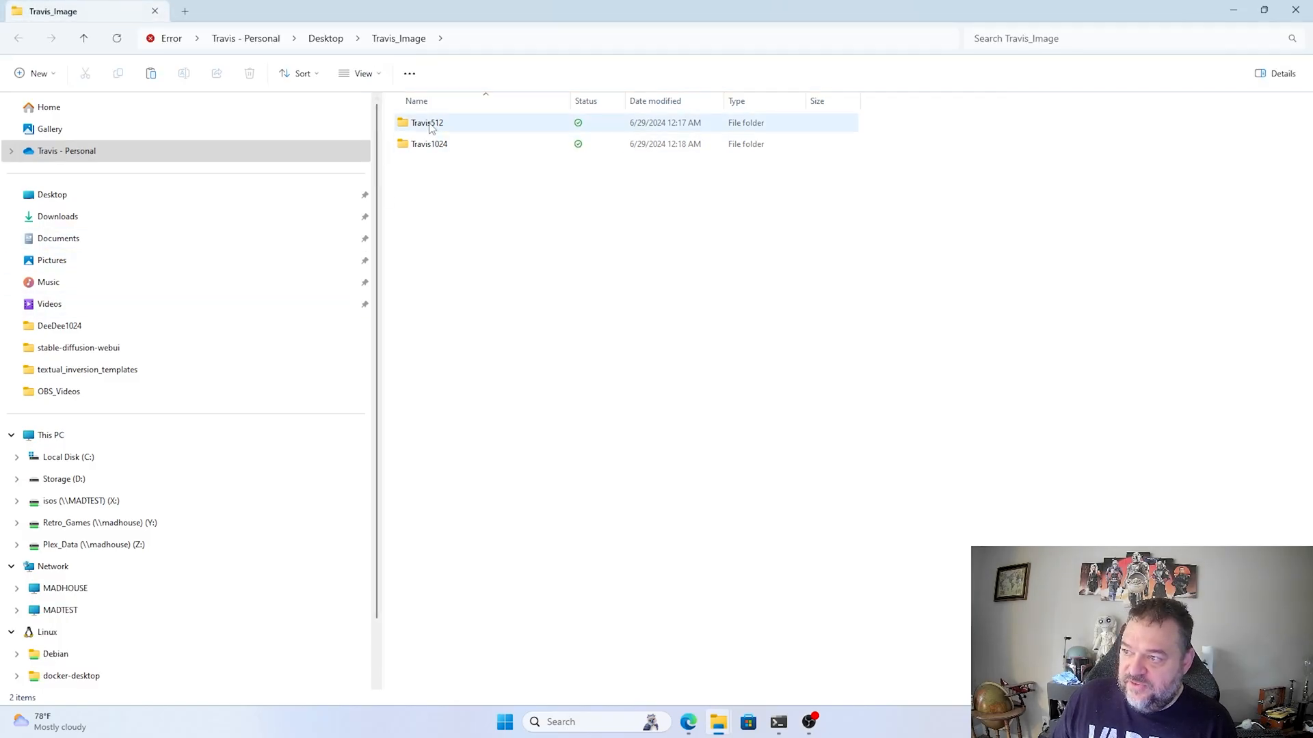
pyautogui.doubleClick(427, 122)
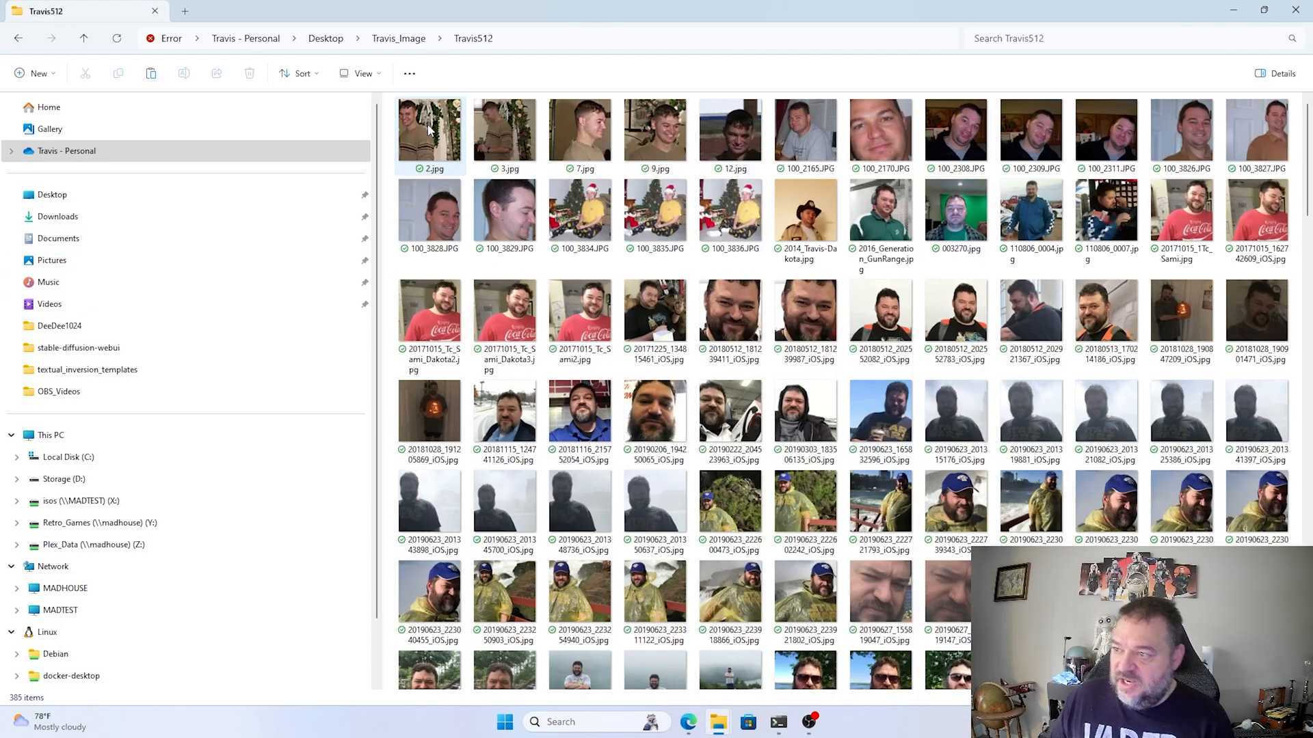
pyautogui.moveTo(29, 697)
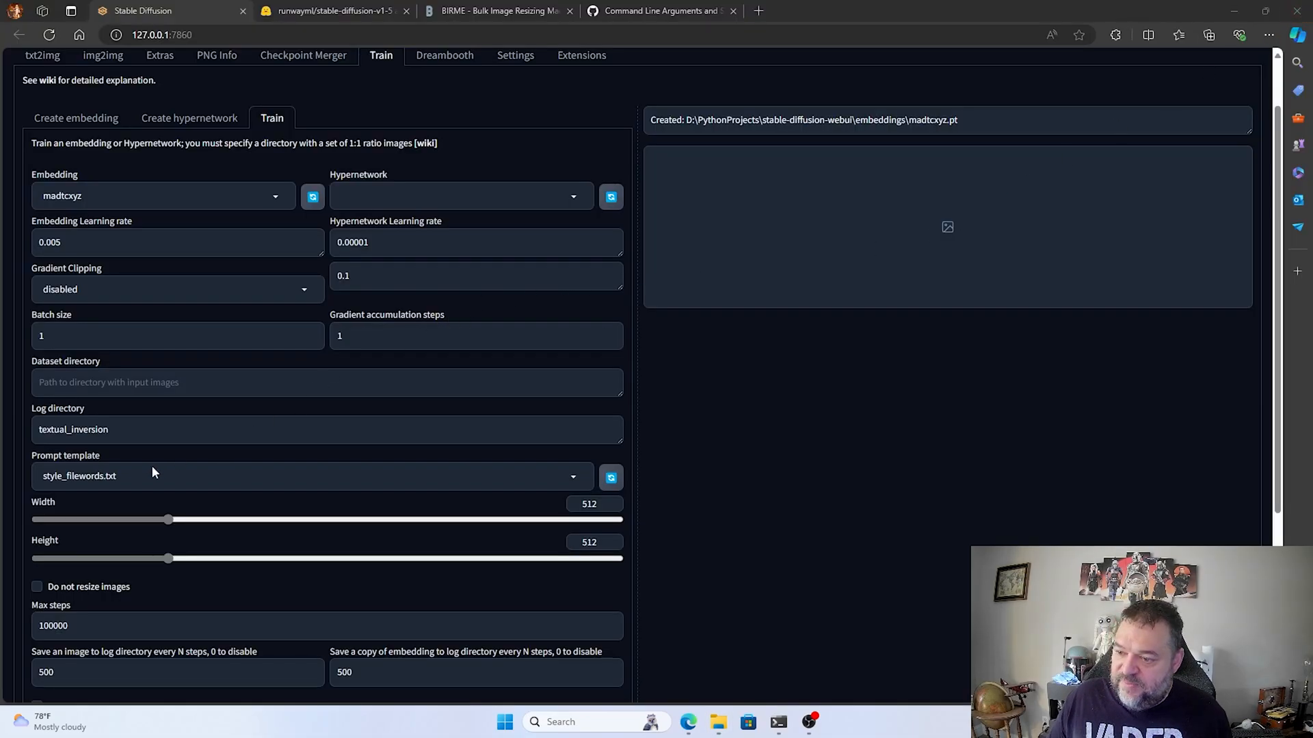
# - Set Dataset directory to C:\Users\travi\OneDrive\Desktop\Travis_Image\Travis512 and template Tcsubject.txt
pyautogui.click(327, 383)
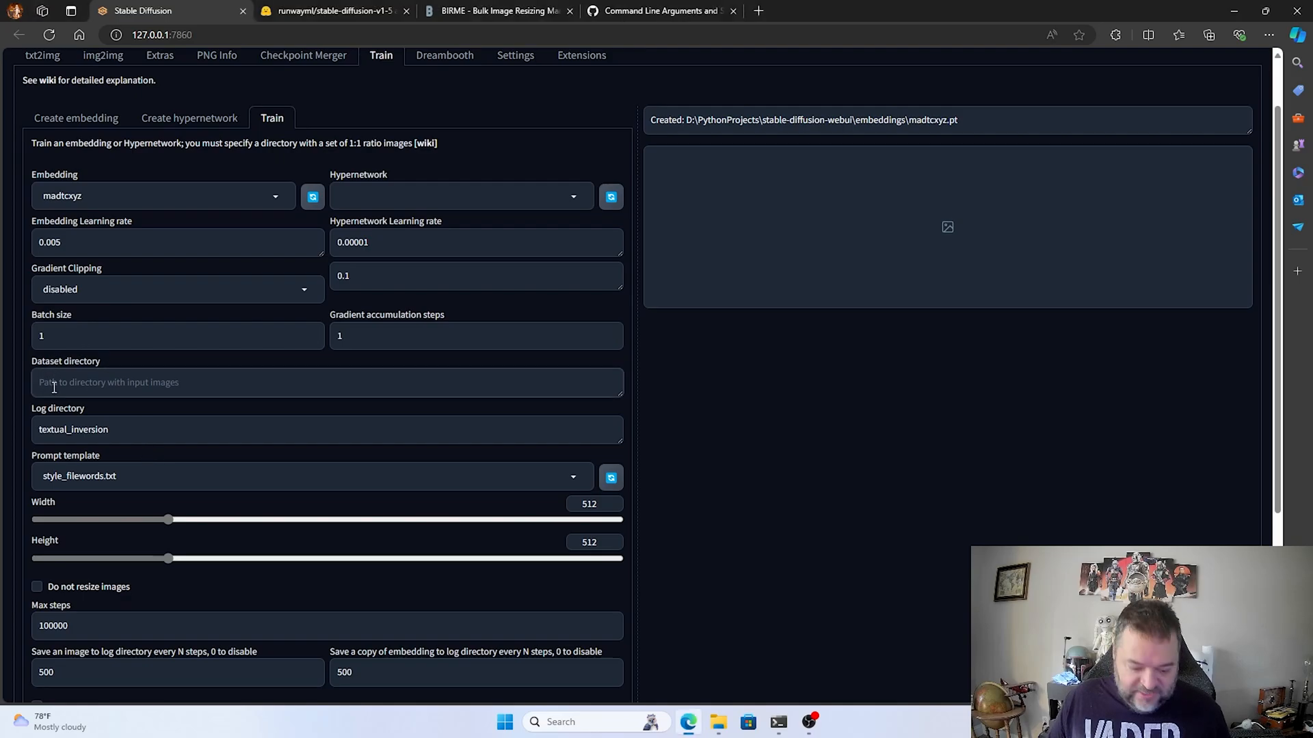
pyautogui.write('C:\\Users\\travi\\OneDrive\\Desktop\\Travis_Image\\Travis512')
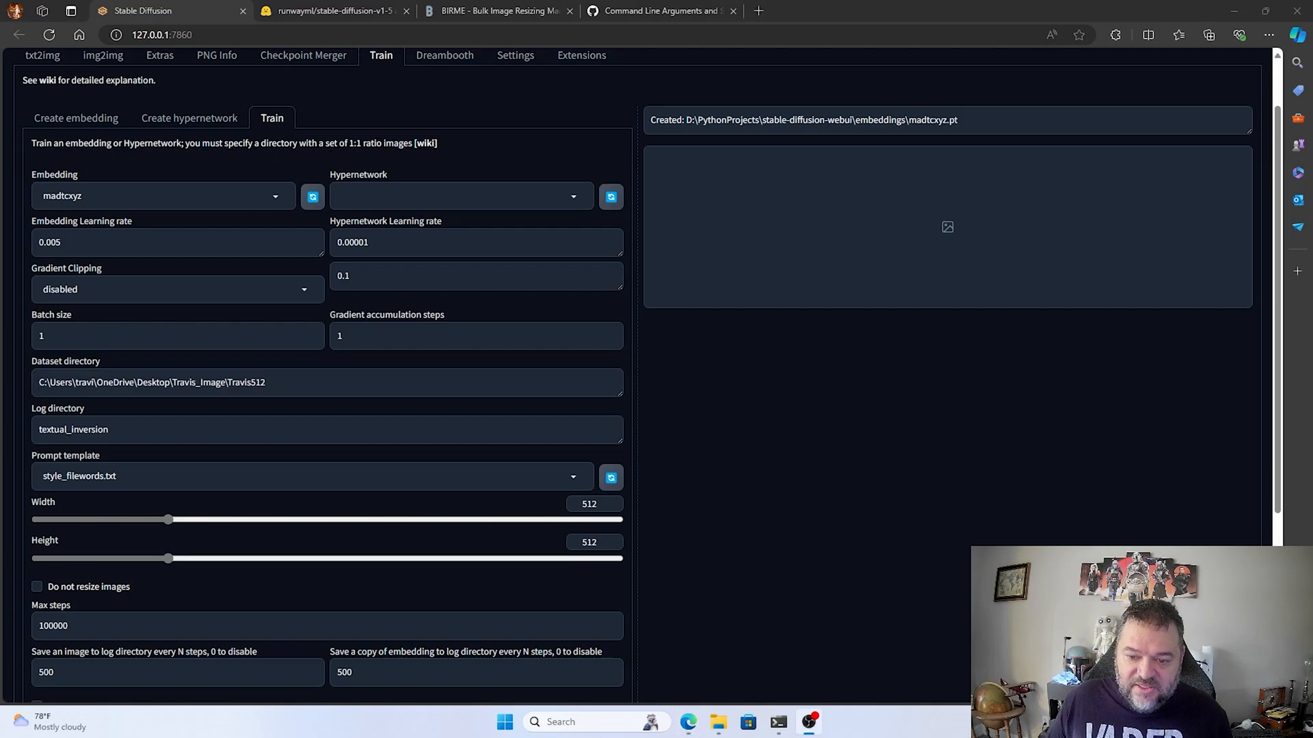
pyautogui.scroll(-3)
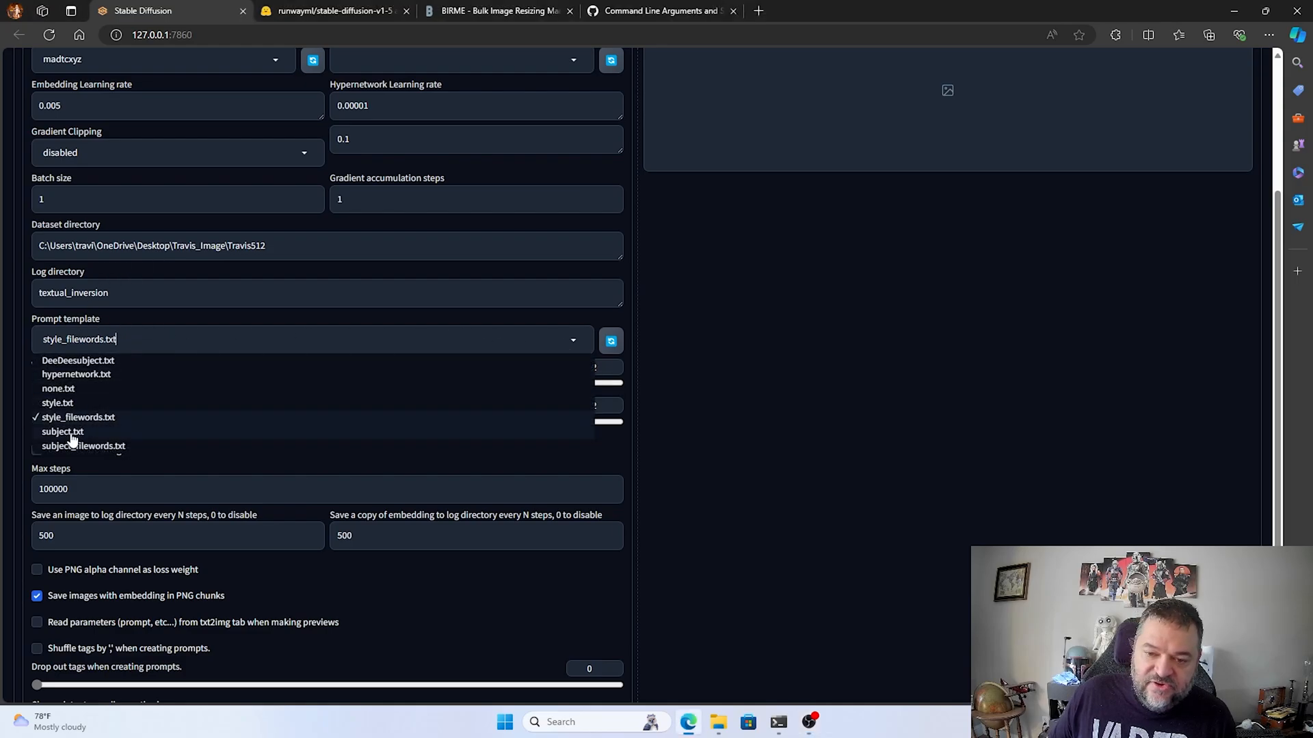
pyautogui.moveTo(63, 436)
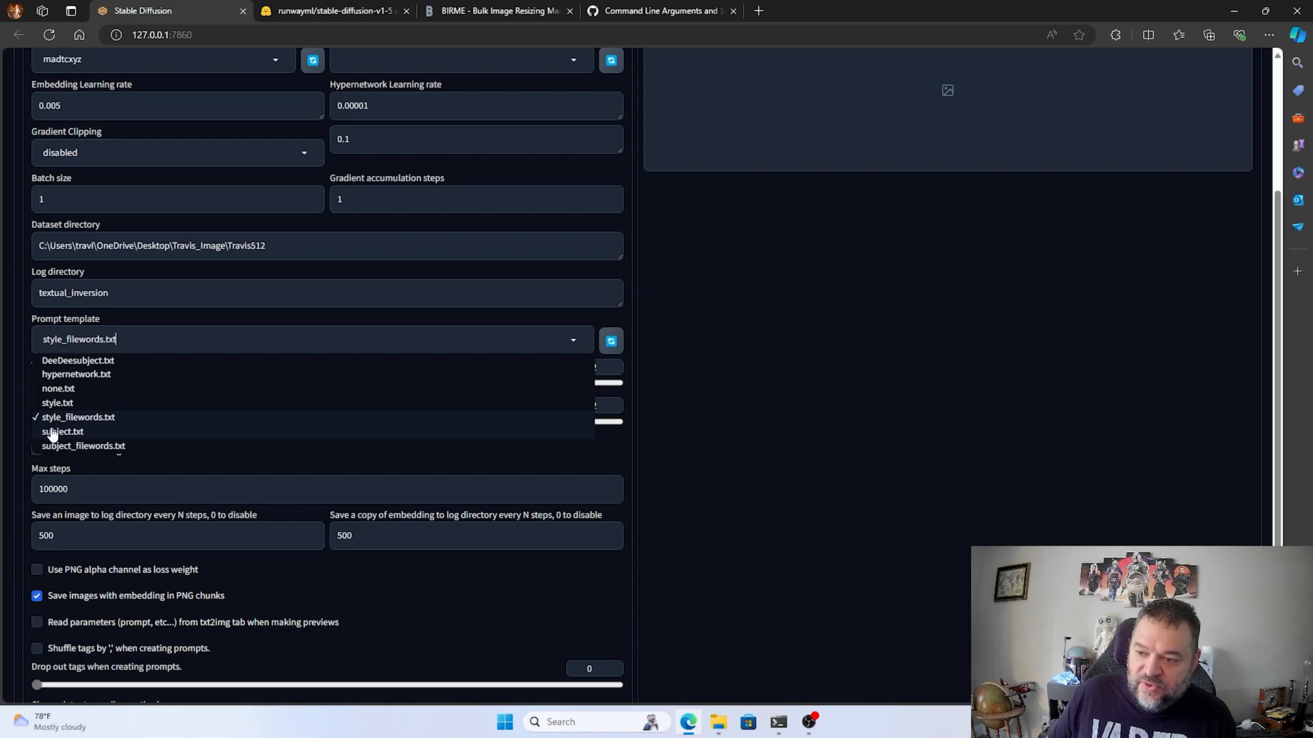
pyautogui.moveTo(63, 432)
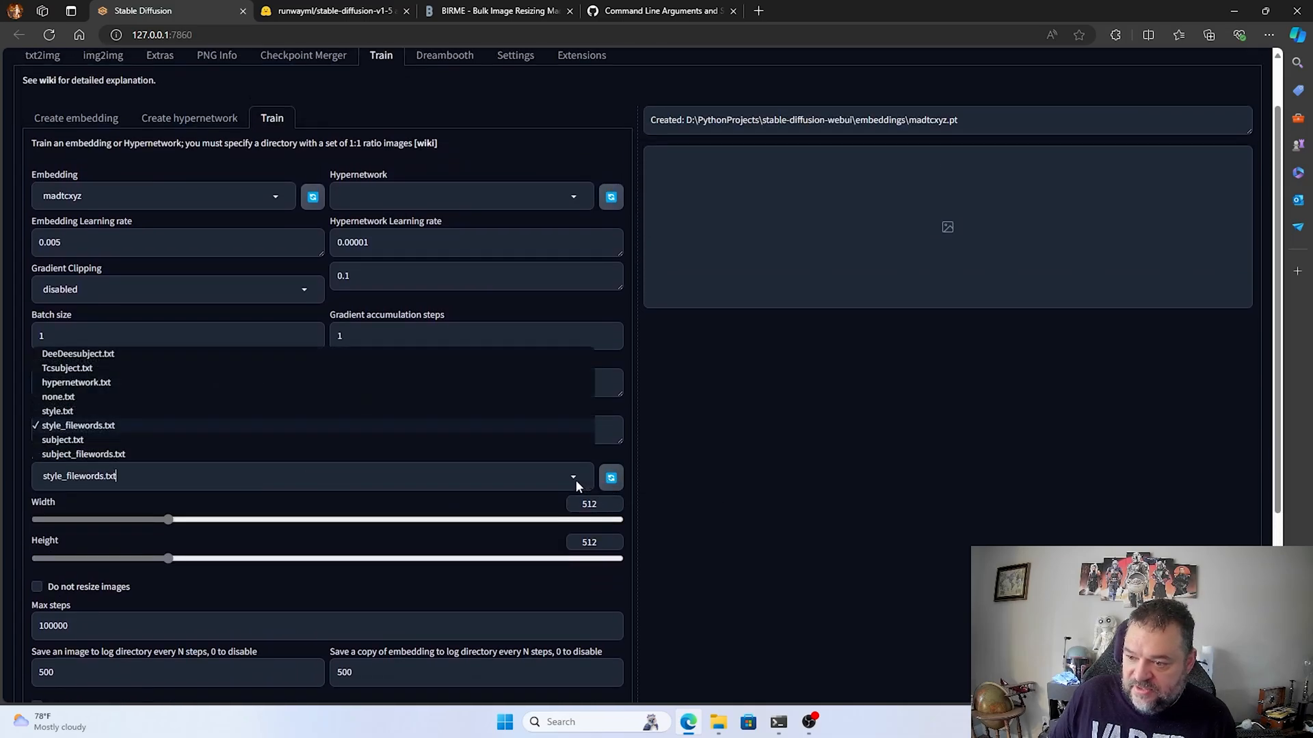
pyautogui.moveTo(67, 369)
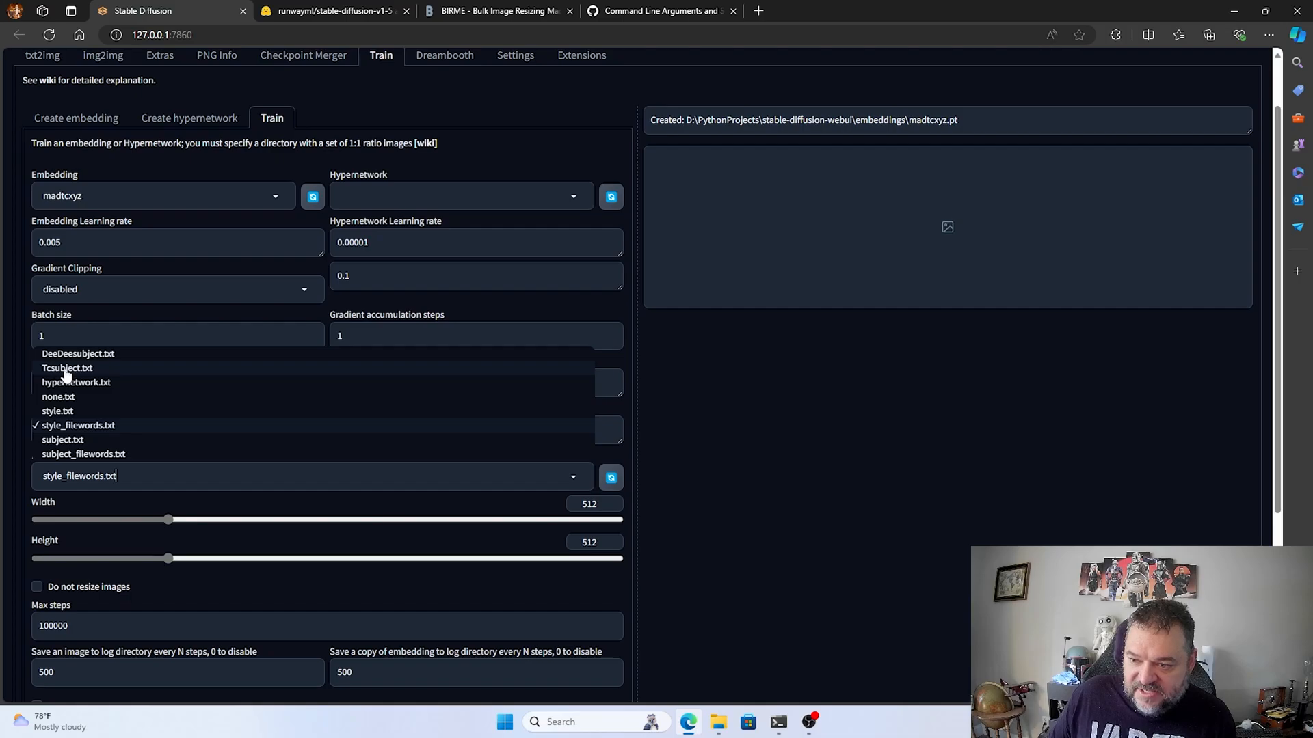
pyautogui.click(67, 368)
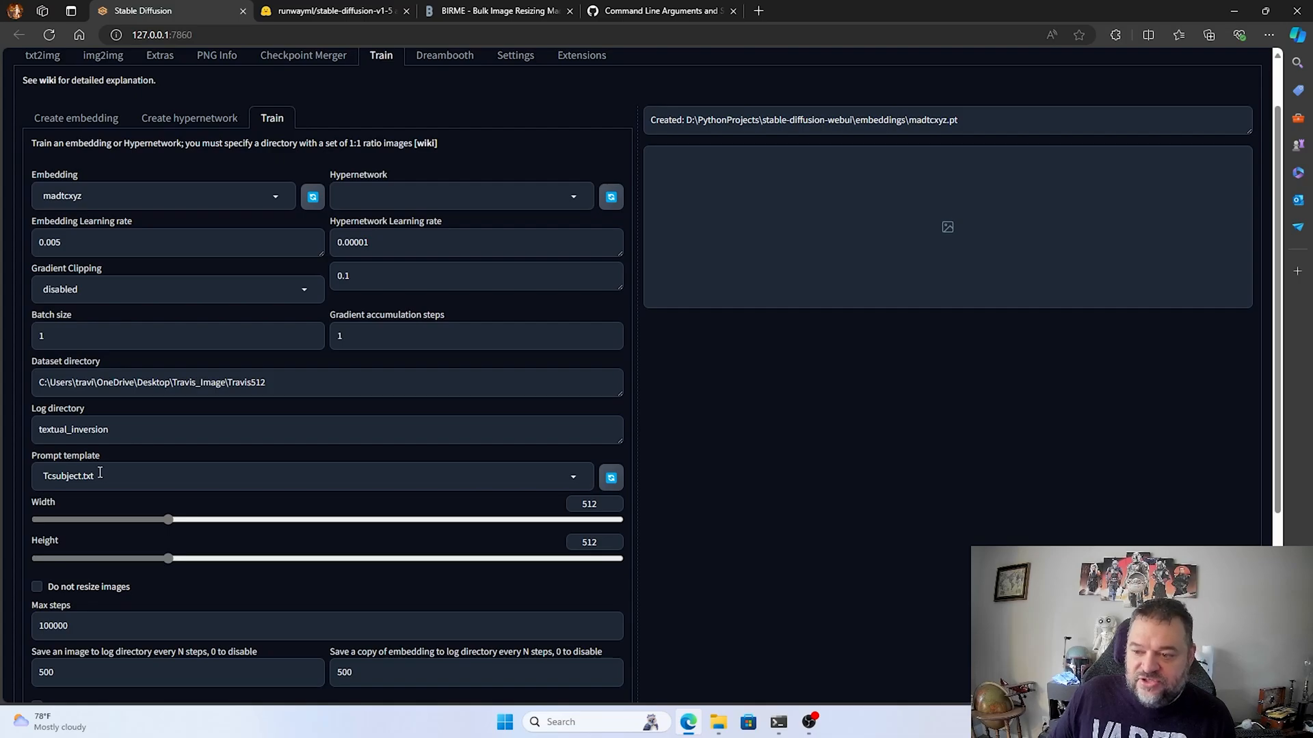
pyautogui.moveTo(552, 466)
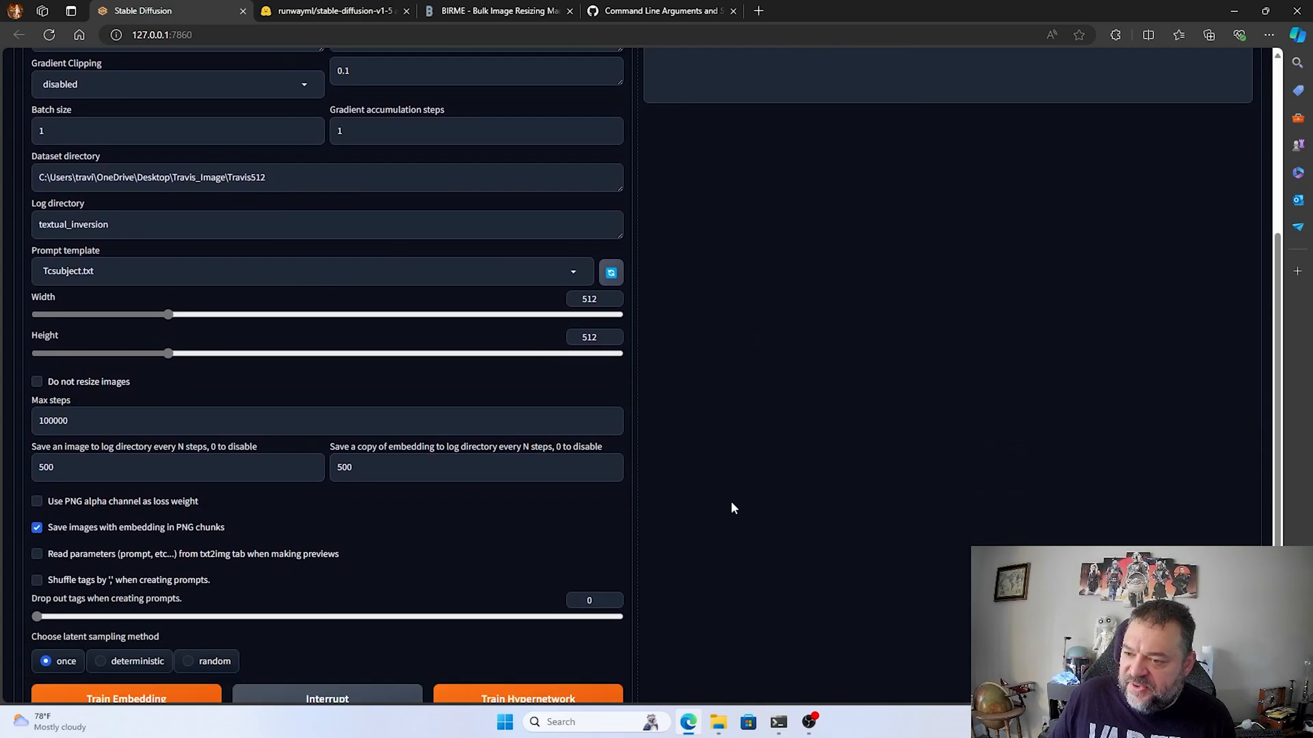
# - Set Max steps to 38499 and choose deterministic latent sampling
pyautogui.scroll(-3)
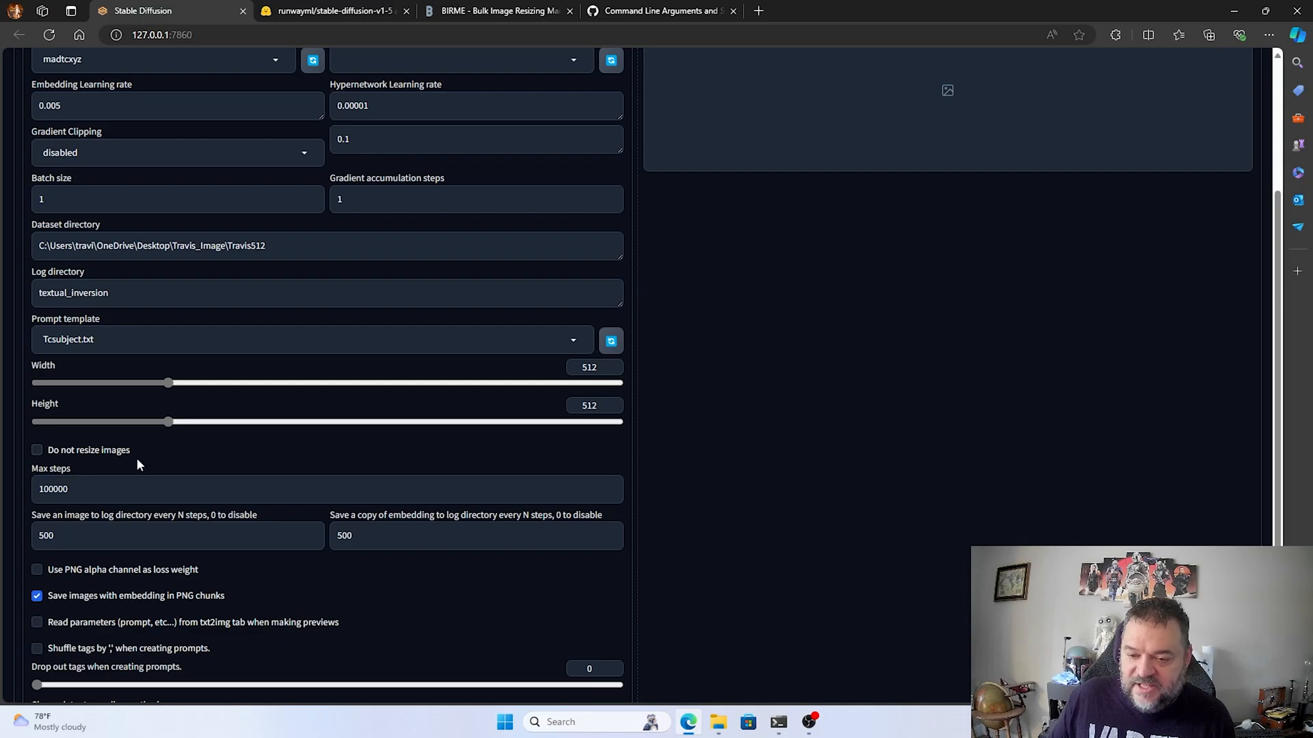
pyautogui.scroll(-3)
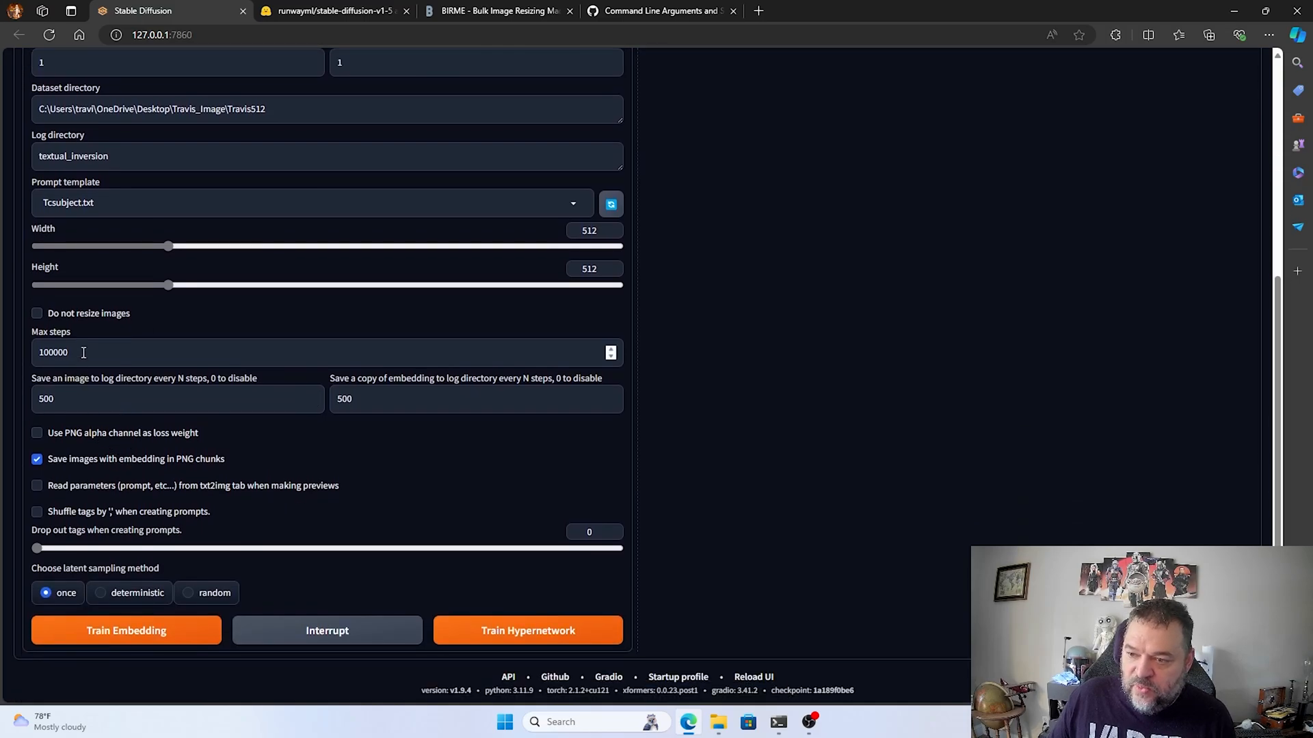
pyautogui.write('3')
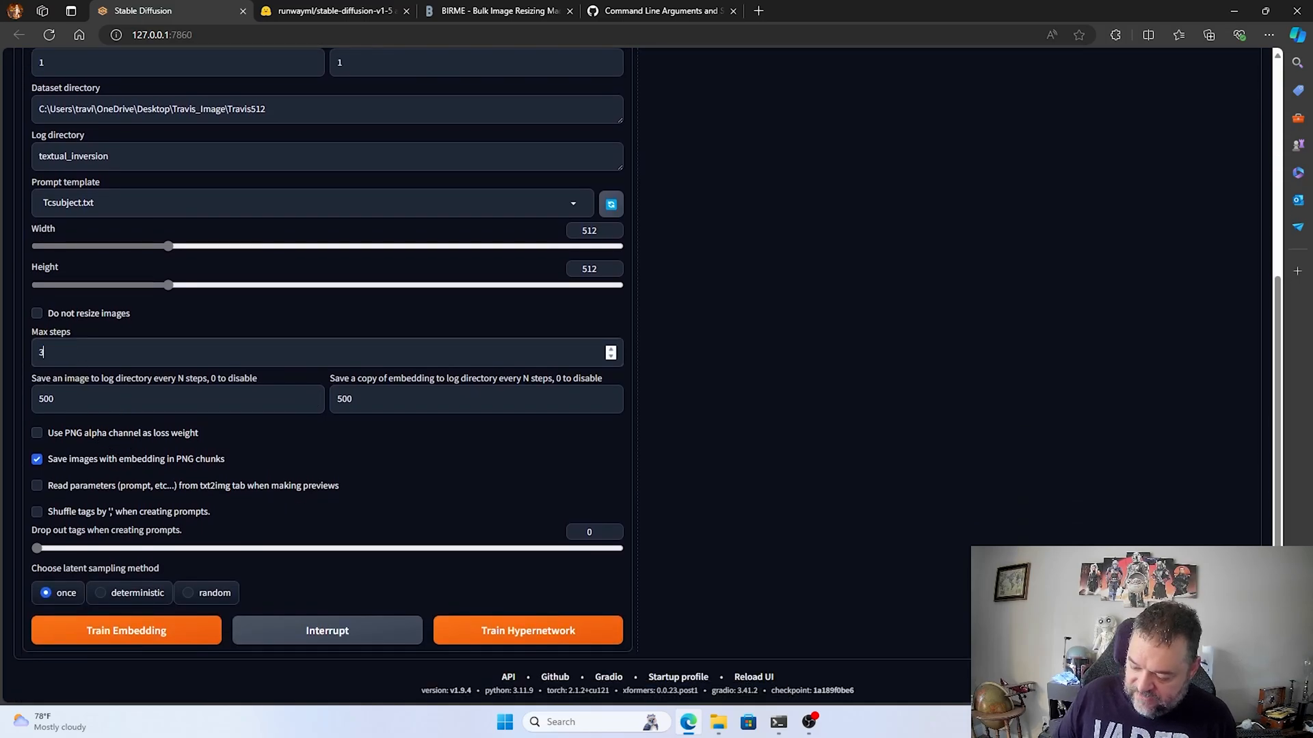
pyautogui.write('85')
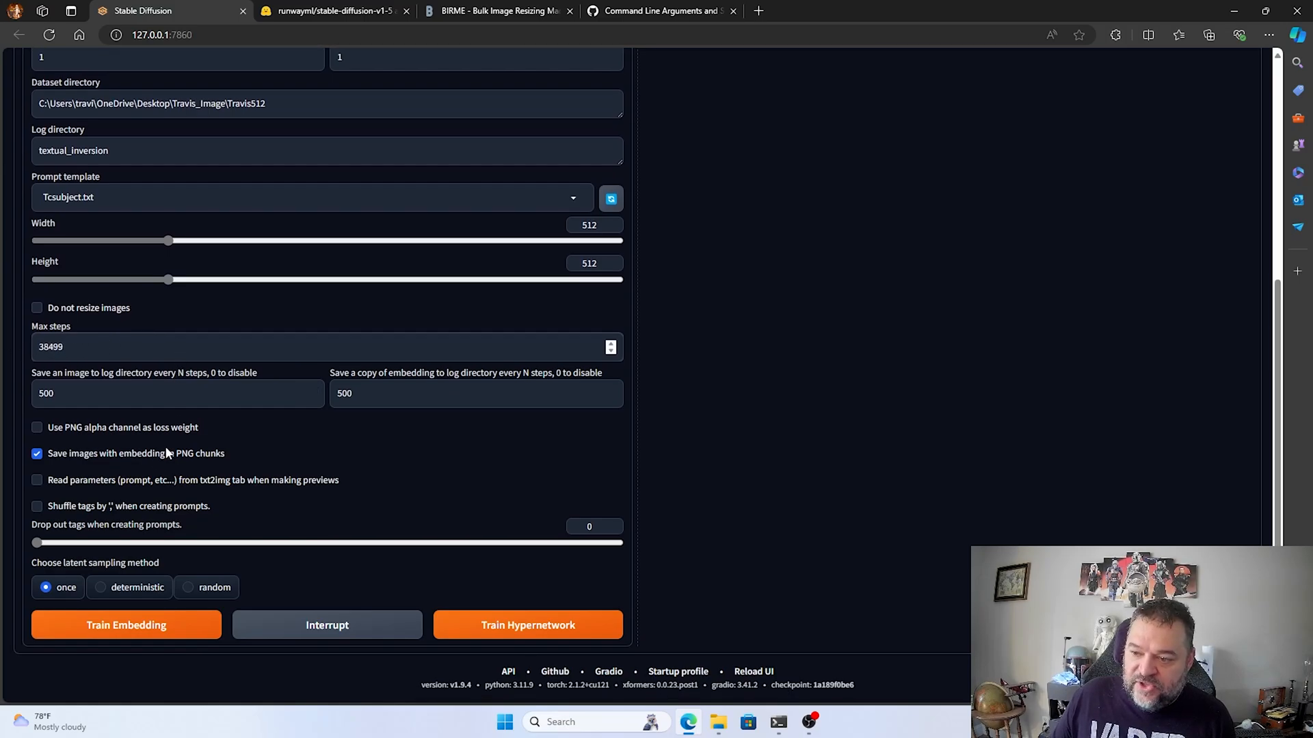
pyautogui.moveTo(160, 517)
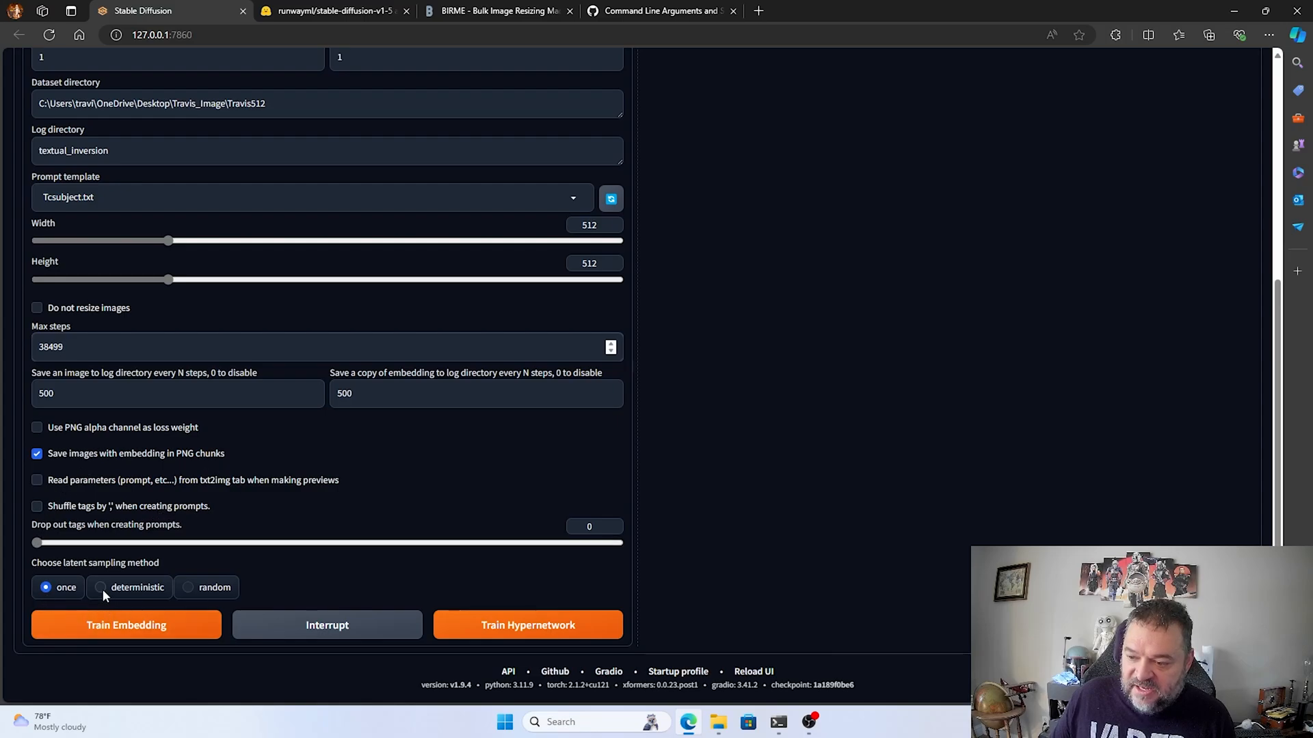
pyautogui.click(100, 587)
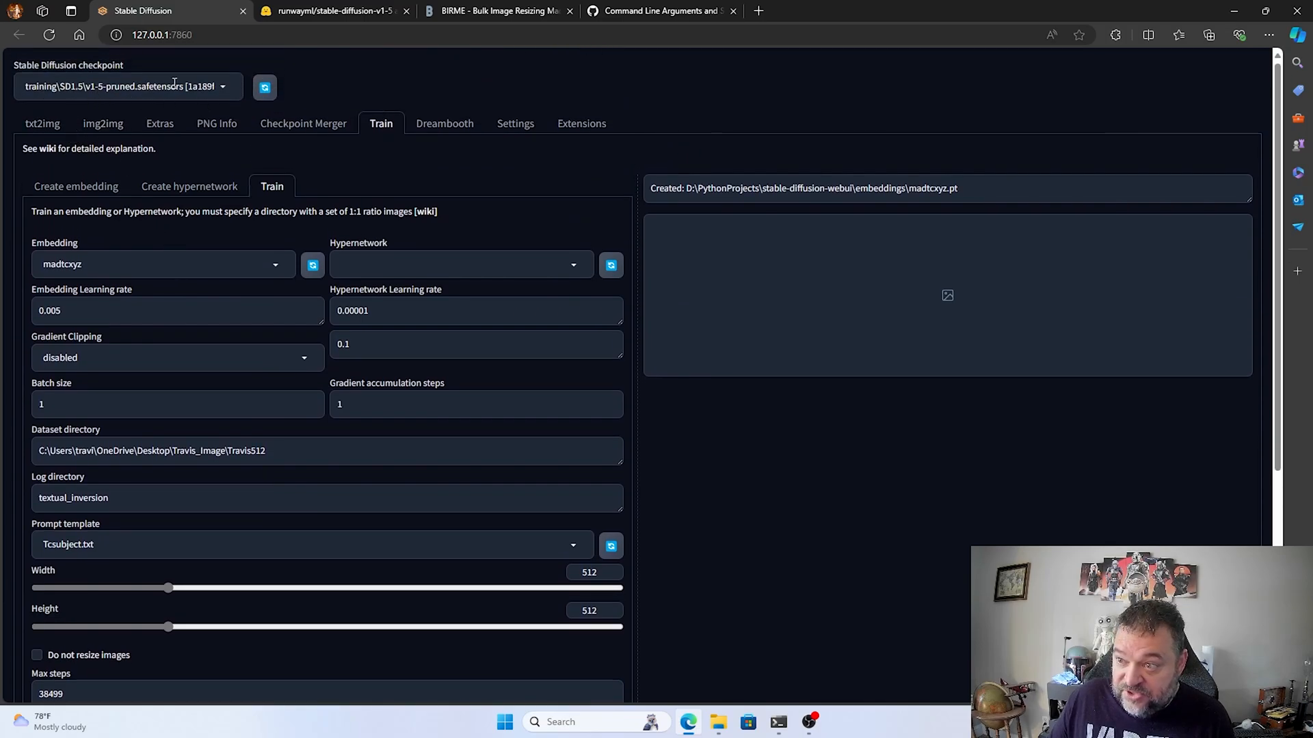
# - Raise Max steps from 38499 to 38500 with the spinner's up arrow
pyautogui.scroll(-3)
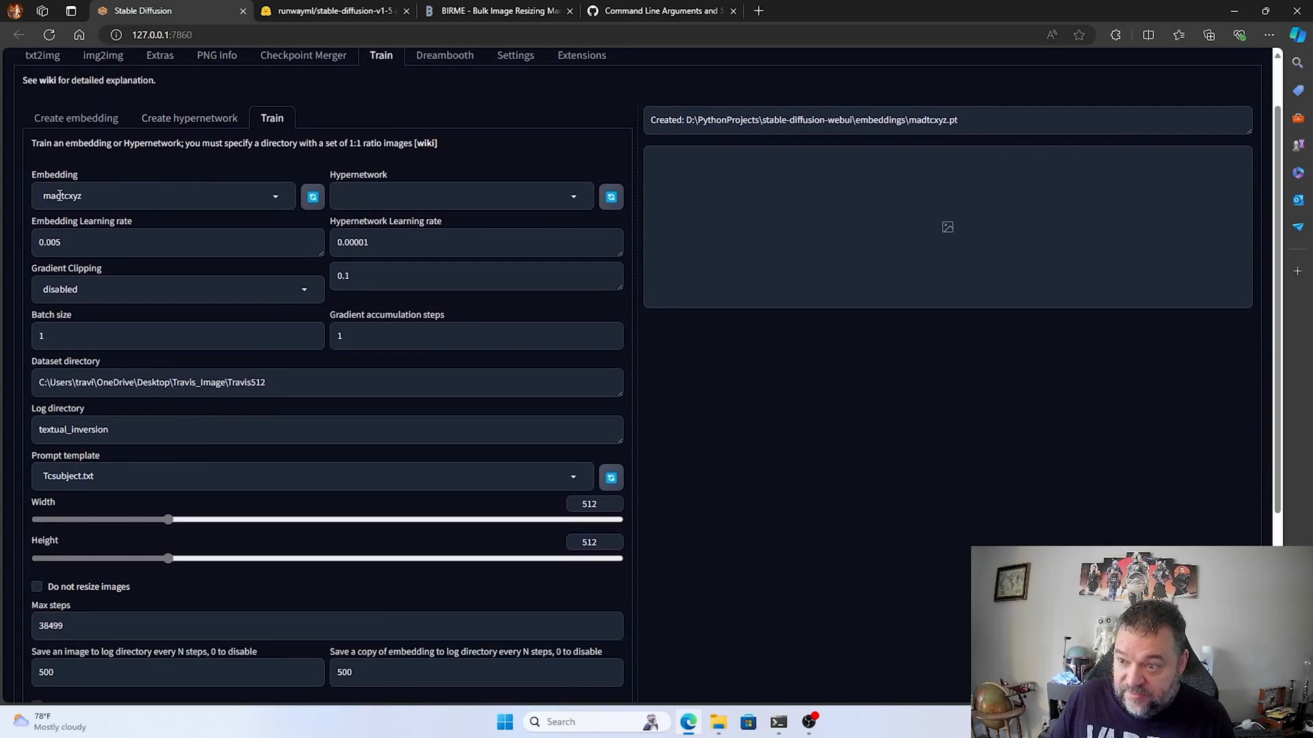
pyautogui.scroll(-3)
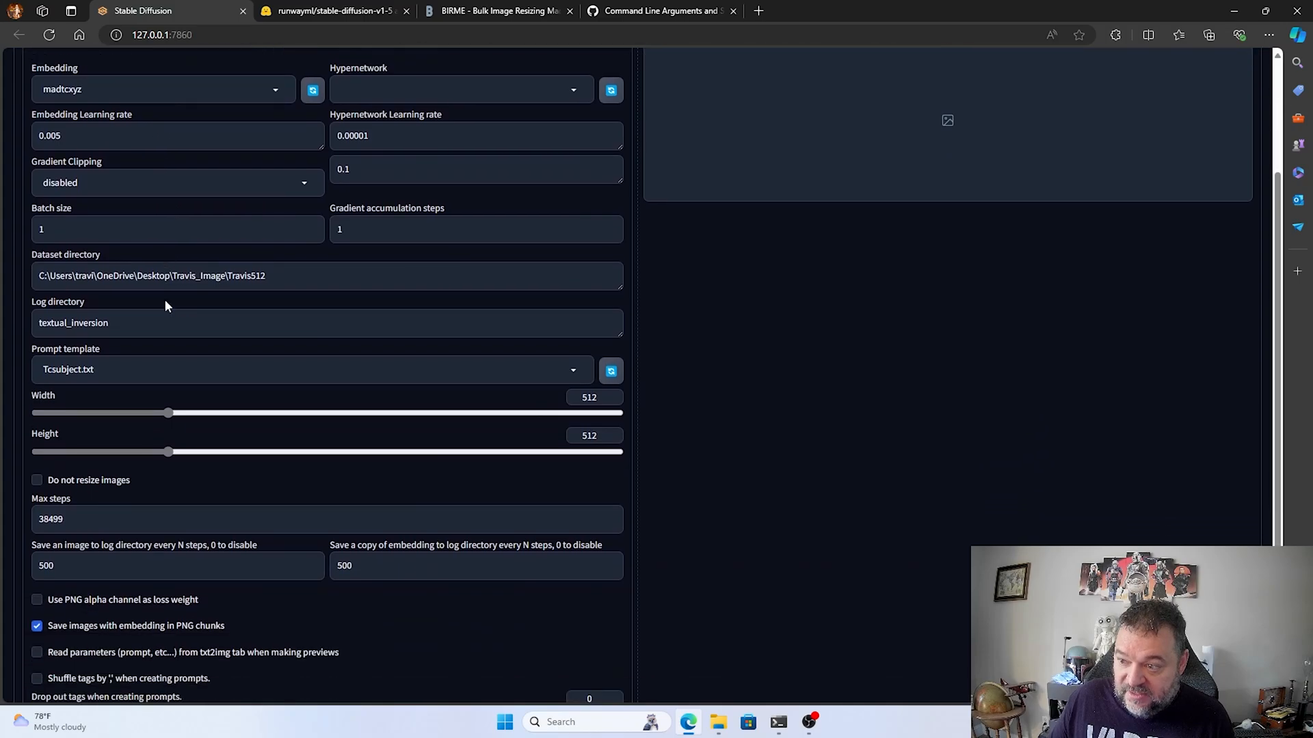
pyautogui.scroll(-3)
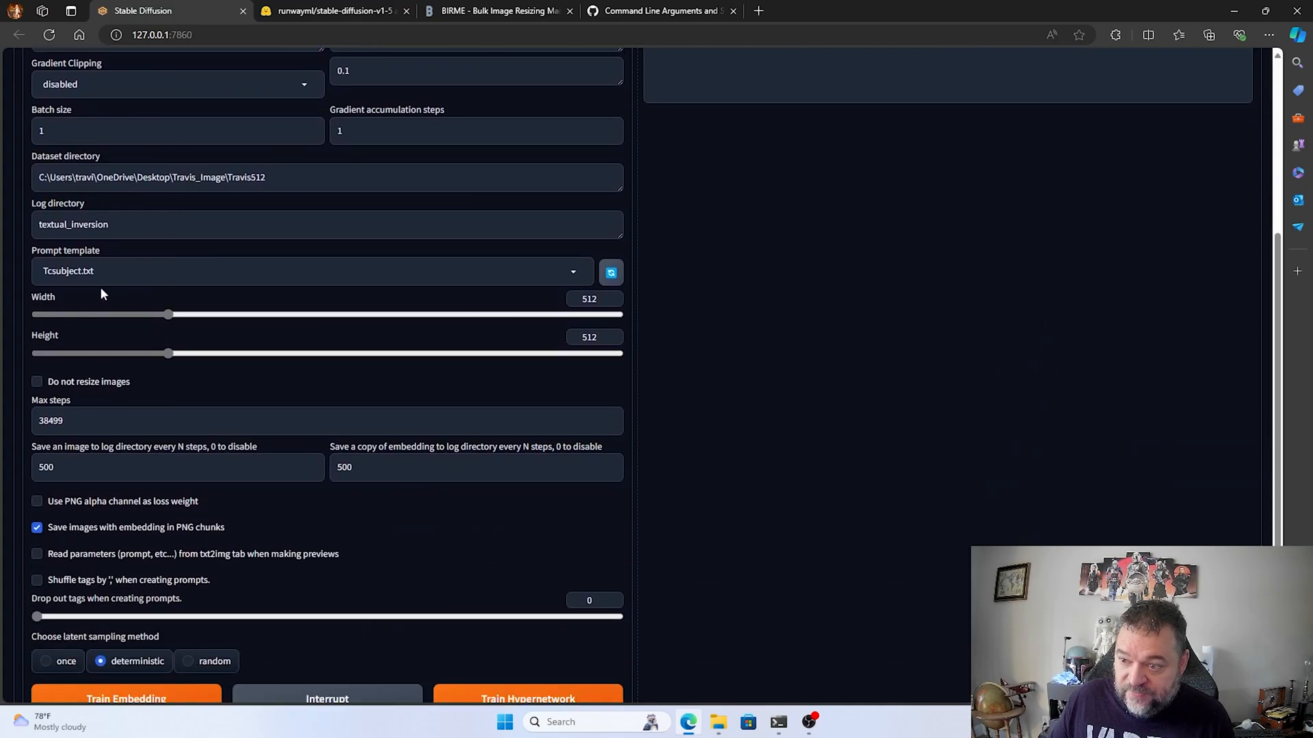
pyautogui.scroll(-3)
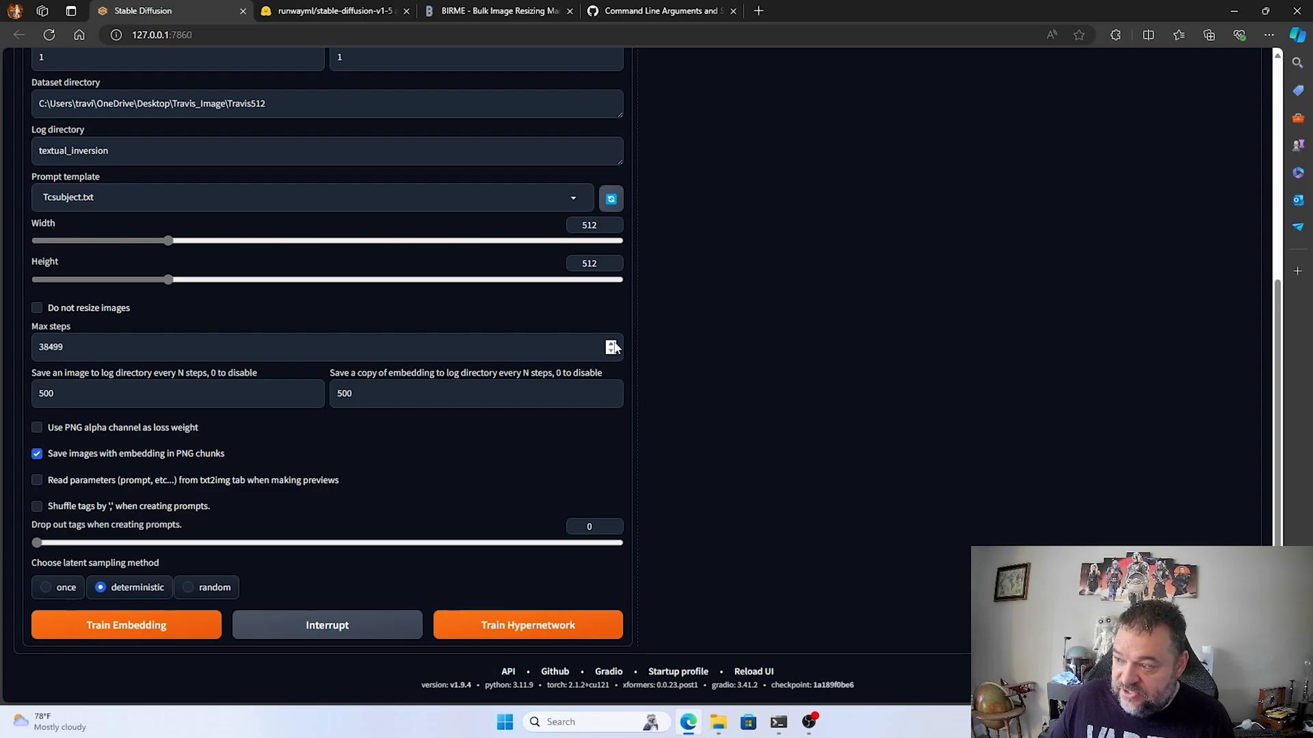
pyautogui.click(612, 343)
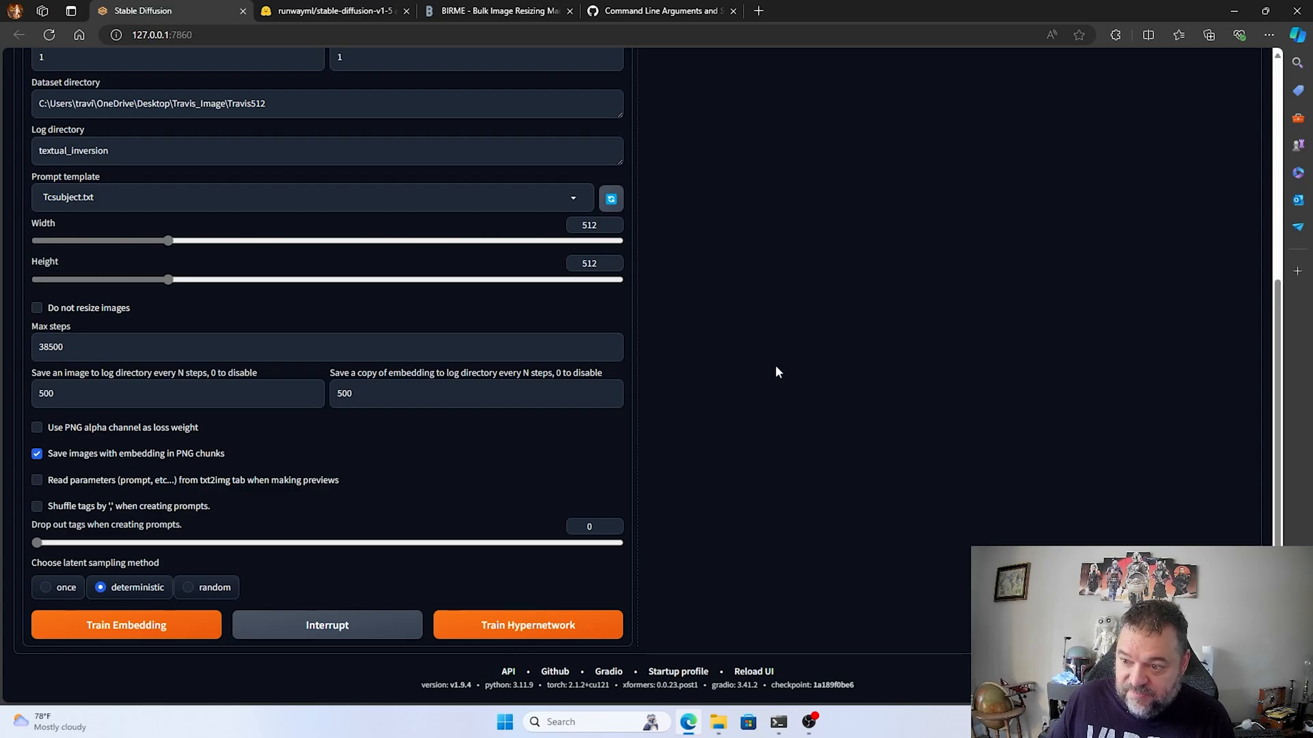
pyautogui.moveTo(852, 408)
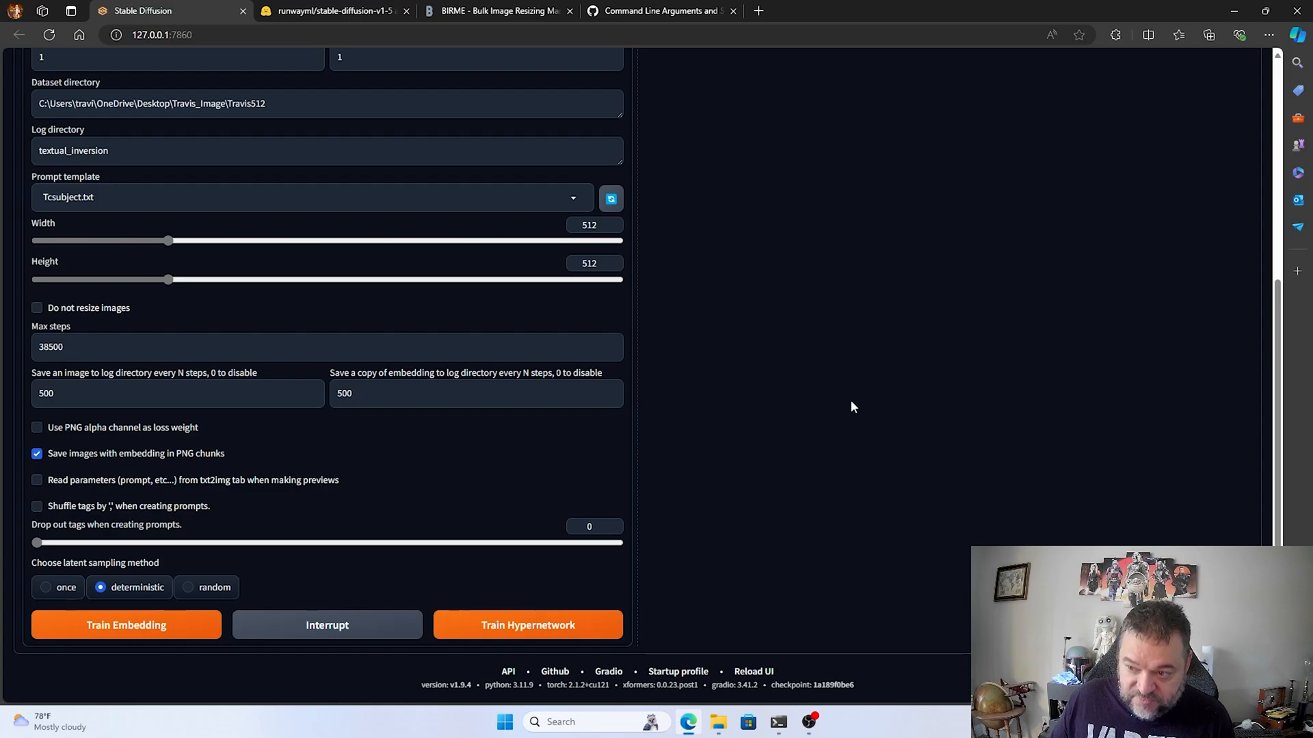
pyautogui.moveTo(843, 443)
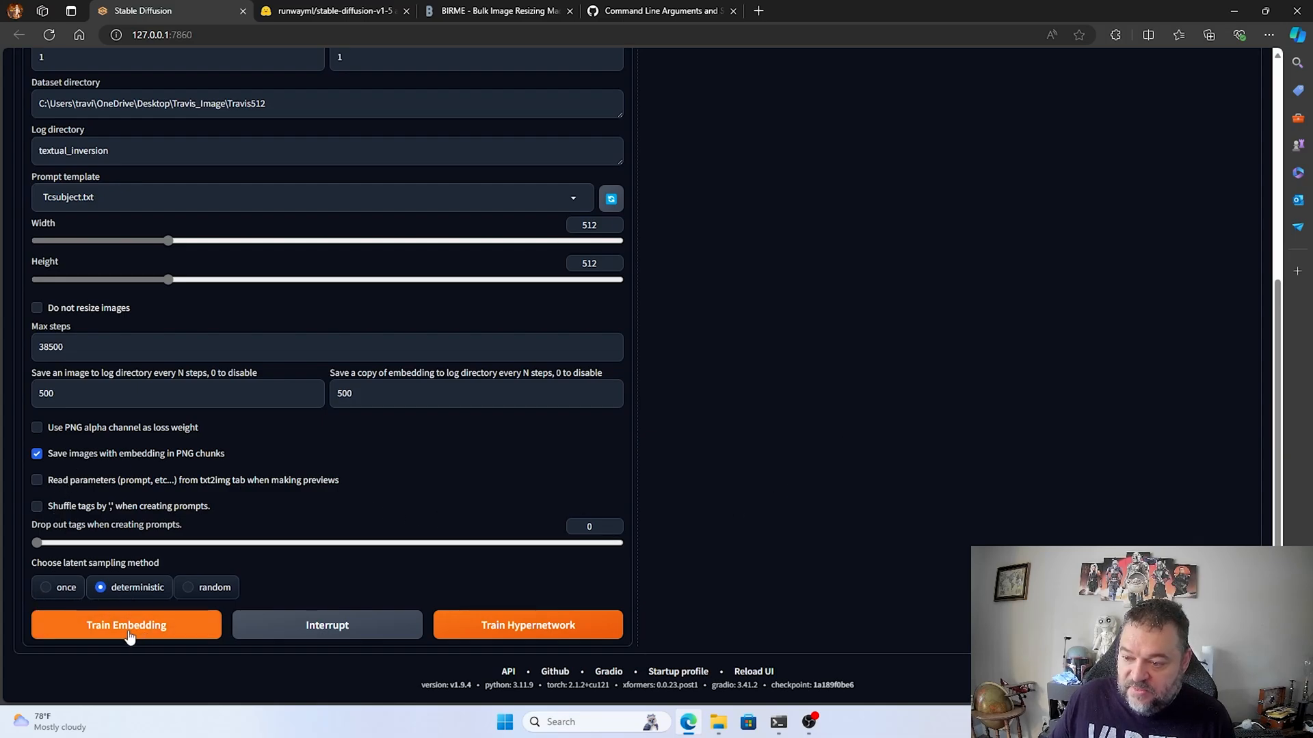
# - Launch Train Embedding for madtcxyz, starting preparation of the Travis512 dataset
pyautogui.click(126, 624)
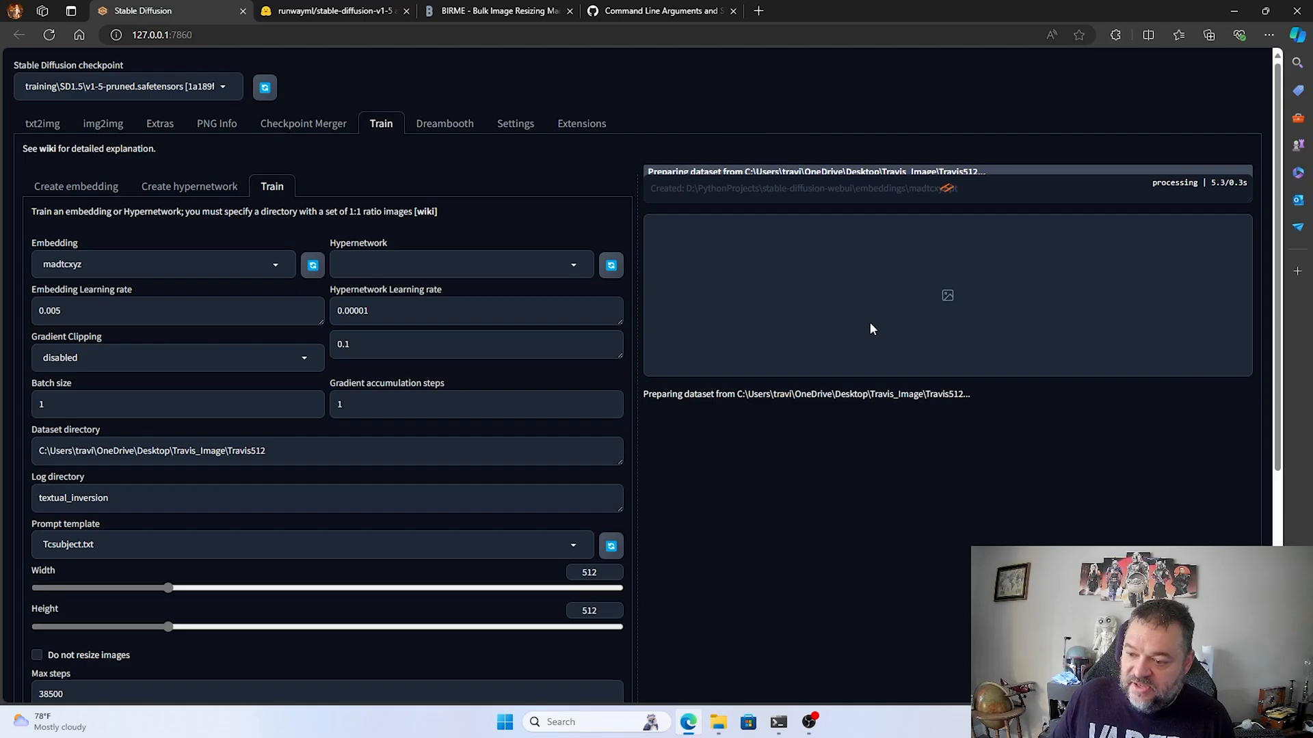
pyautogui.moveTo(840, 406)
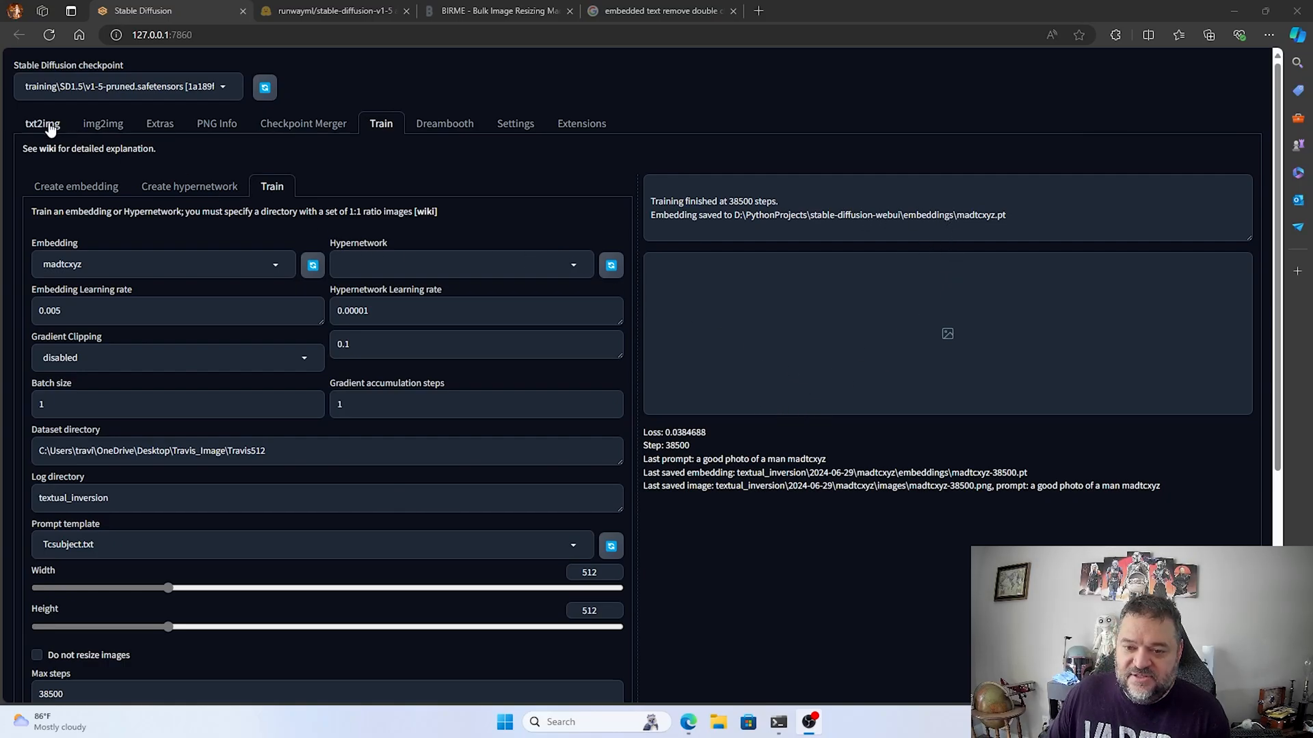
# - Generate a txt2img image from the prompt 'madtcxyz', yielding a bearded subject portrait
pyautogui.click(41, 123)
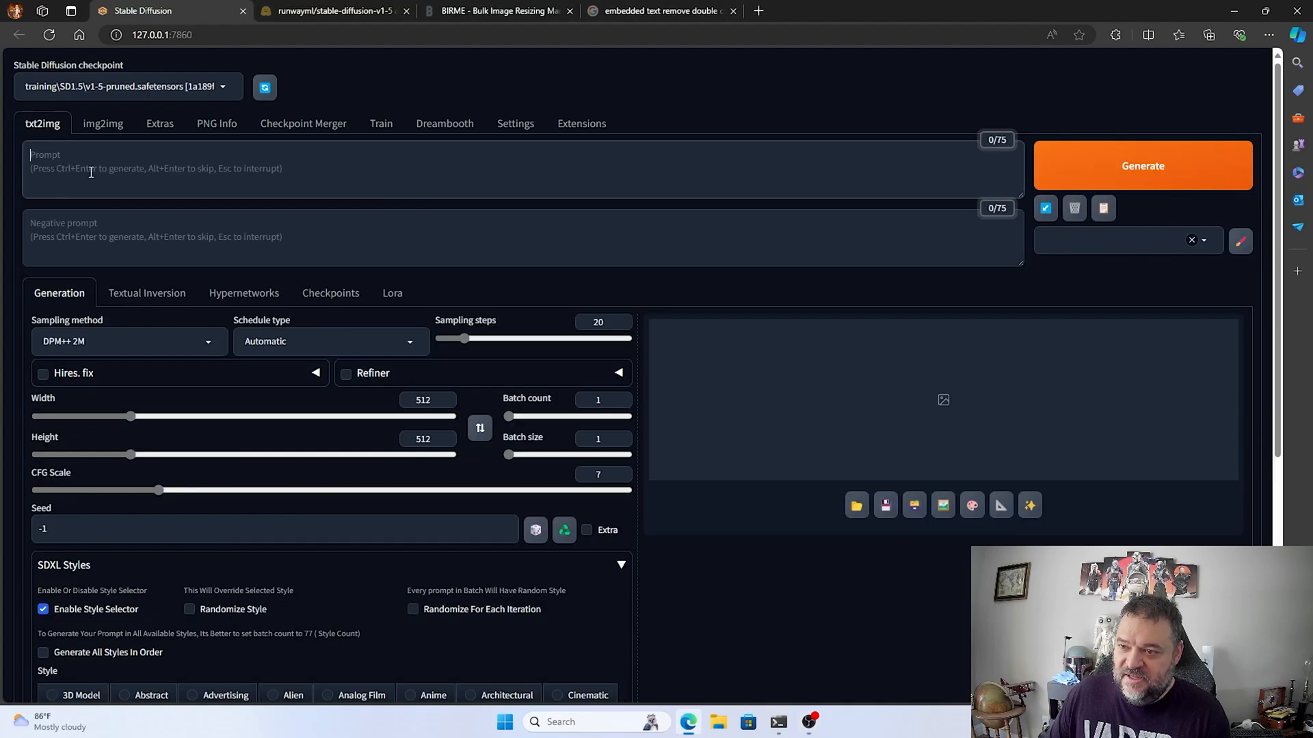
pyautogui.write('mad')
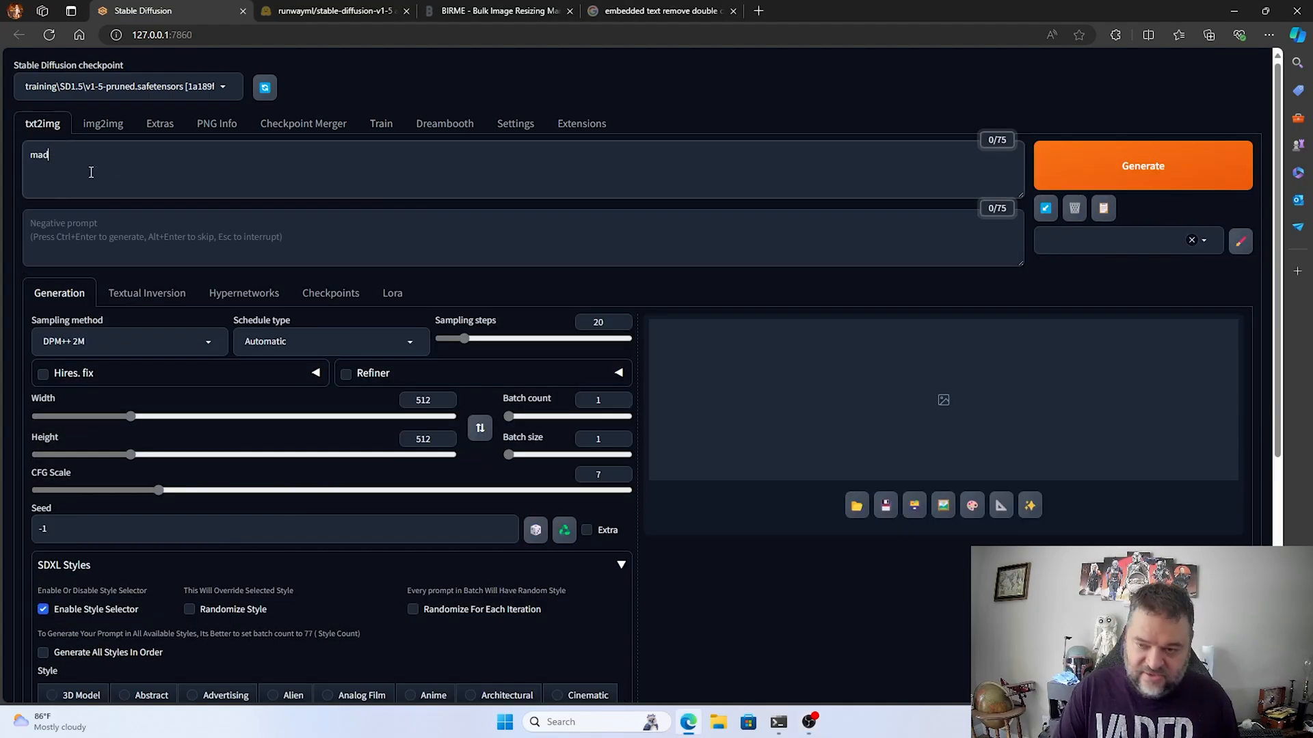
pyautogui.write('tc')
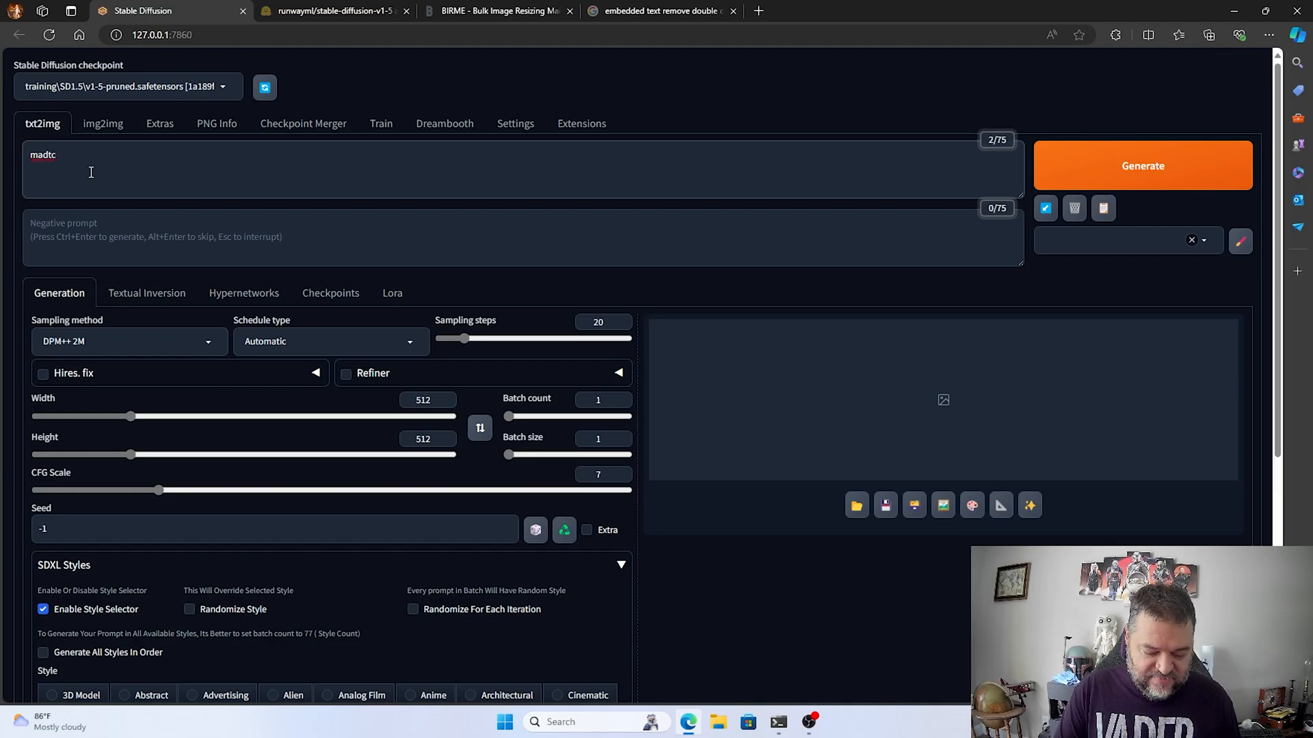
pyautogui.write('xyz')
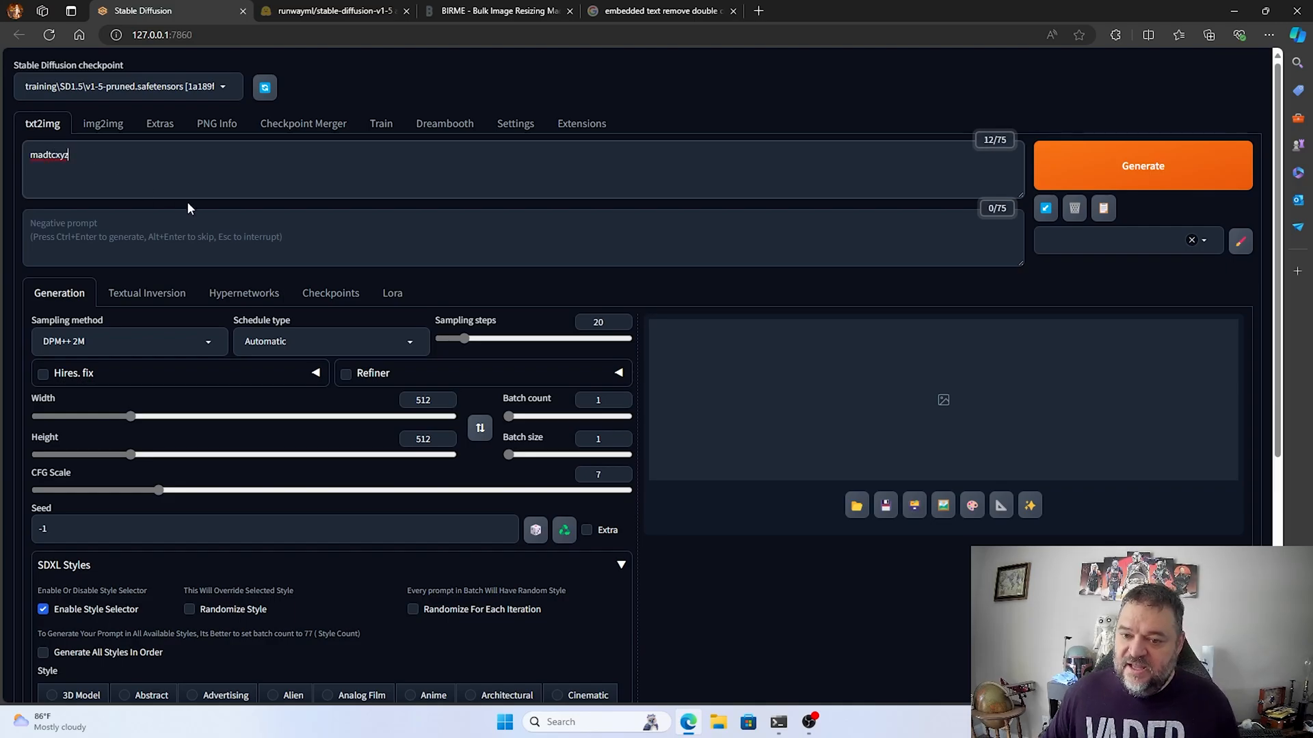
pyautogui.moveTo(1081, 165)
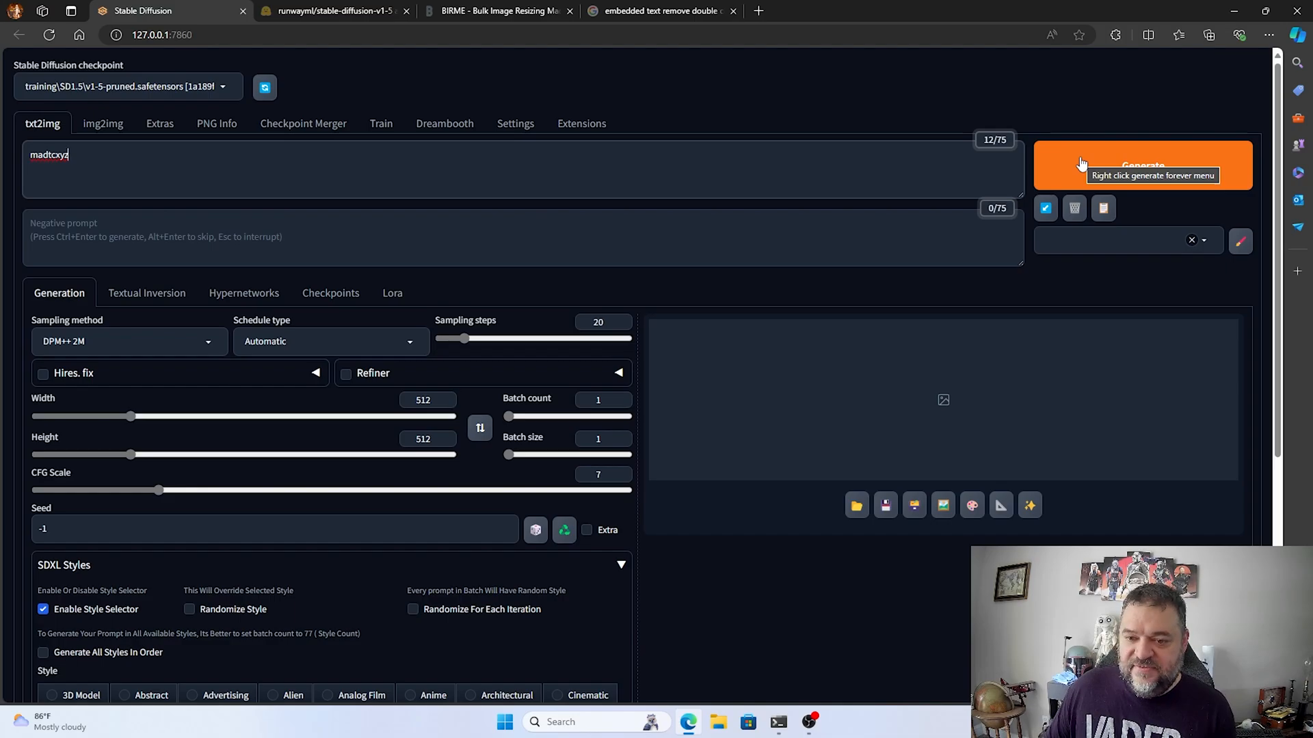
pyautogui.click(1142, 164)
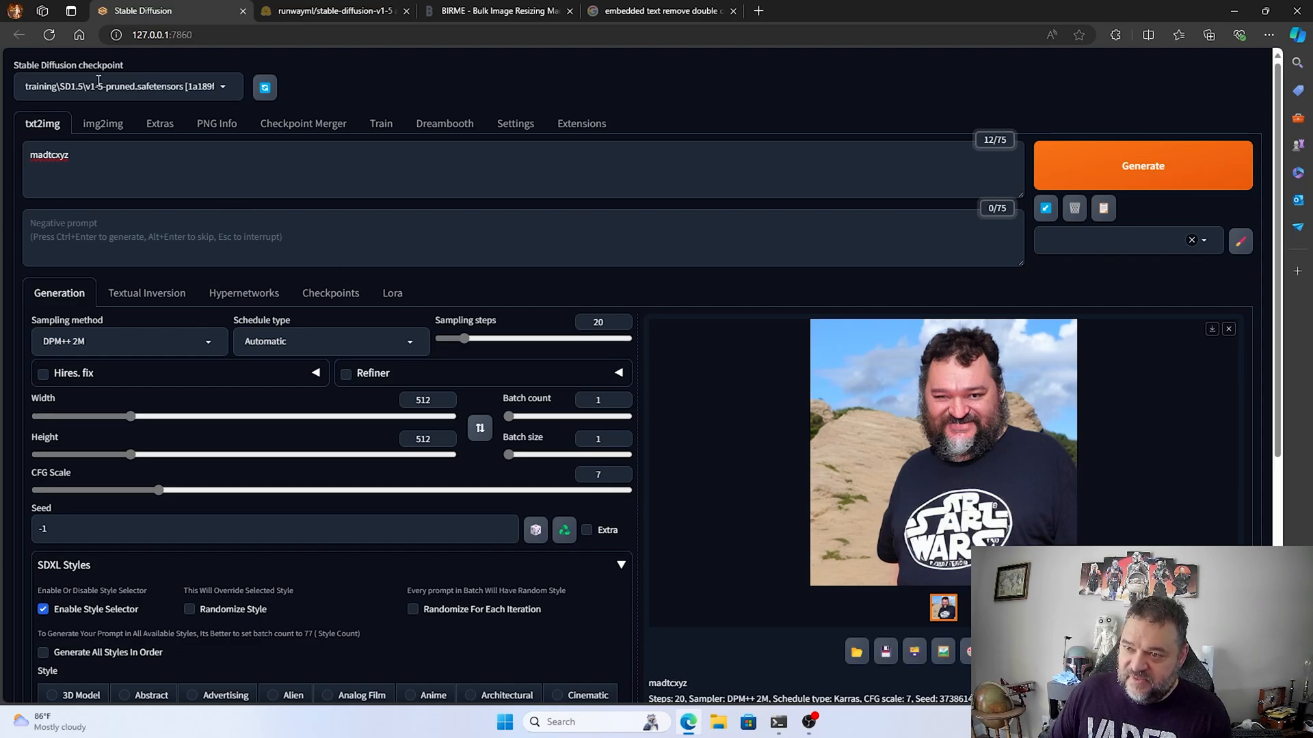
pyautogui.click(126, 86)
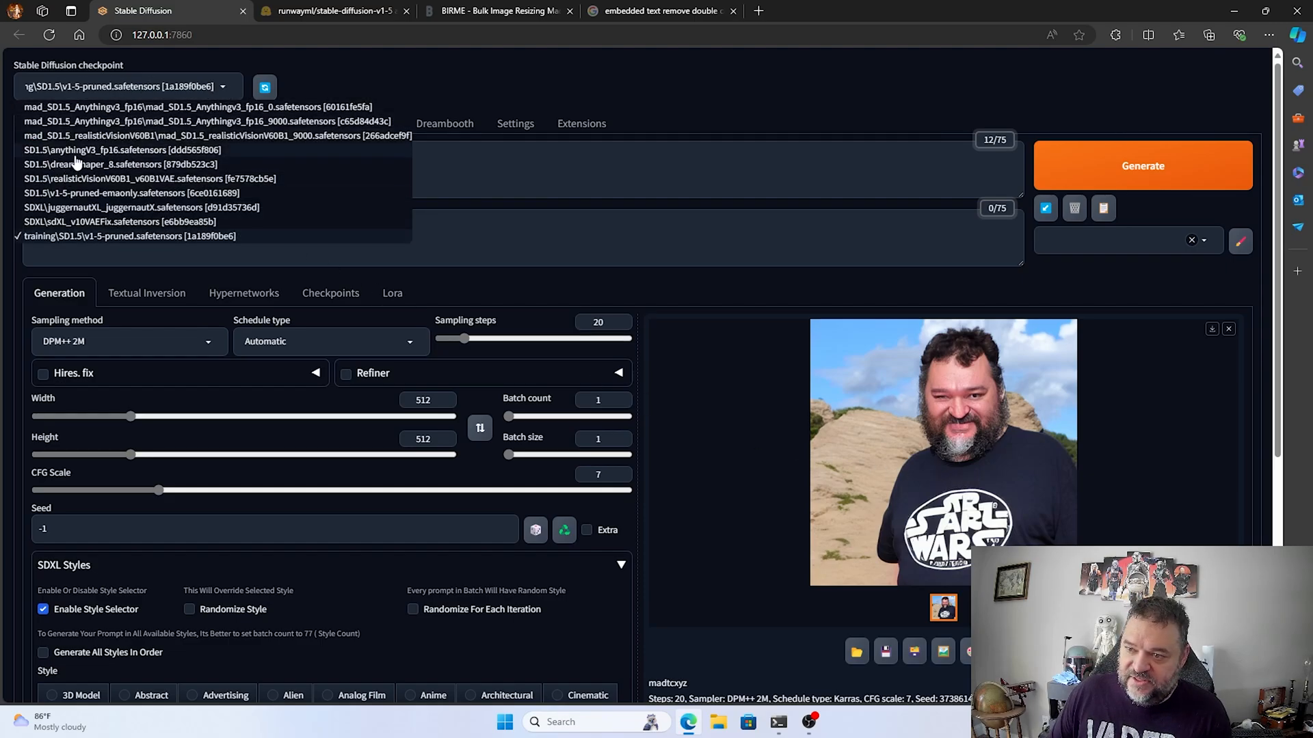
# - Load the realisticVisionV60B1 checkpoint and generate a first madtcxyz portrait
pyautogui.click(131, 193)
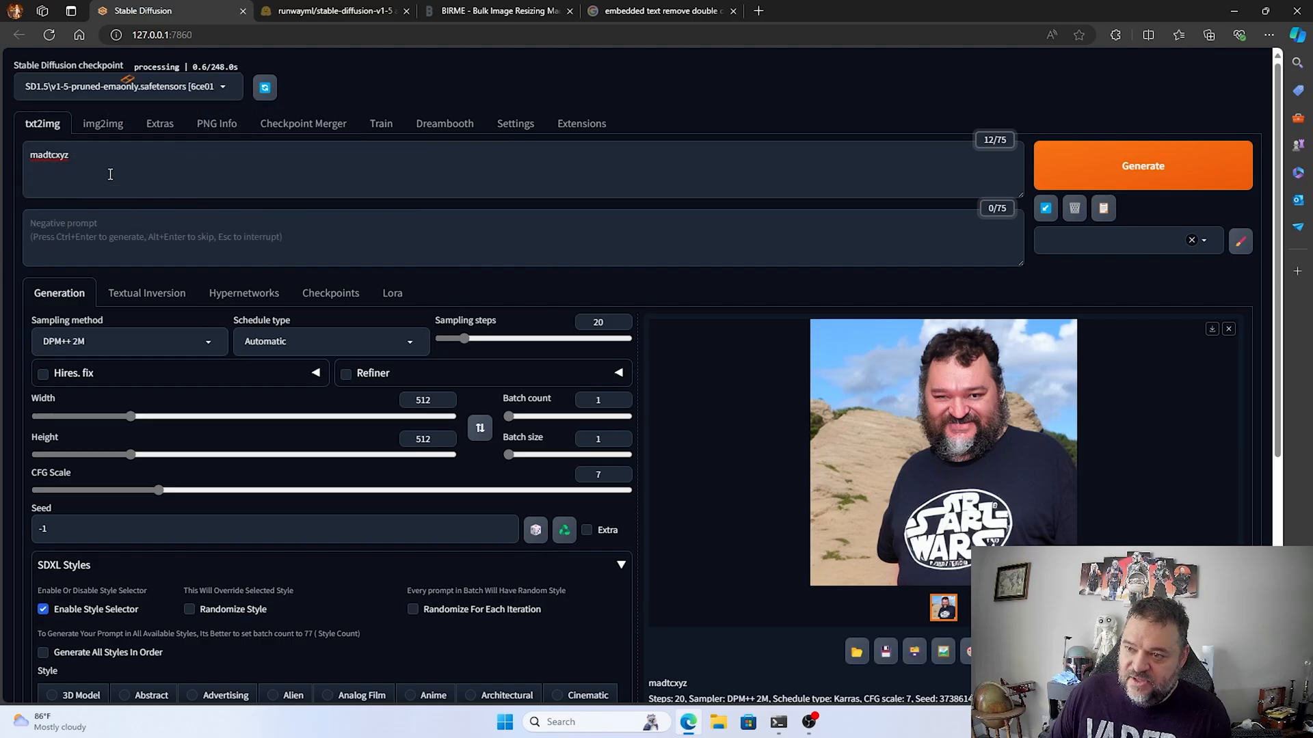
pyautogui.rightClick(49, 154)
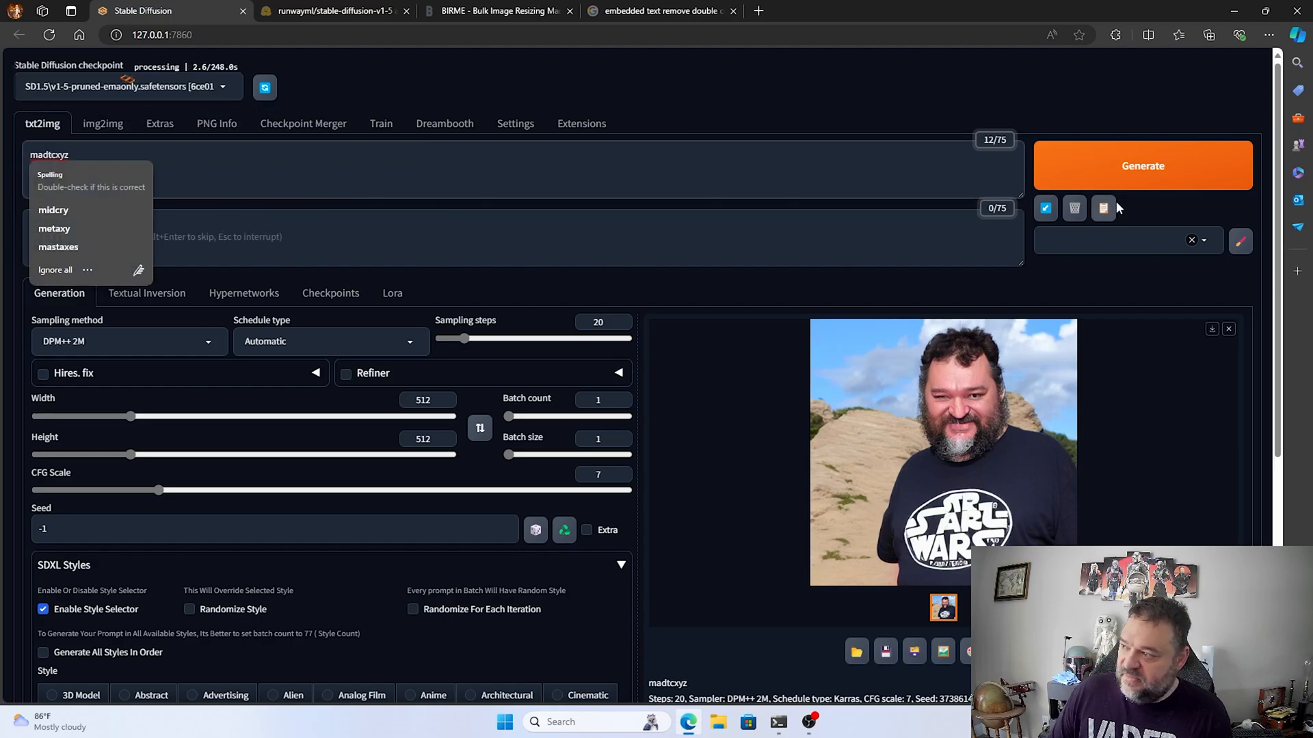
pyautogui.click(1141, 165)
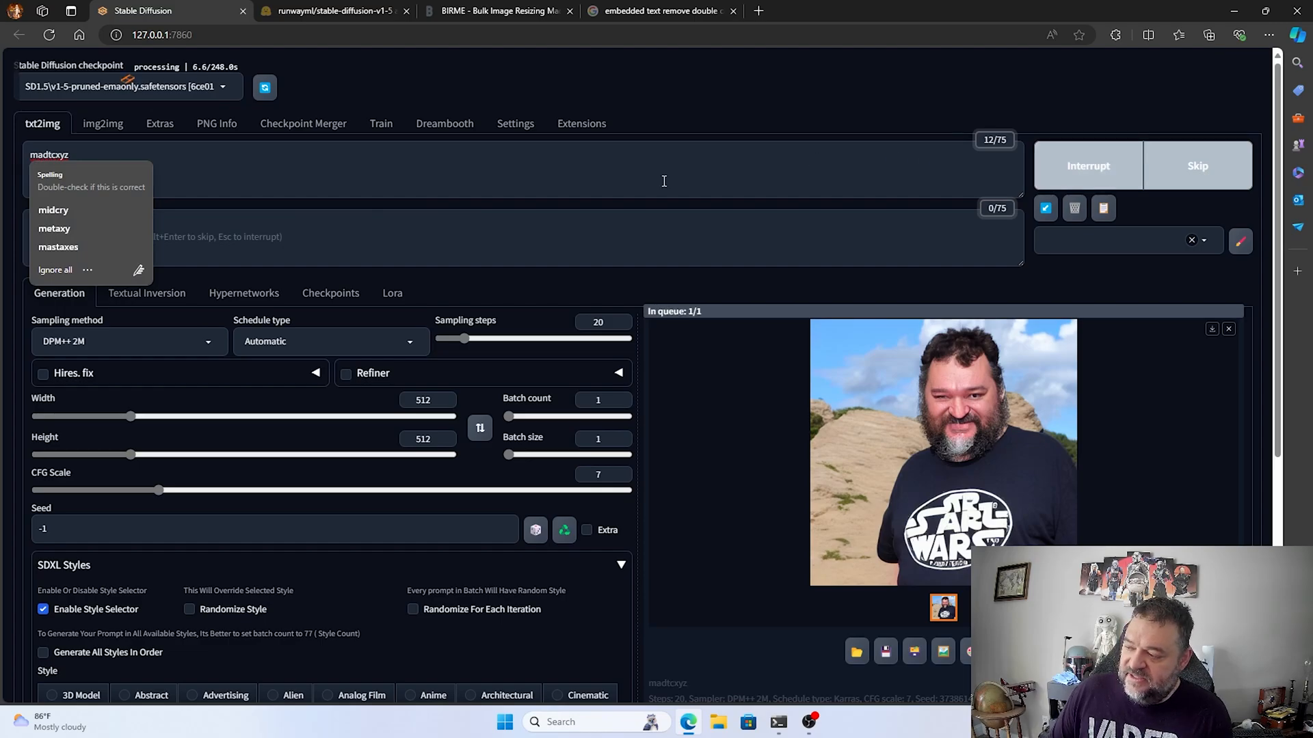
pyautogui.click(419, 237)
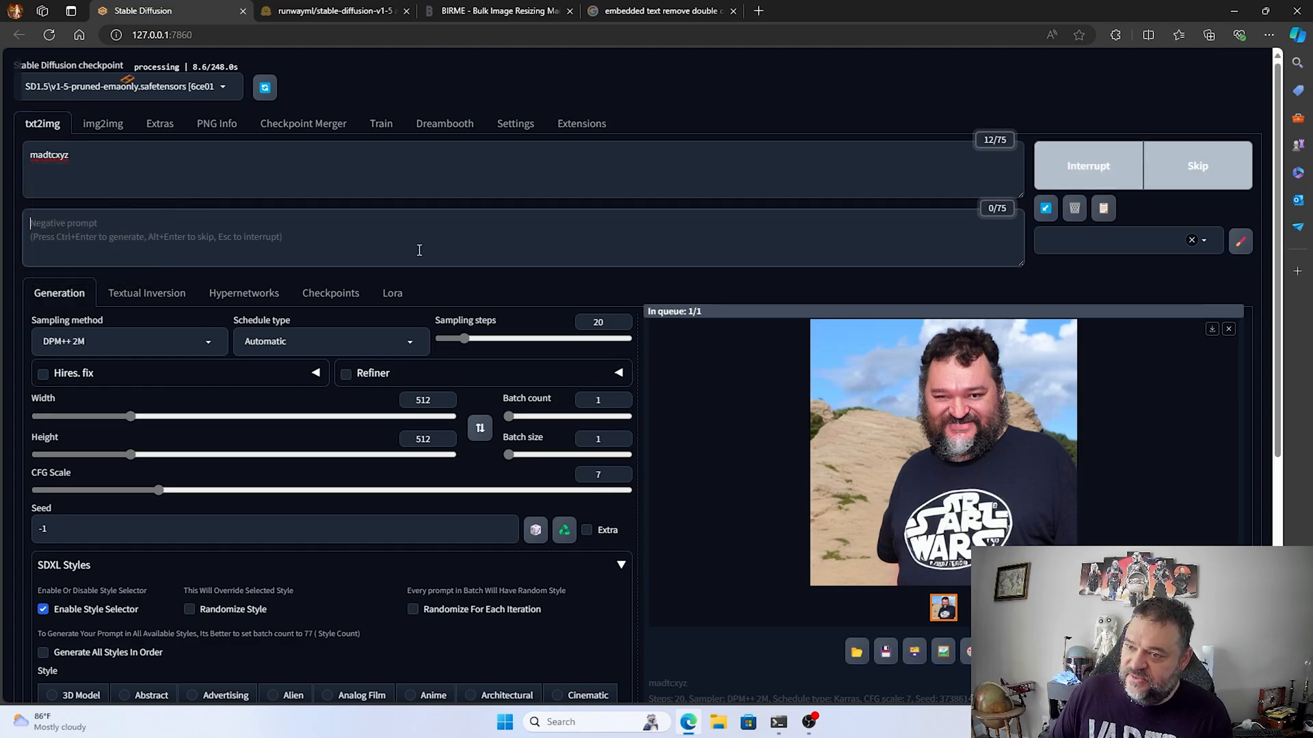
pyautogui.moveTo(245, 421)
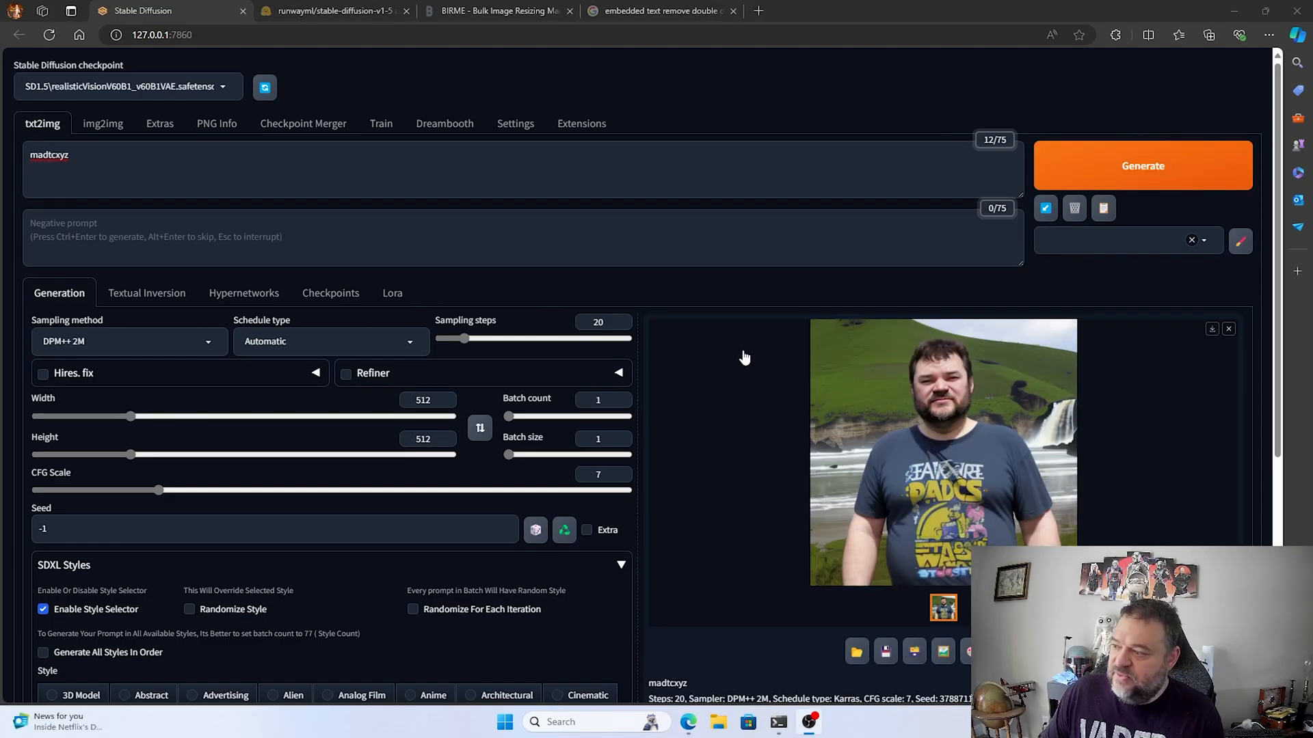
pyautogui.moveTo(571, 377)
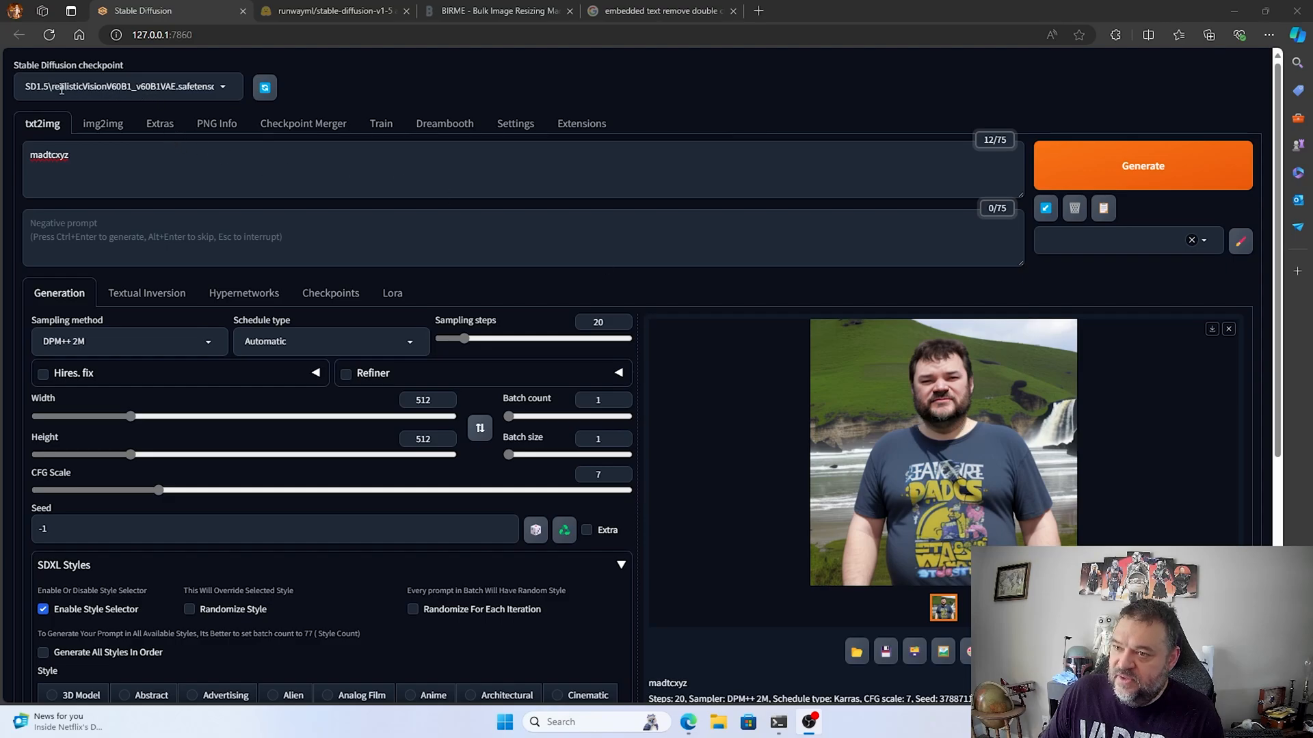
# - Generate four more madtcxyz portraits of the subject
pyautogui.click(1141, 164)
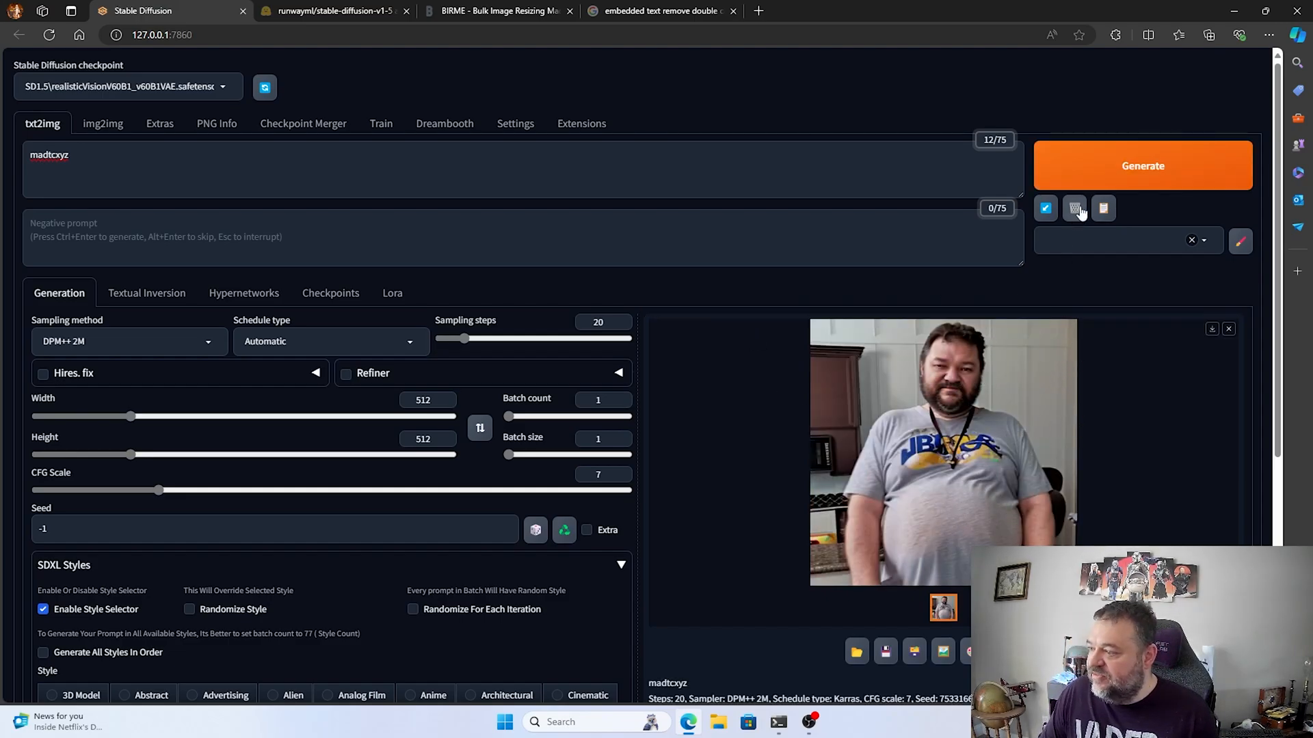
pyautogui.click(1142, 164)
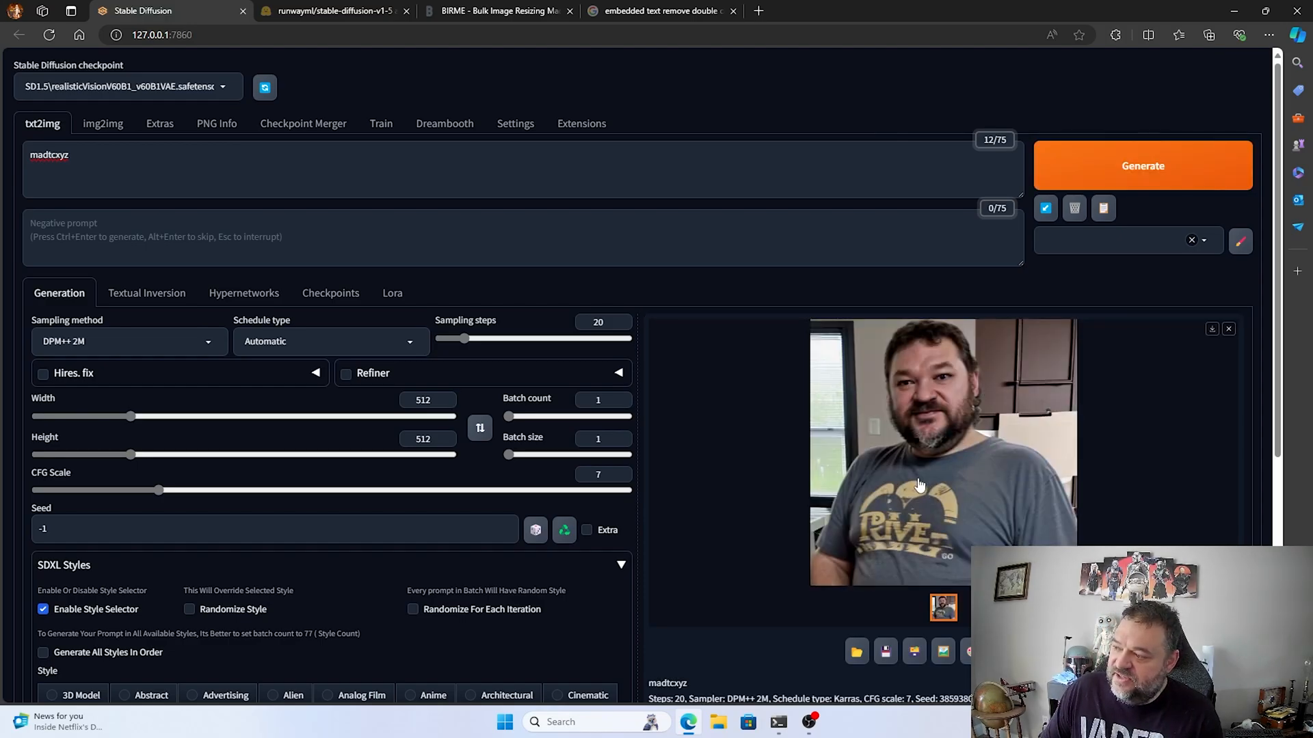
pyautogui.moveTo(919, 434)
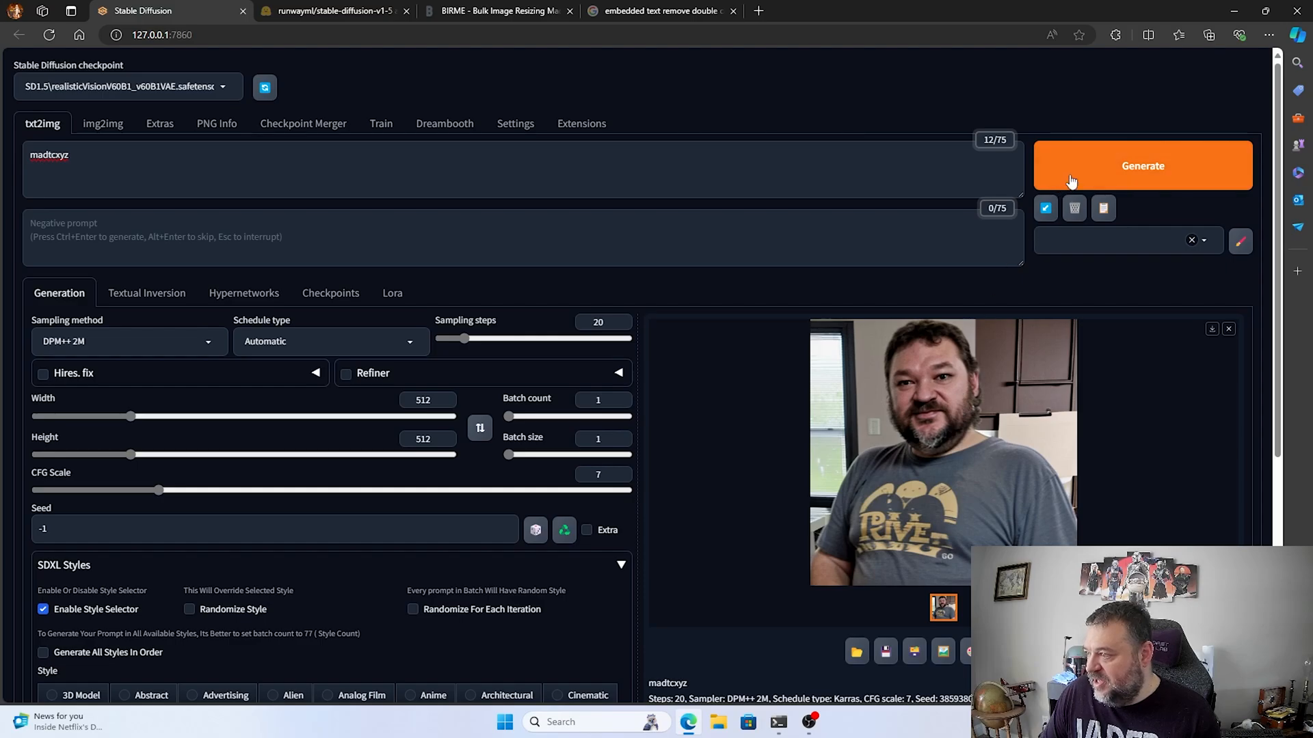
pyautogui.click(1142, 165)
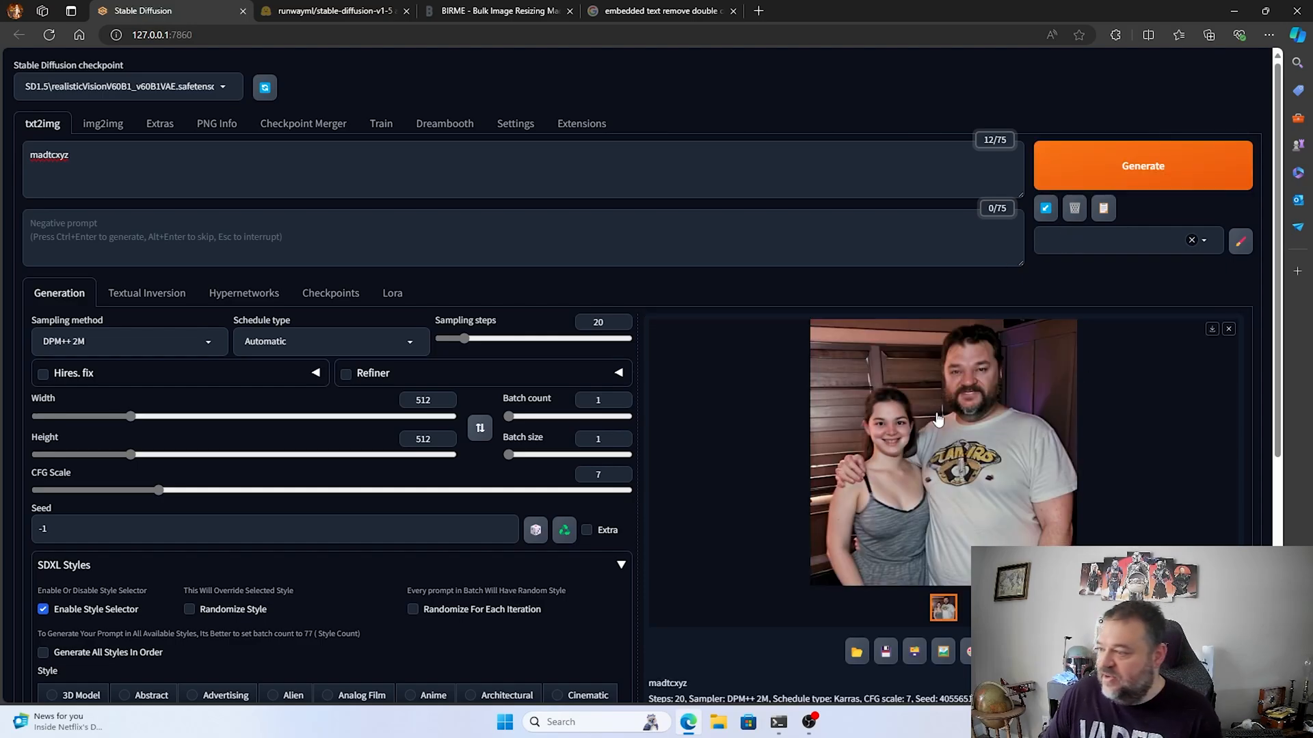
pyautogui.moveTo(1010, 404)
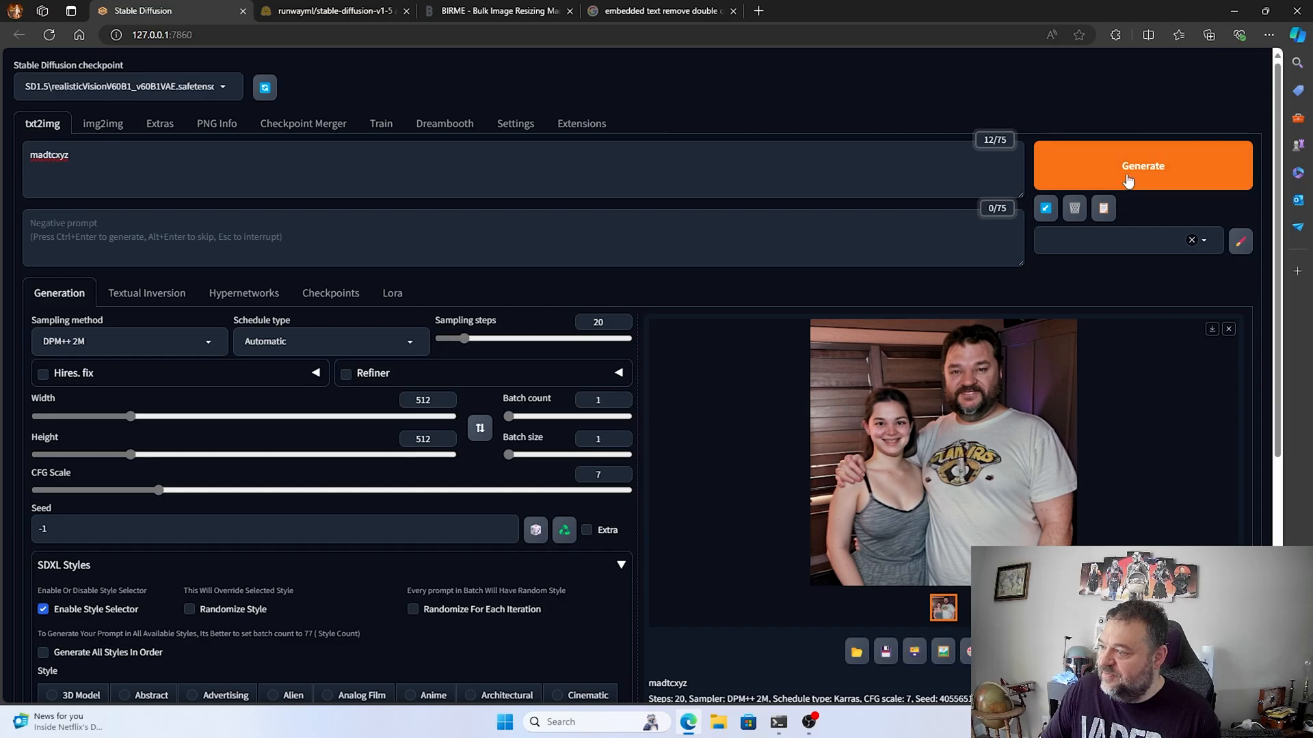
pyautogui.click(1142, 166)
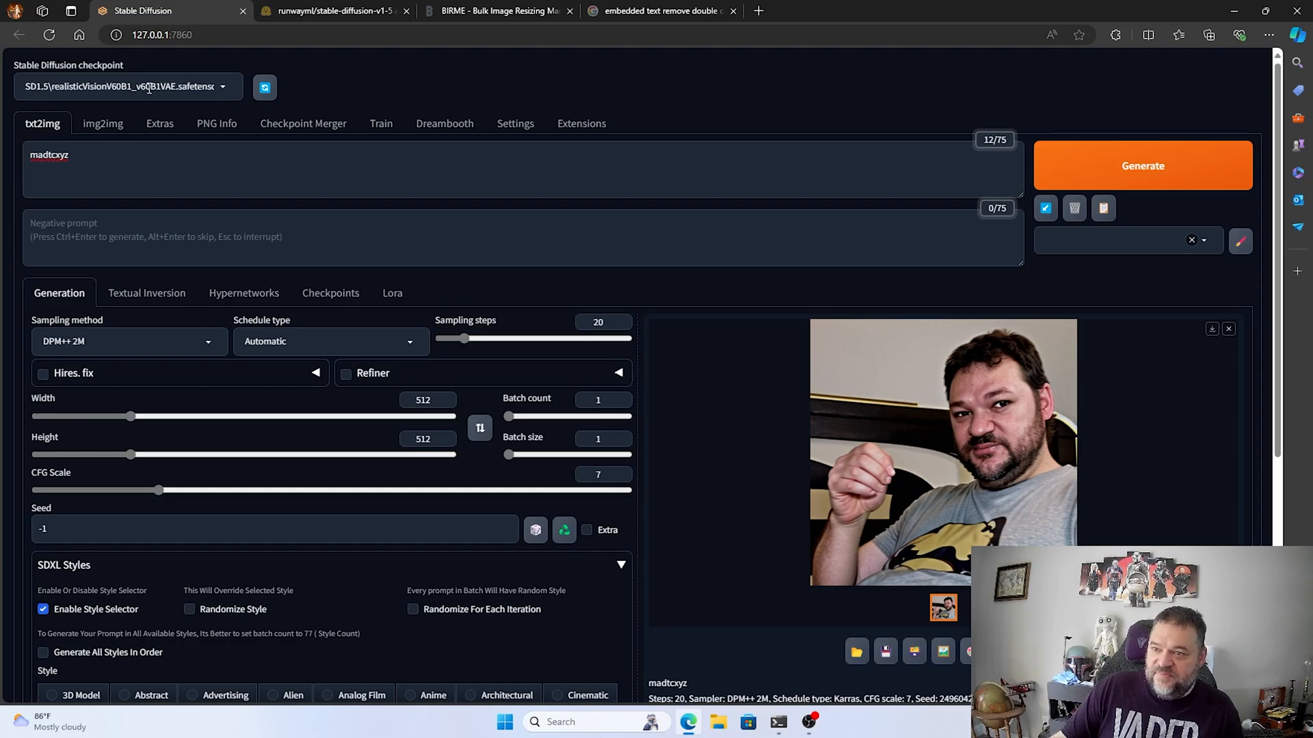
# - Load SDXL\juggernautXL_juggernautX.safetensors and generate a madtcxyz image, producing a cartoon creature
pyautogui.click(126, 86)
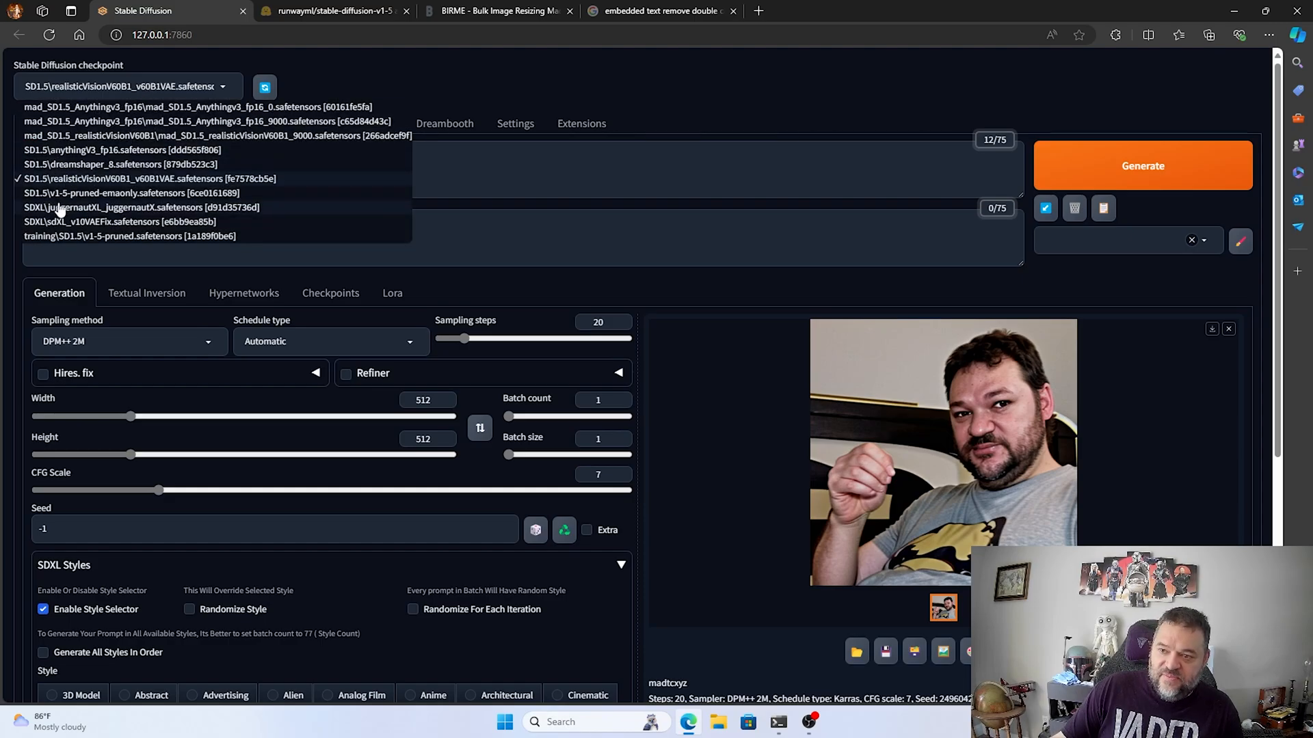
pyautogui.click(144, 207)
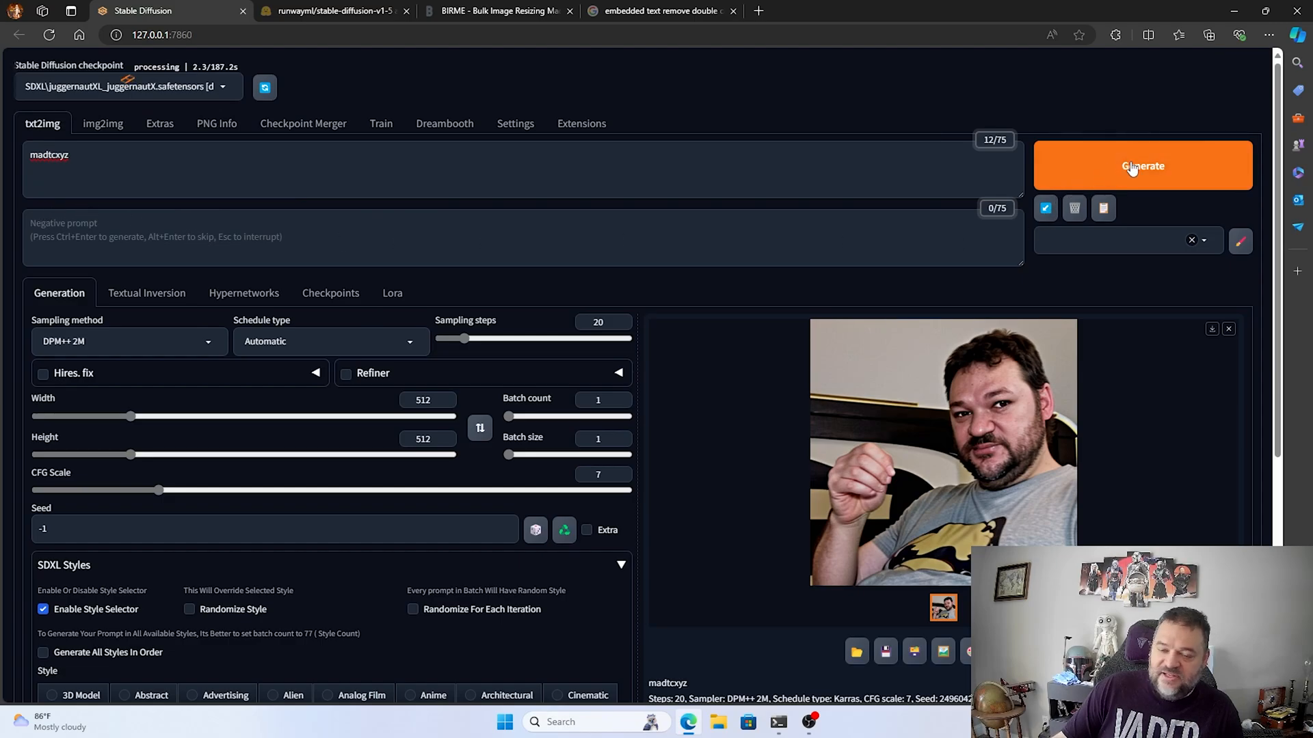
pyautogui.moveTo(1141, 165)
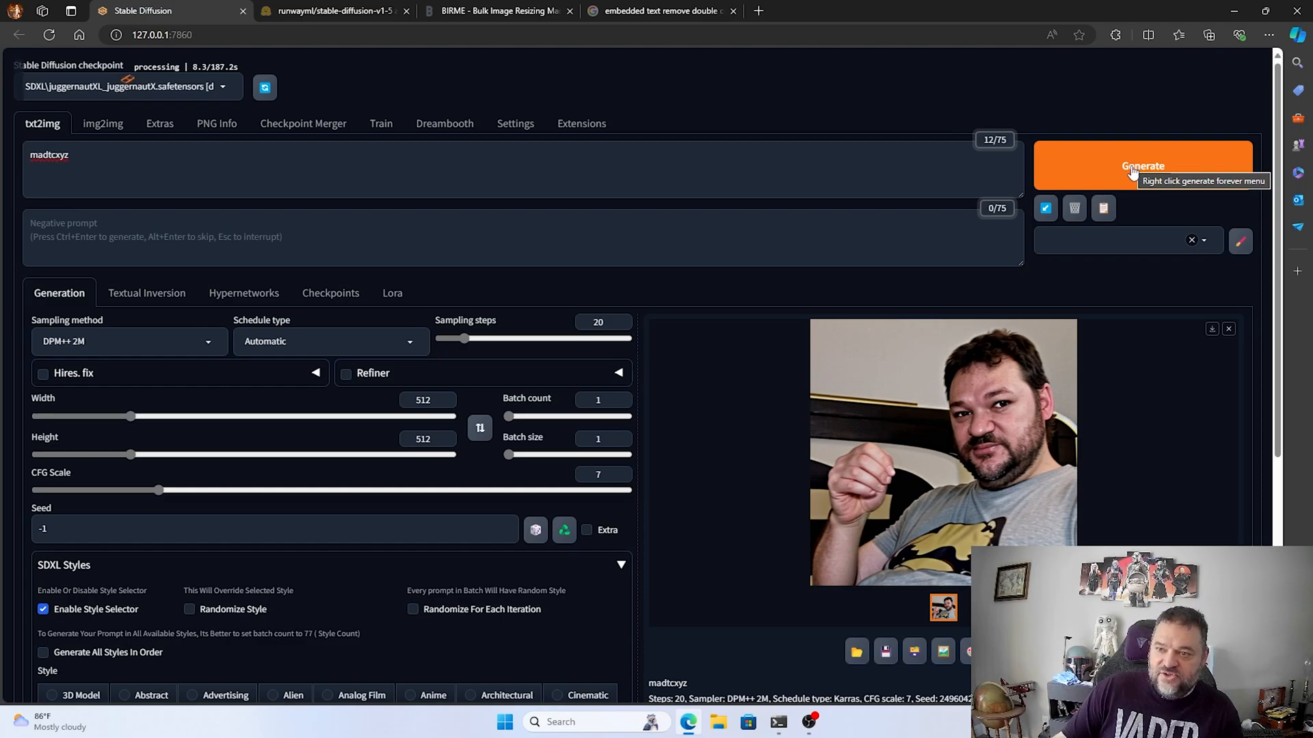
pyautogui.click(1142, 165)
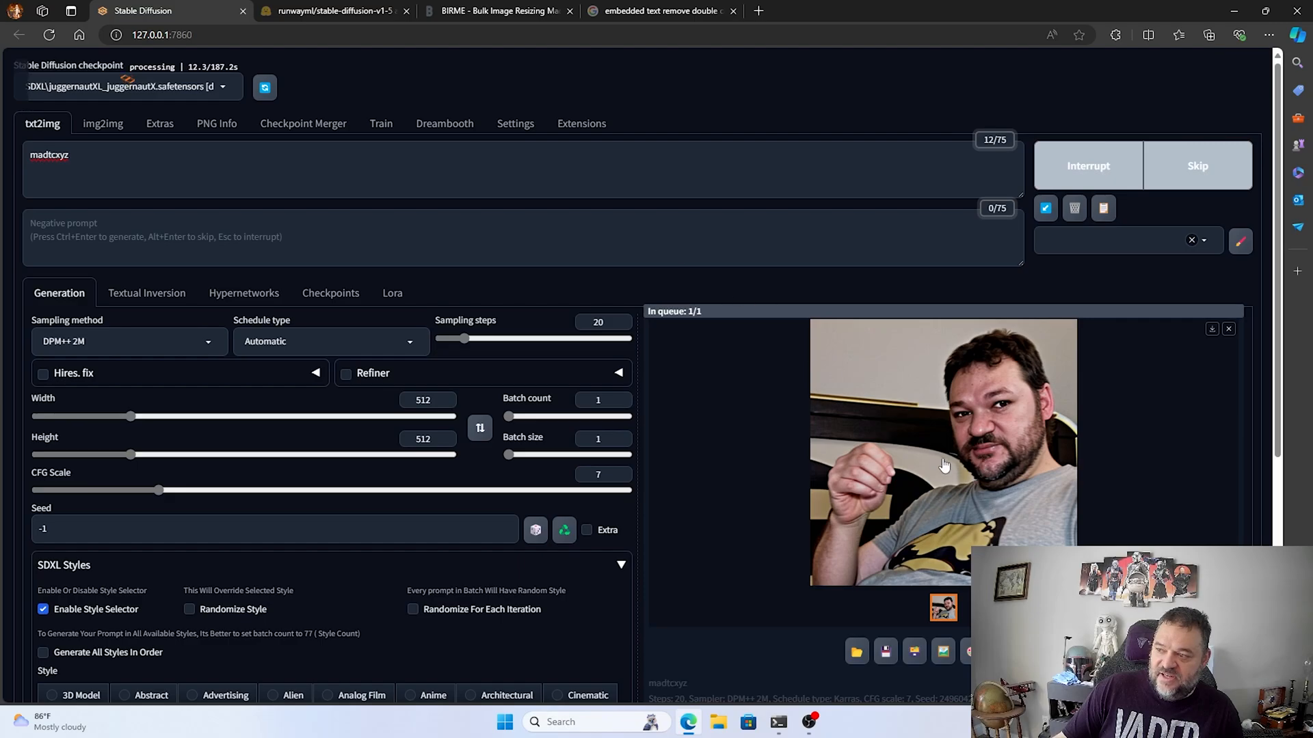
pyautogui.moveTo(865, 466)
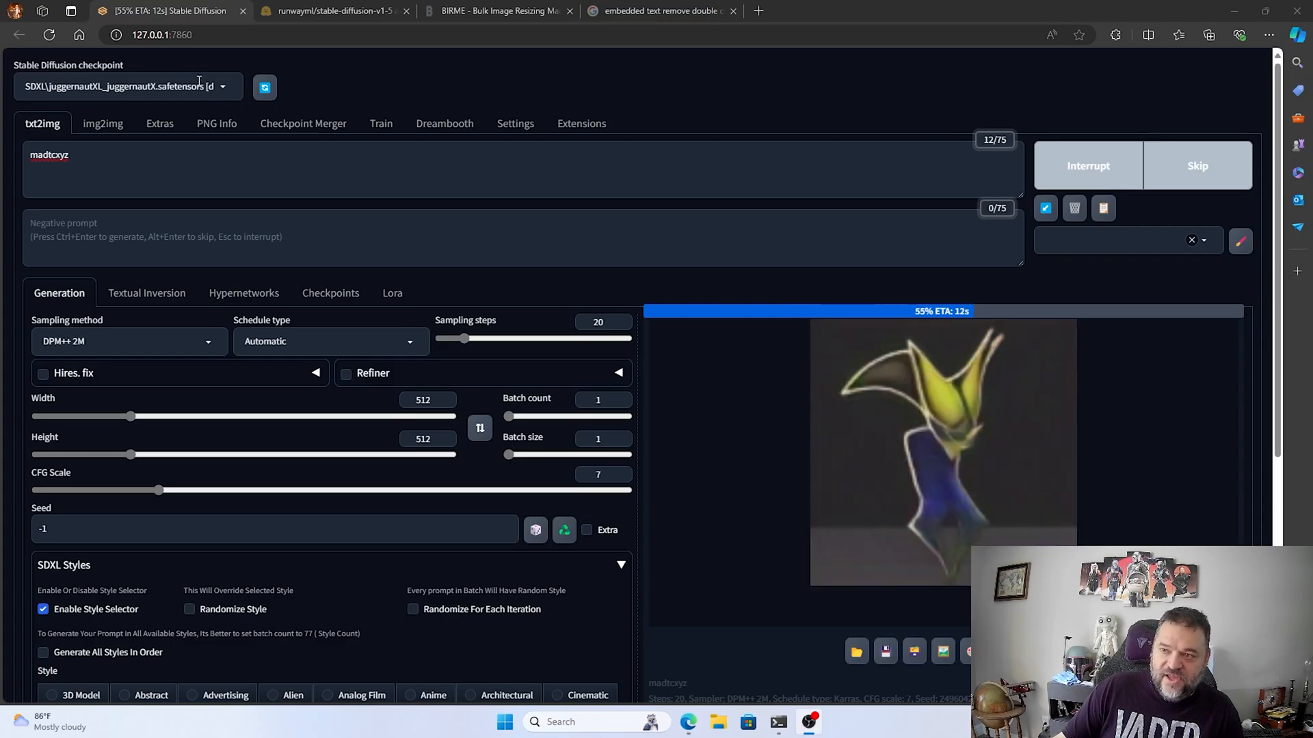
pyautogui.click(125, 87)
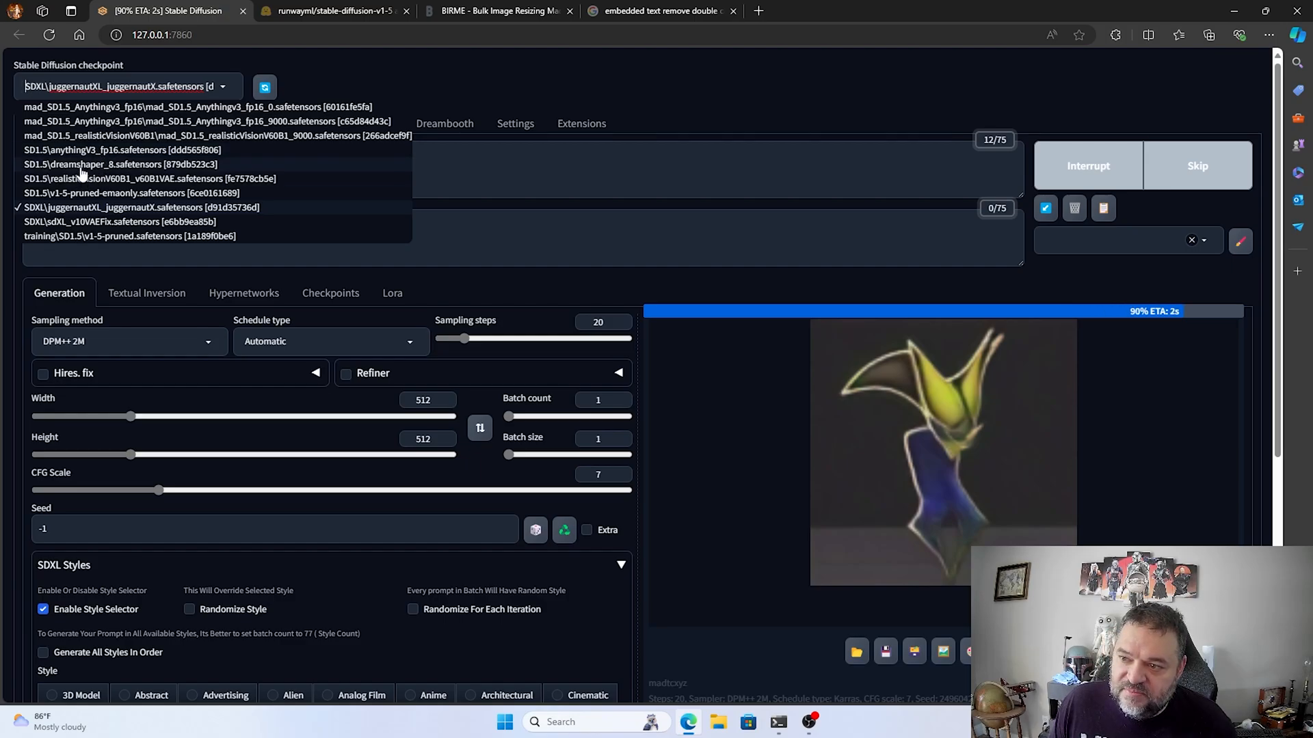
# - Switch the Stable Diffusion checkpoint to SD1.5\dreamshaper_8.safetensors
pyautogui.click(120, 164)
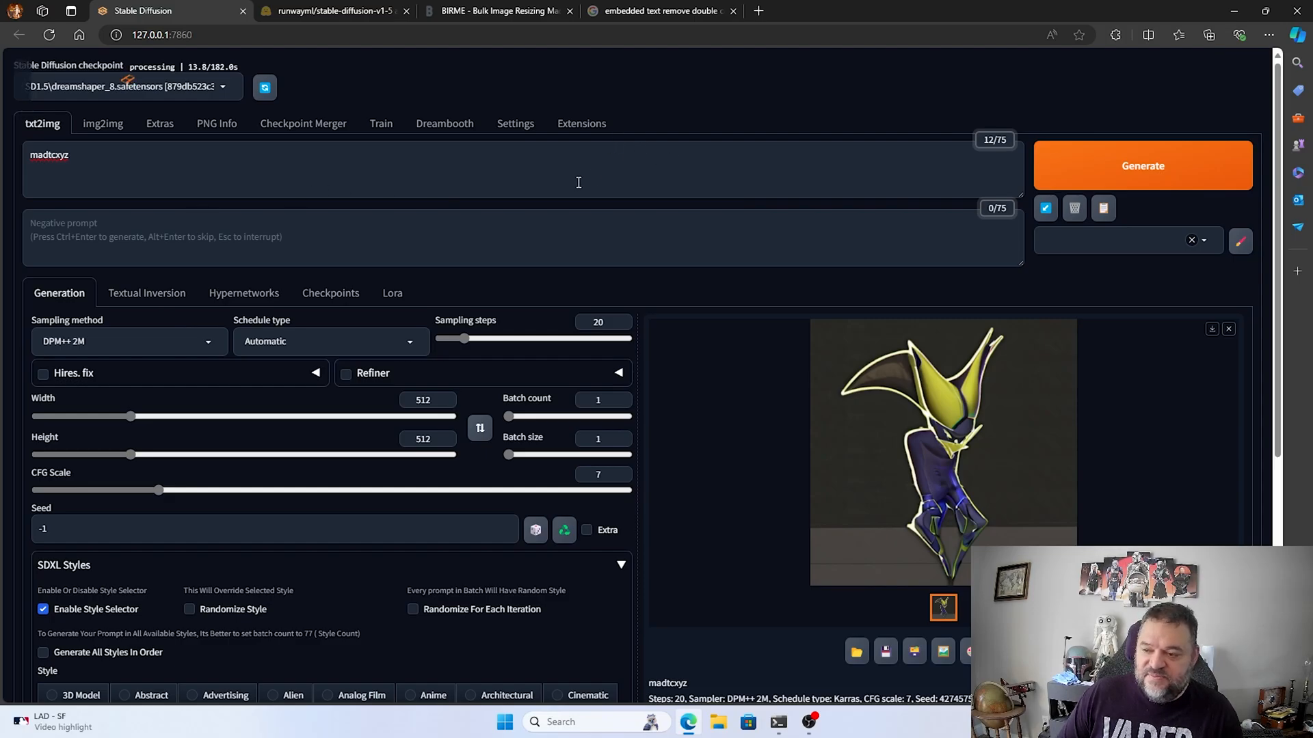
pyautogui.scroll(-3)
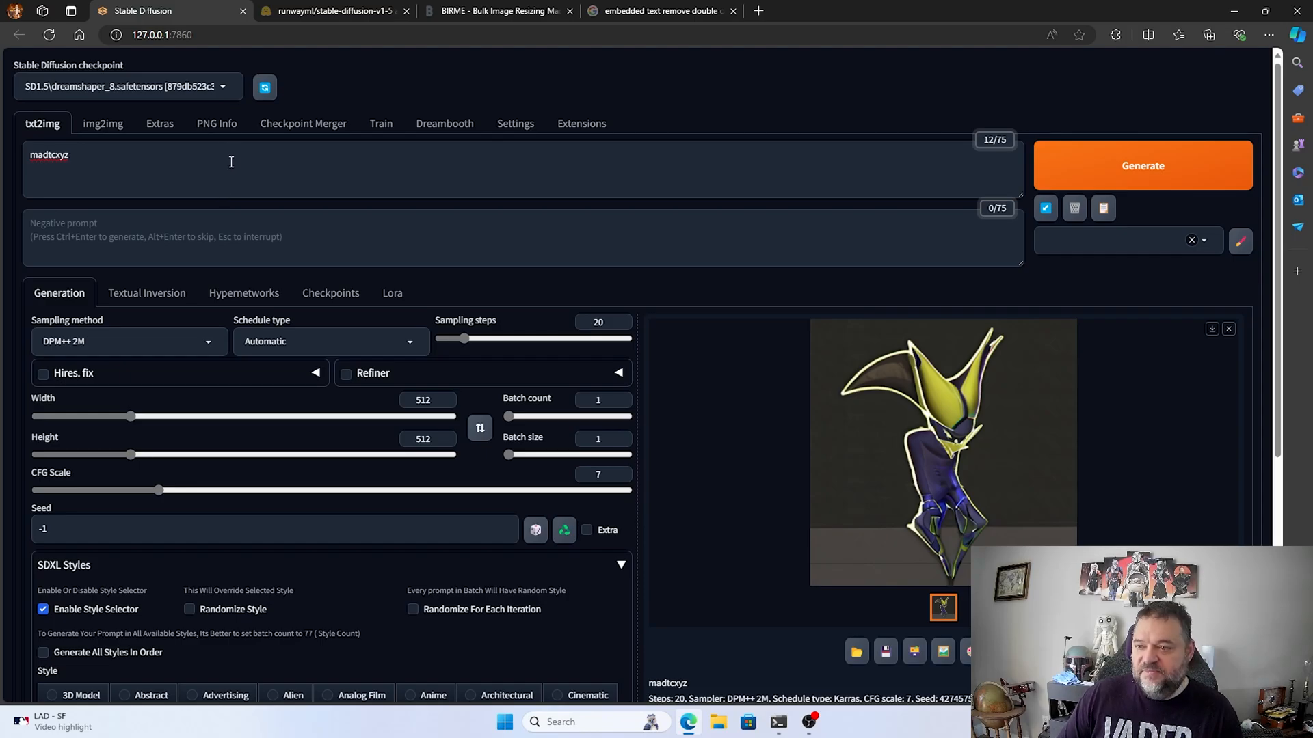
pyautogui.moveTo(223, 255)
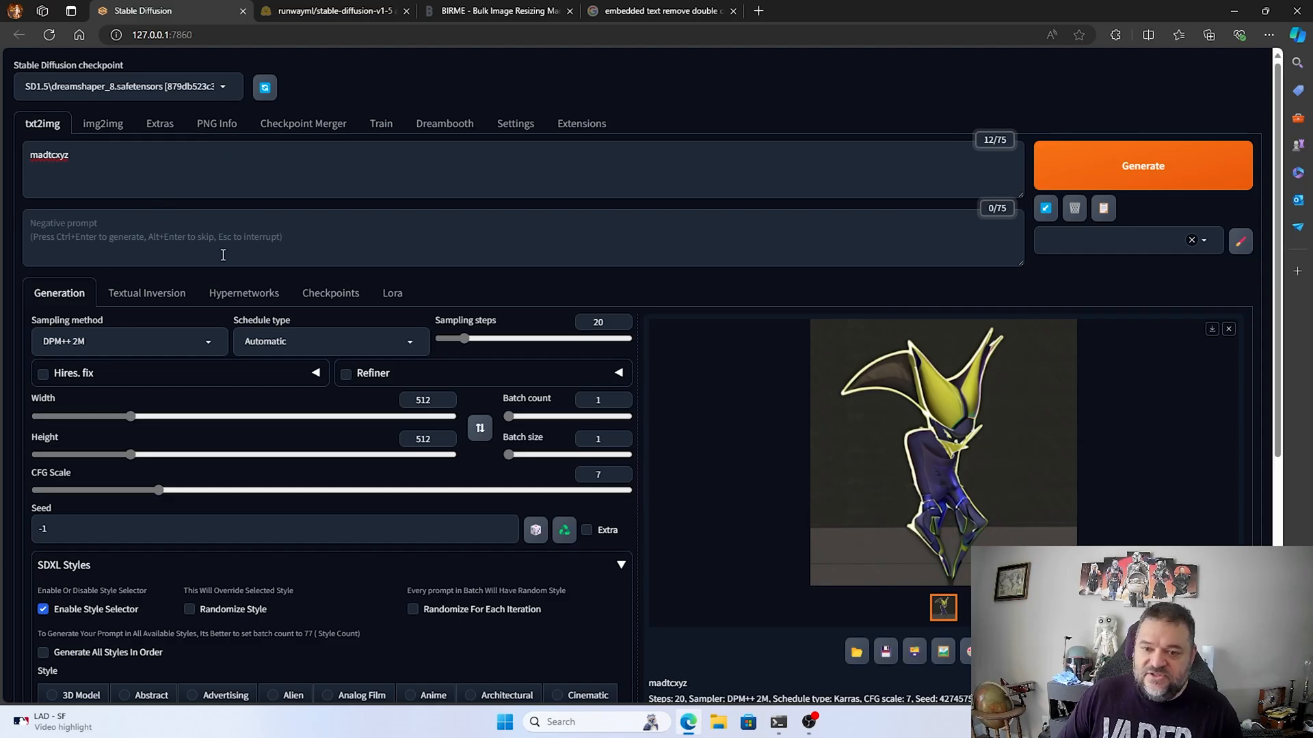